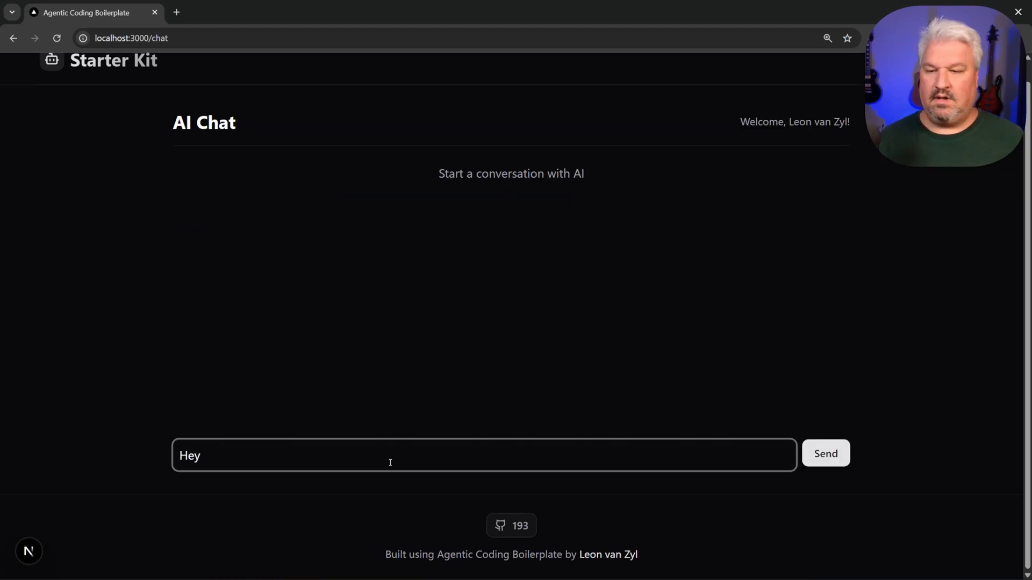
Step: Send a short greeting to the AI chat at localhost:3000/chat
left_click(825, 453)
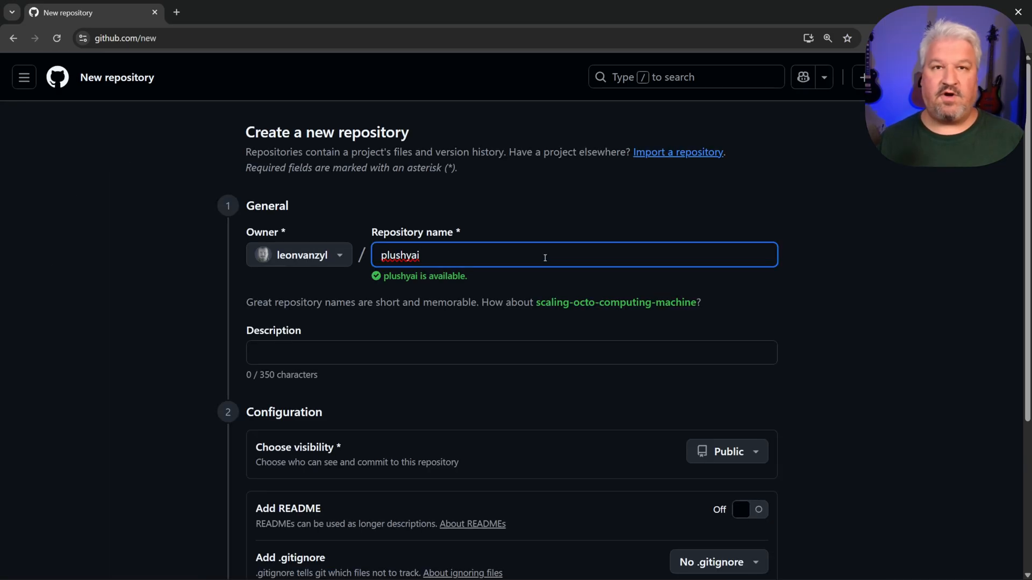
Step: Create the public plushyai repository with no README, .gitignore or license
scroll("down", 3)
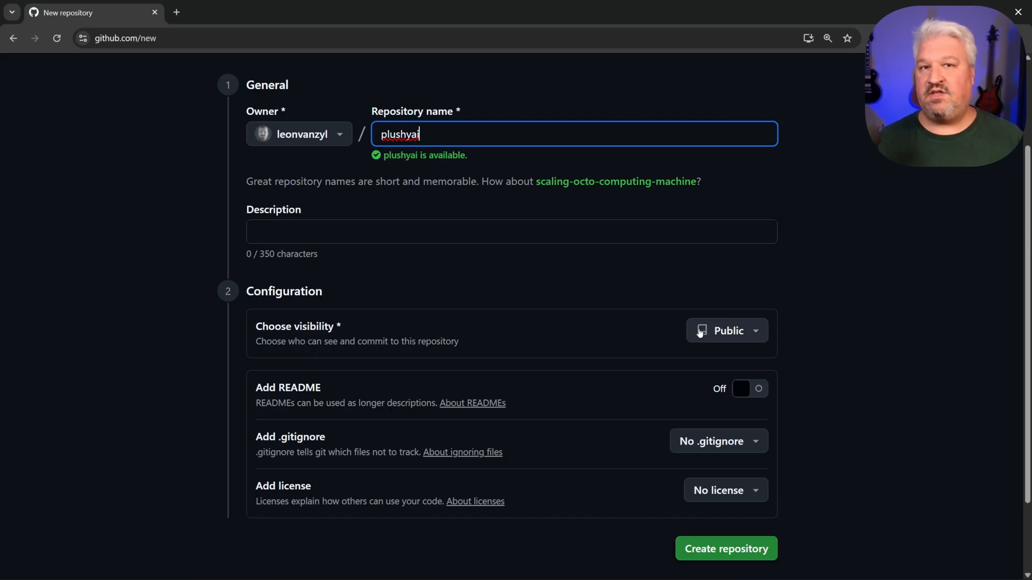
scroll("down", 3)
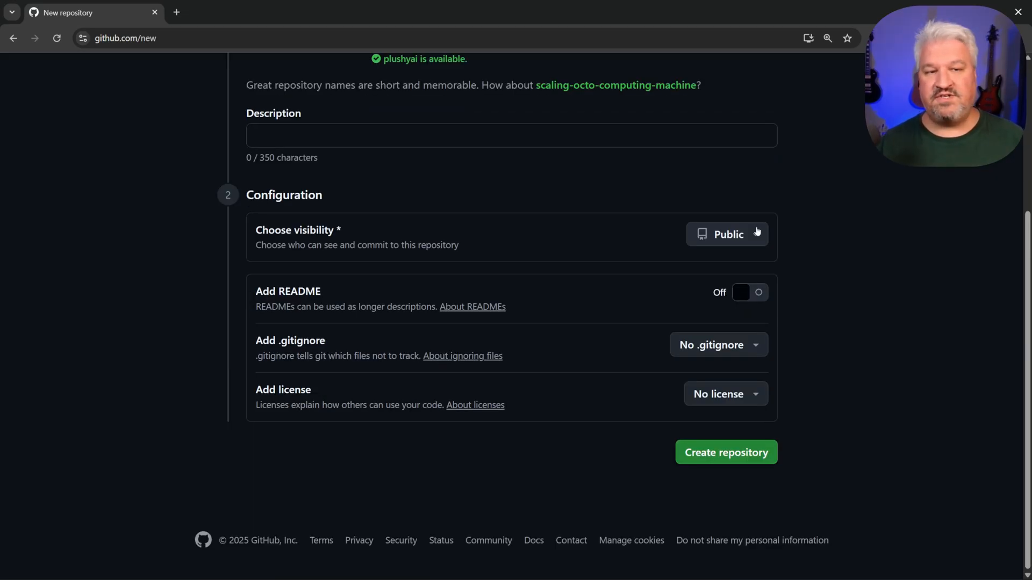
left_click(727, 234)
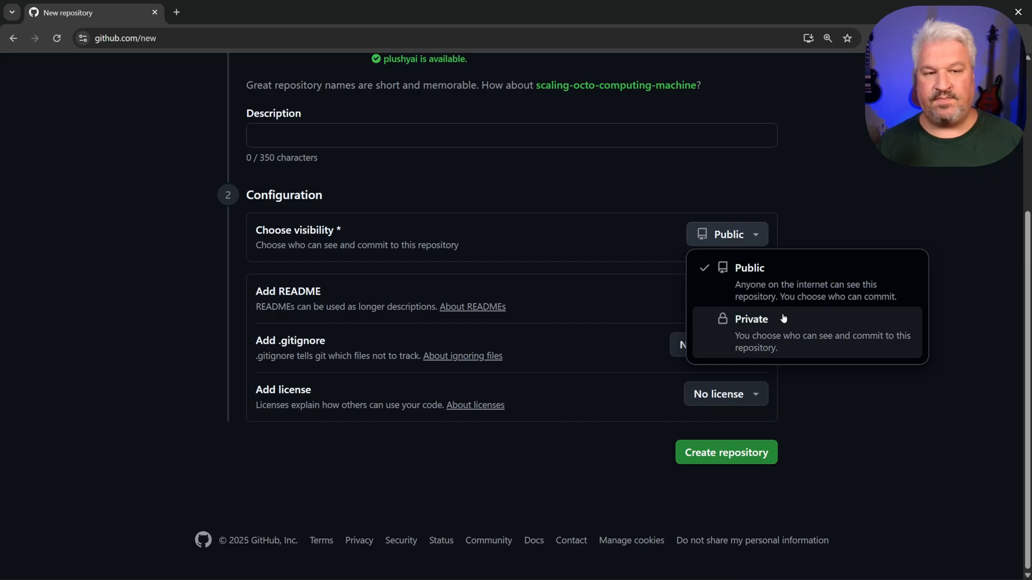
left_click(726, 452)
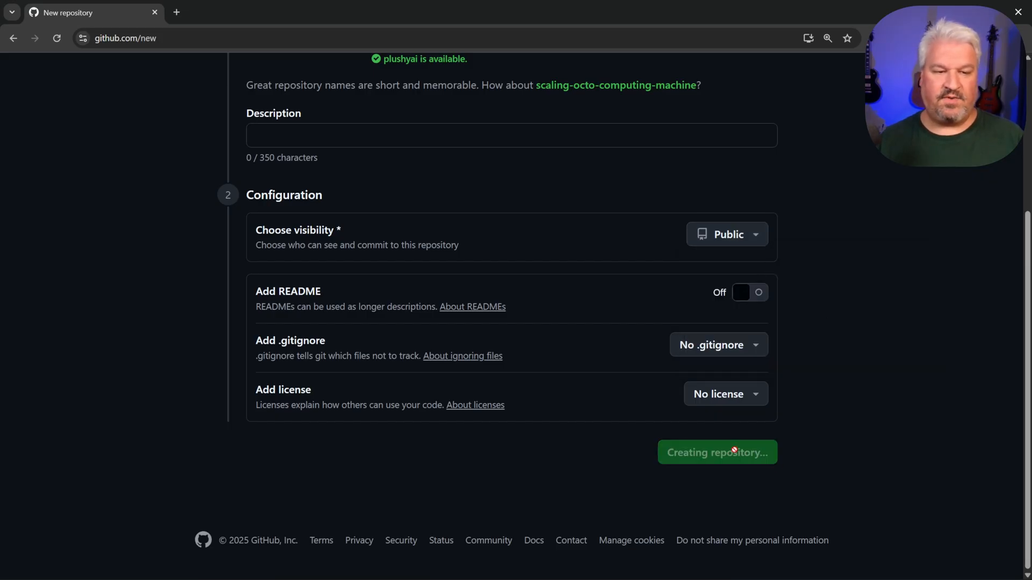
left_click(716, 452)
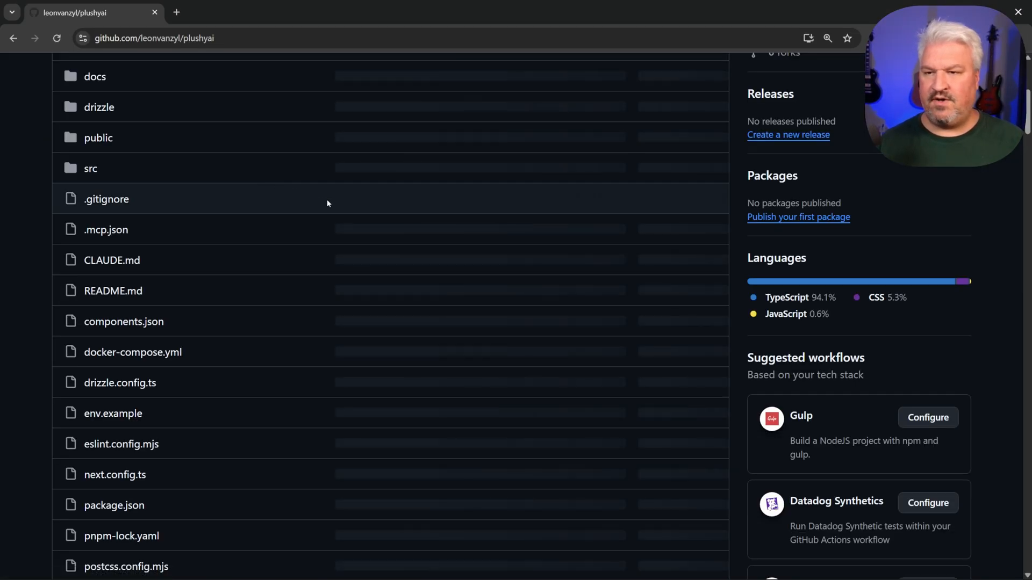
Step: Scroll through the plushyai repository's file list and README
scroll("down", 3)
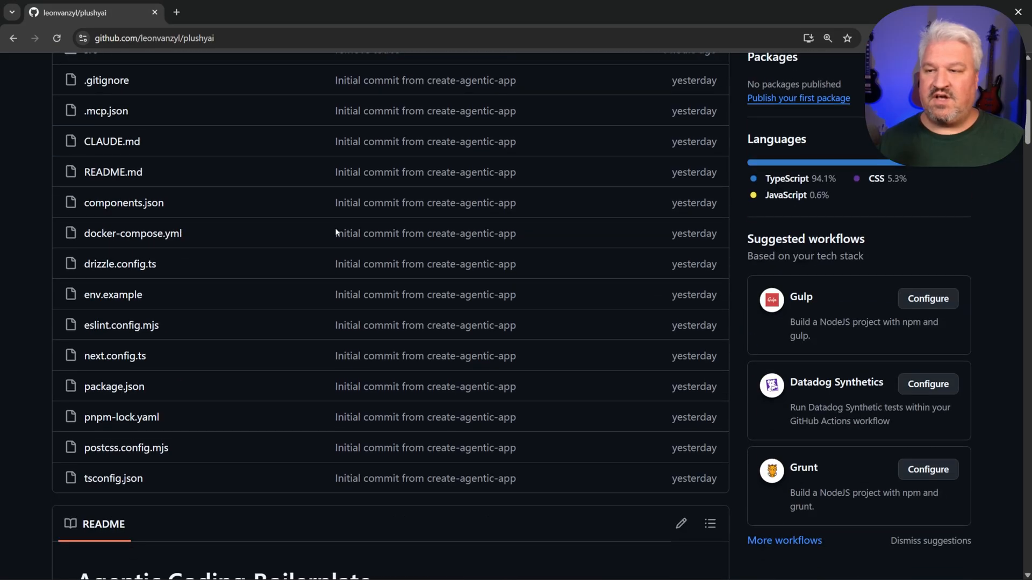
scroll("up", 3)
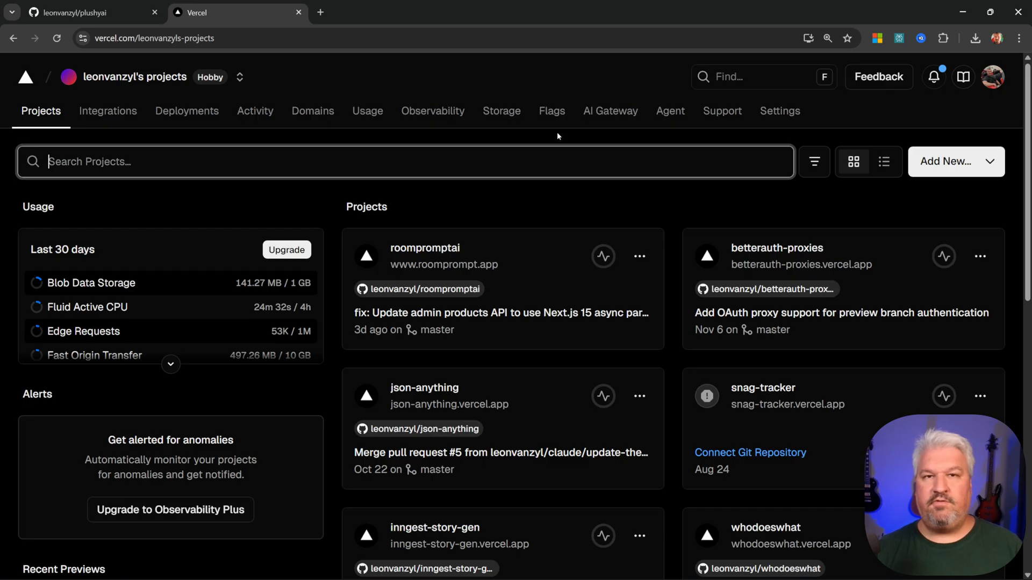
Step: Add a new Vercel project by importing the plushyai GitHub repository
left_click(946, 161)
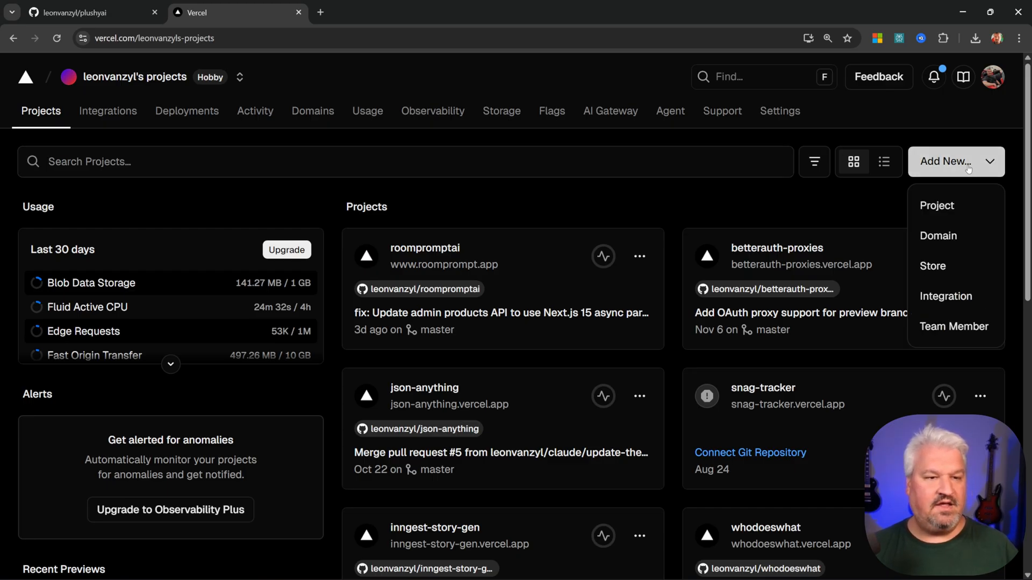
mouse_move(936, 206)
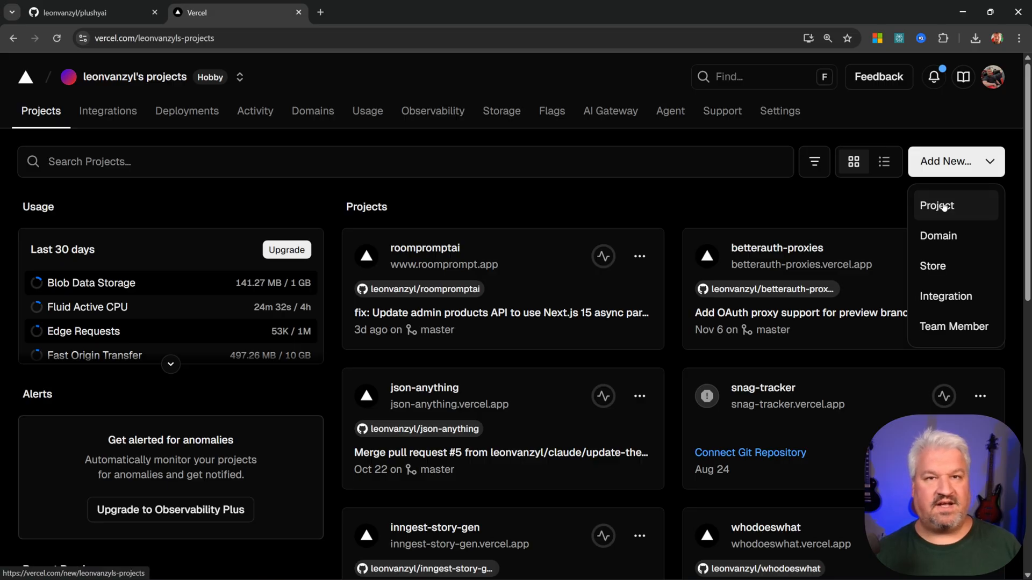
left_click(937, 205)
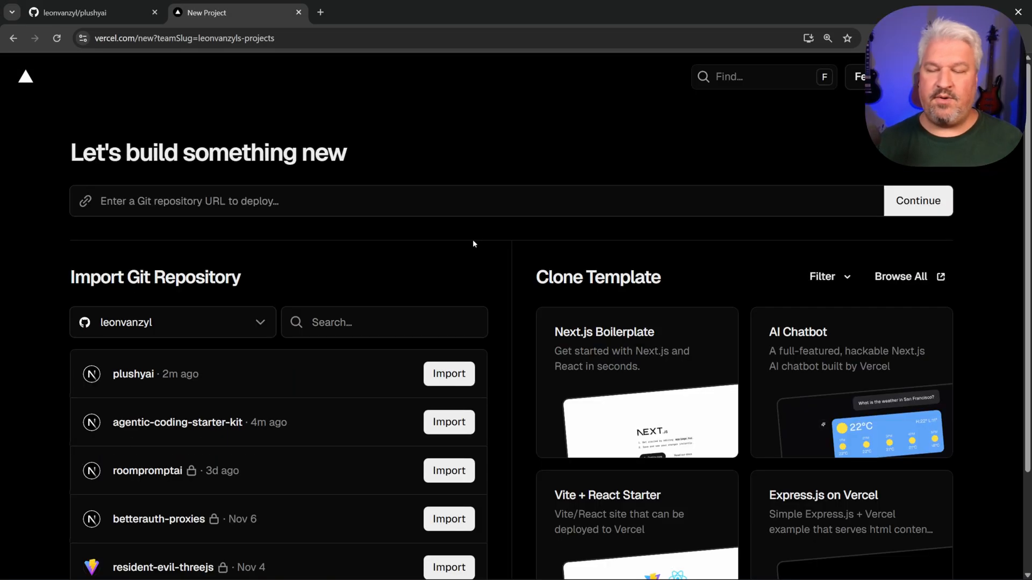
mouse_move(252, 360)
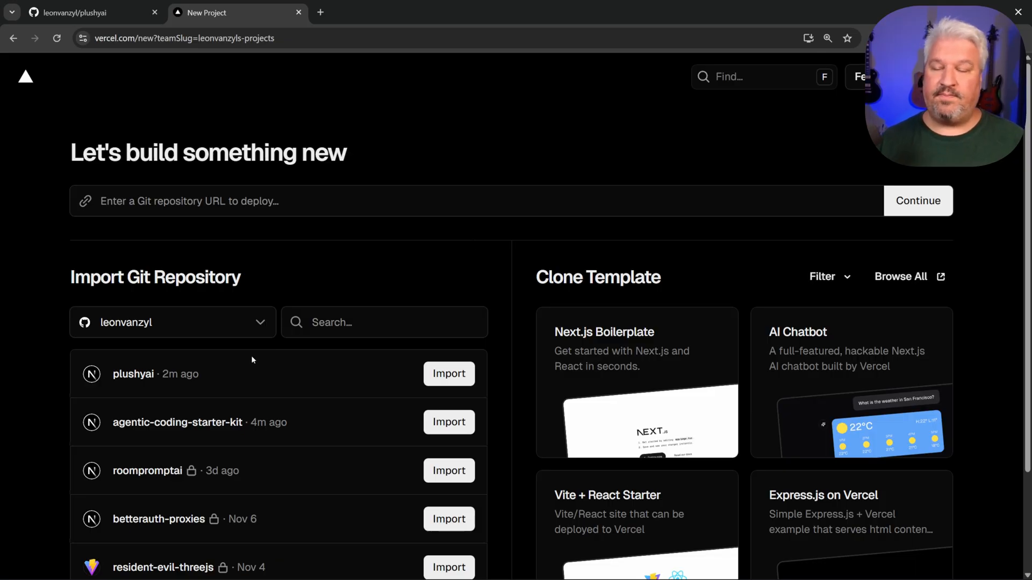
left_click(448, 375)
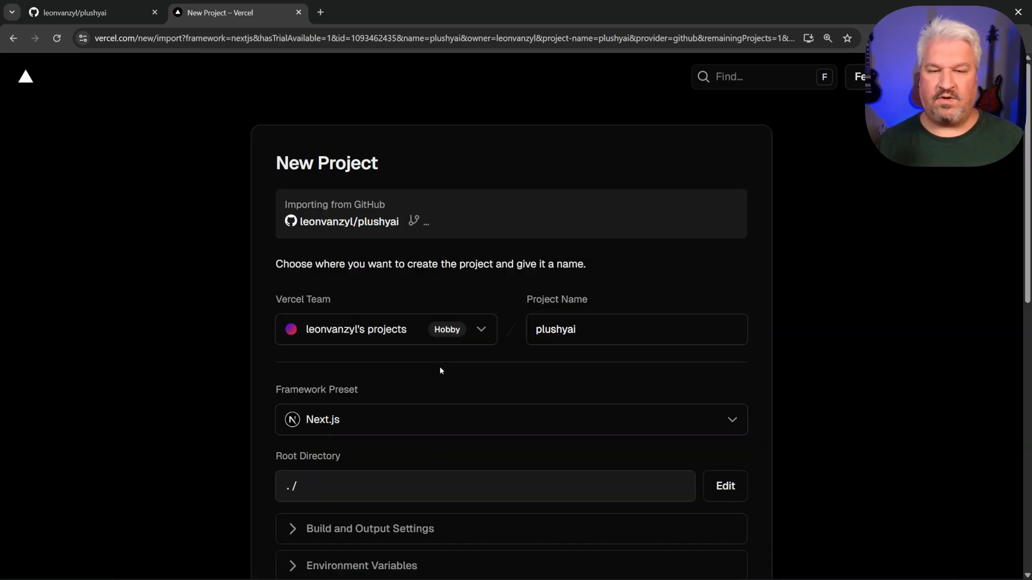
scroll("down", 3)
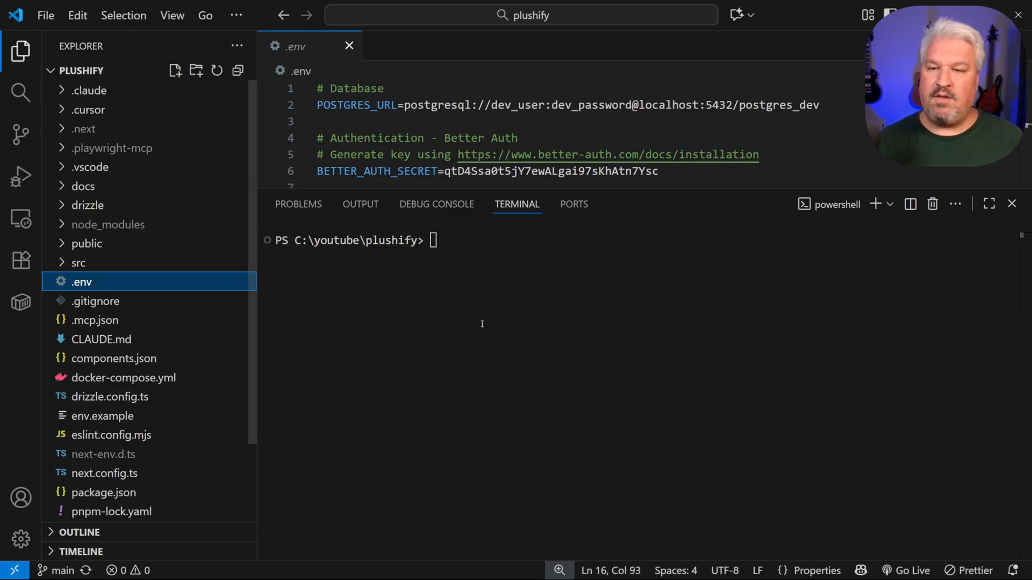
mouse_move(92, 282)
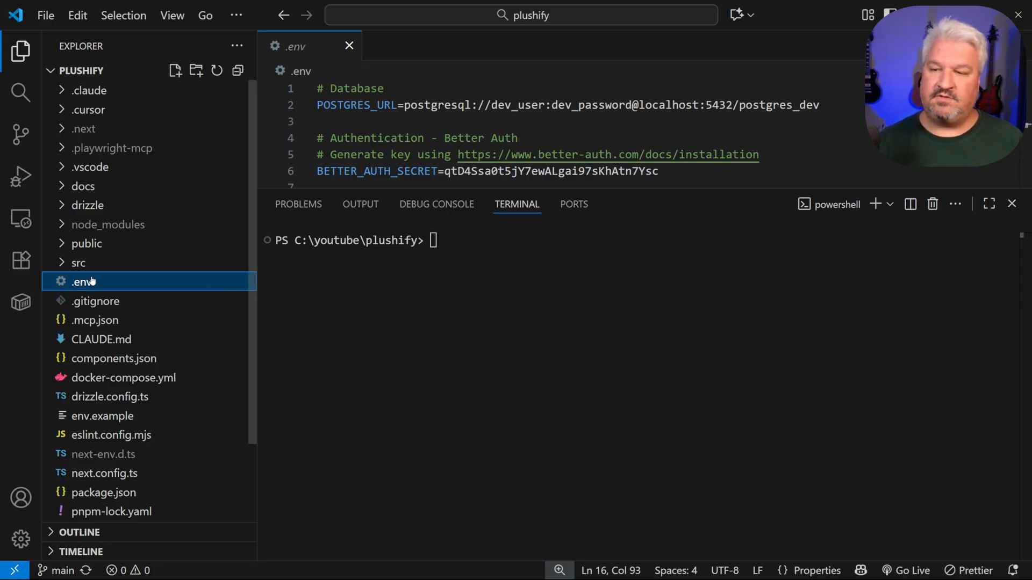
Step: Select the entire contents of the project's .env file in VS Code
left_click(1012, 204)
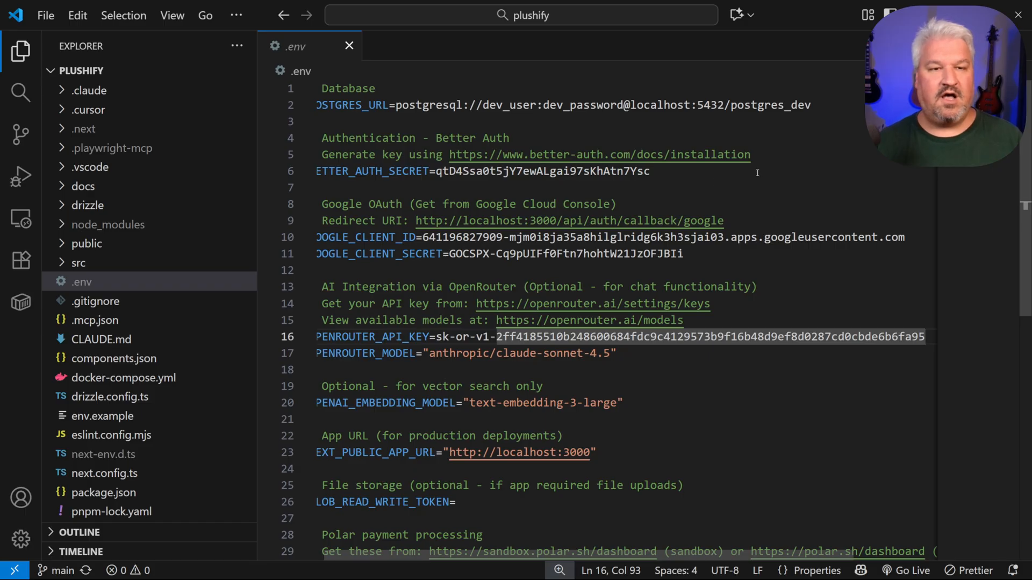
key("ctrl+a")
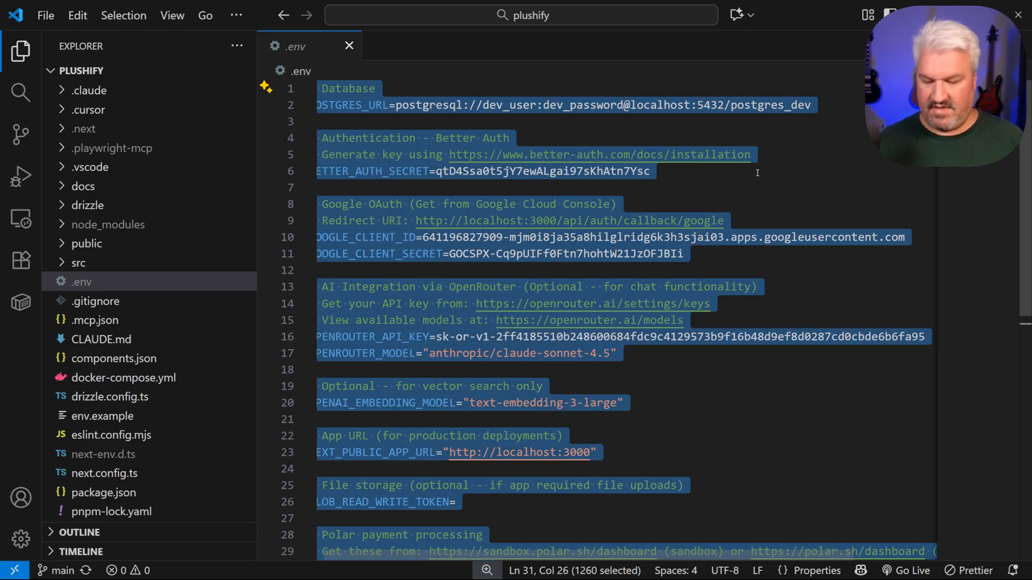
mouse_move(446, 196)
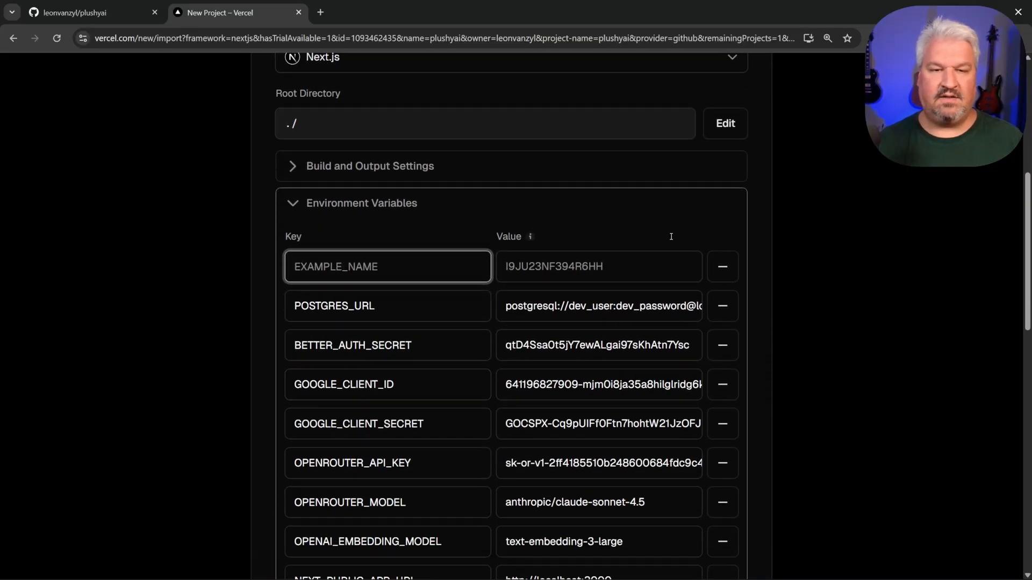
Step: Paste the .env contents into the new project's environment variables
left_click(721, 266)
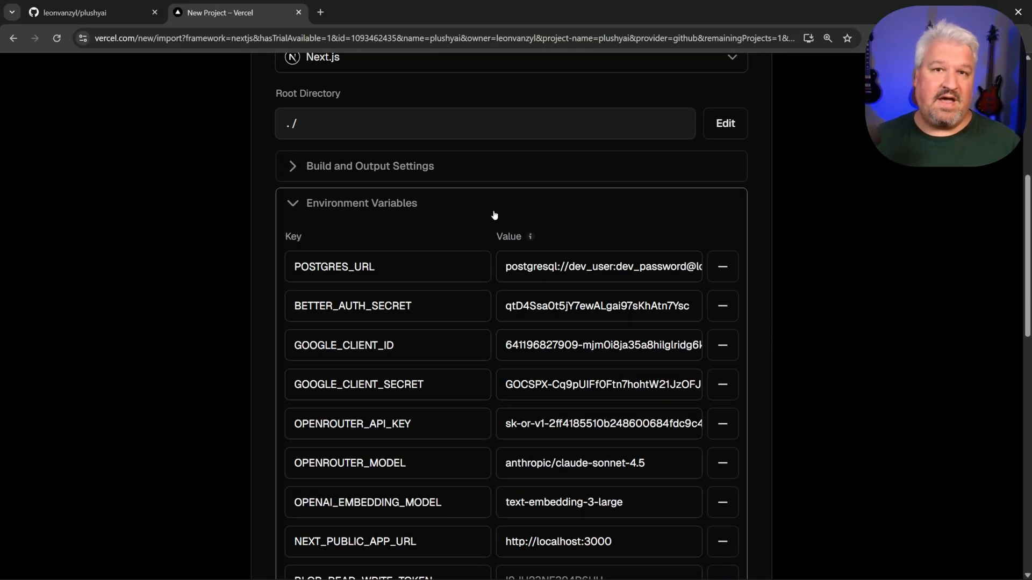
left_click(386, 267)
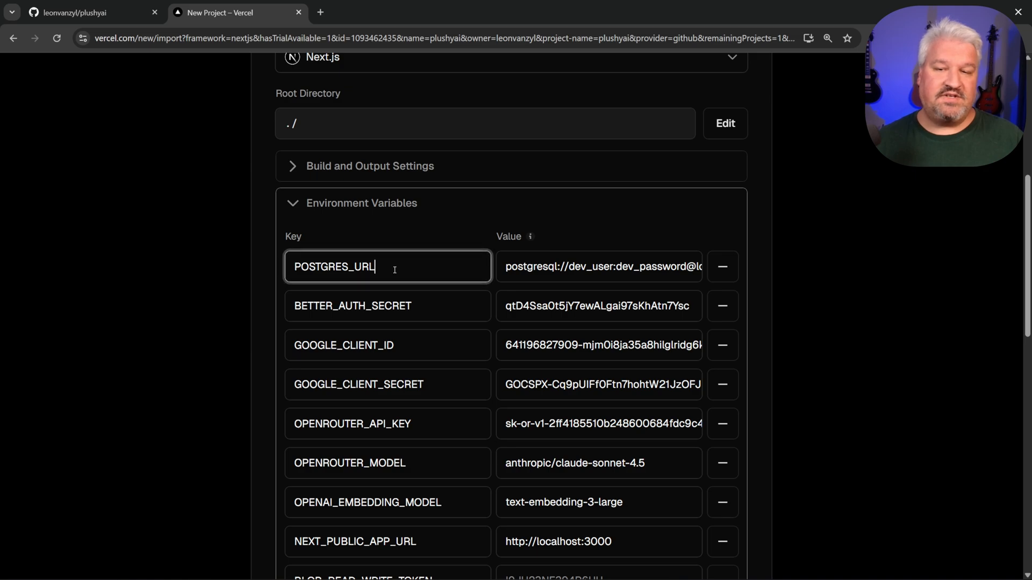
left_click(599, 266)
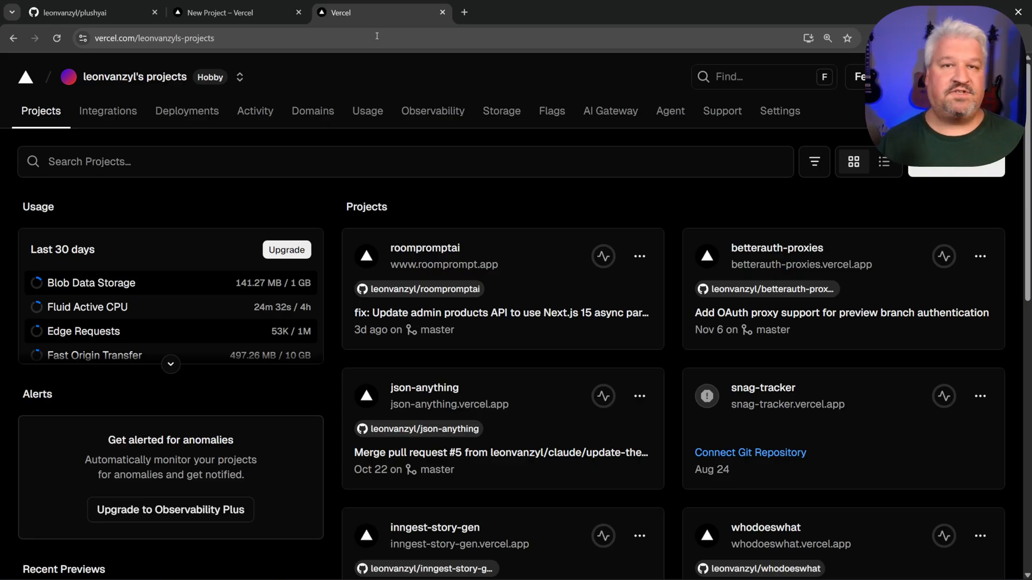
mouse_move(501, 110)
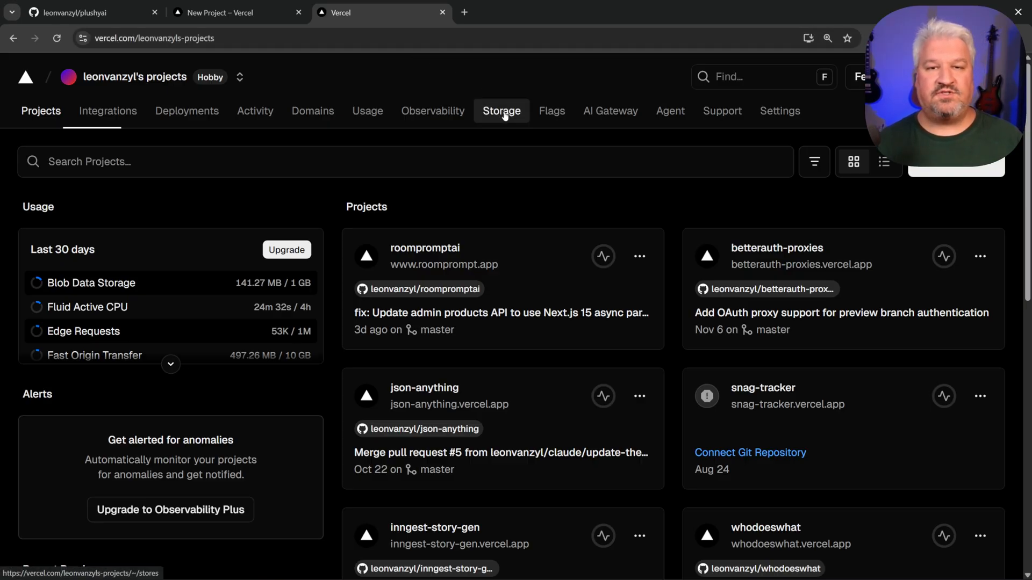
Step: Create a free Neon database named plushifyai in Washington, D.C
left_click(501, 111)
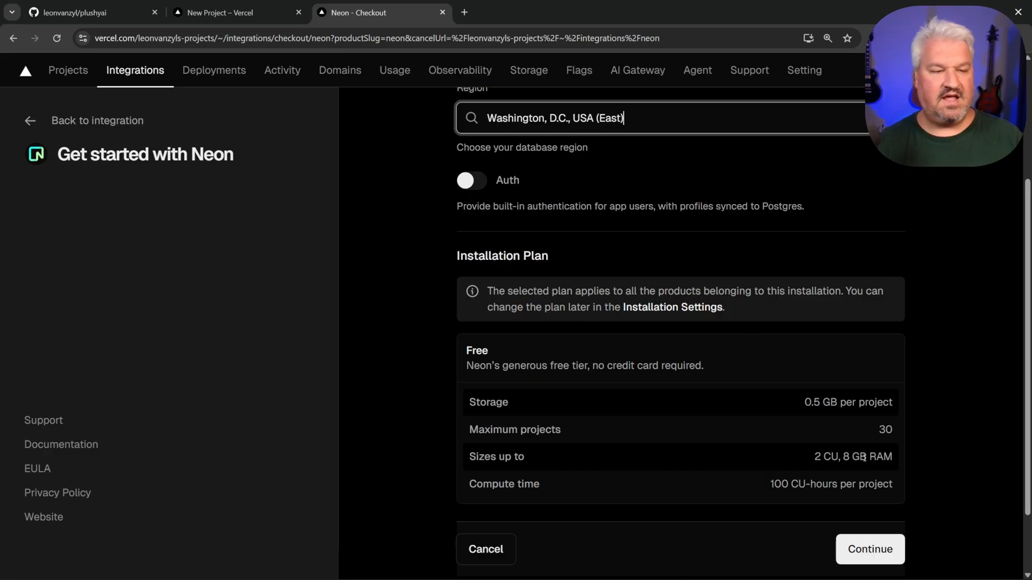
left_click(868, 548)
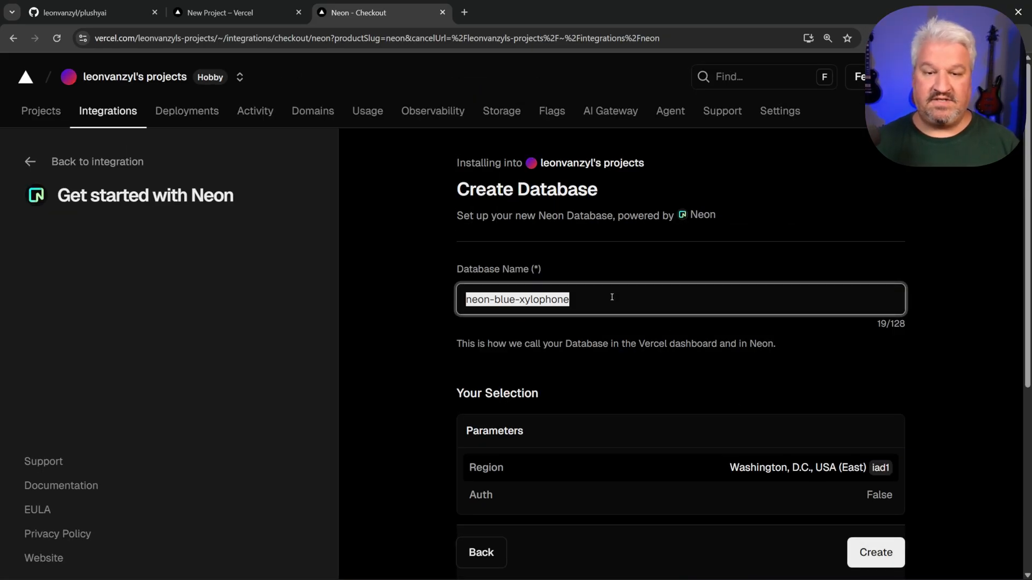
type("plushifyai")
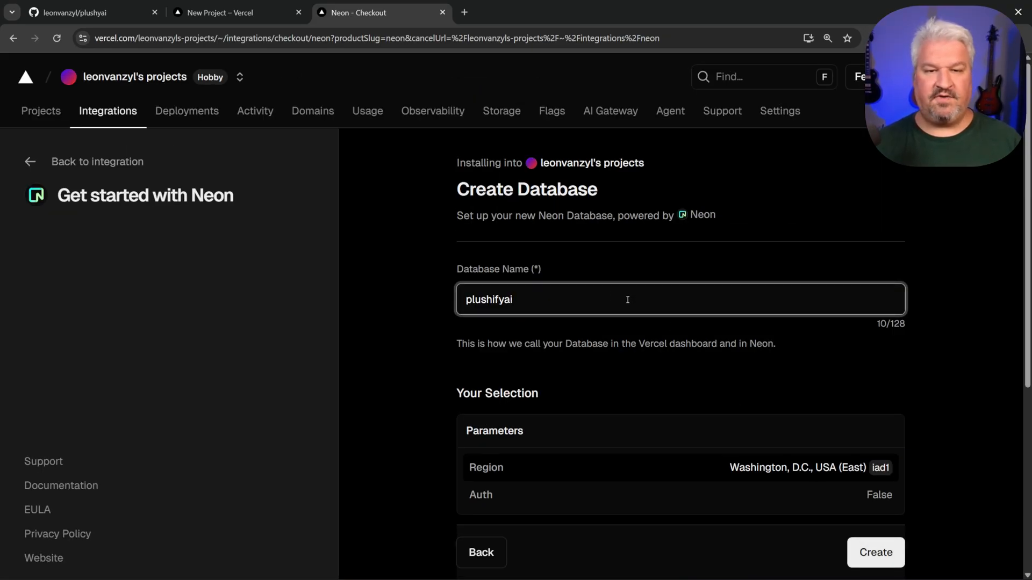
left_click(876, 552)
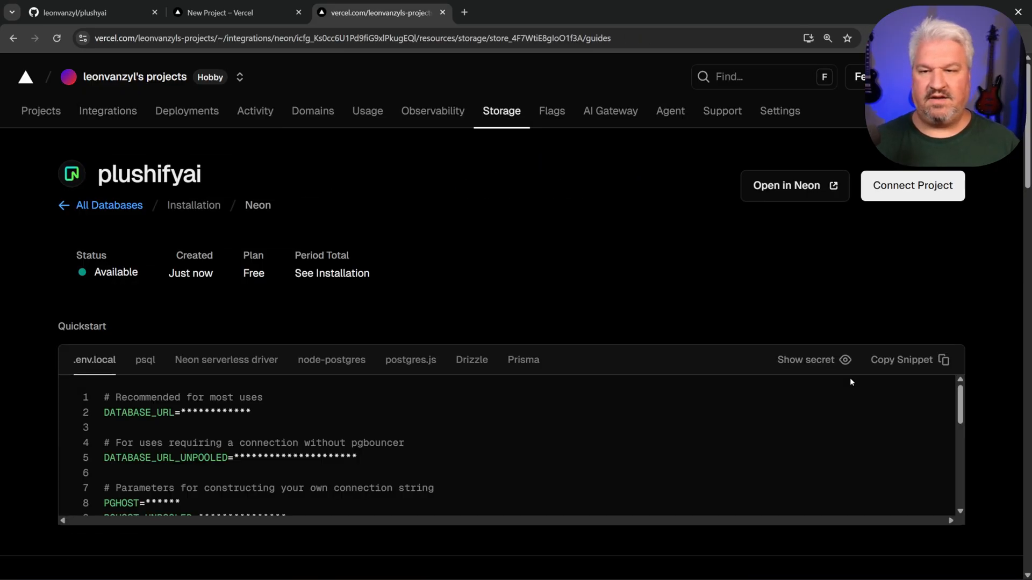
Step: Copy the Neon pooled URL into POSTGRES_URL and deploy the plushyai project
left_click(804, 359)
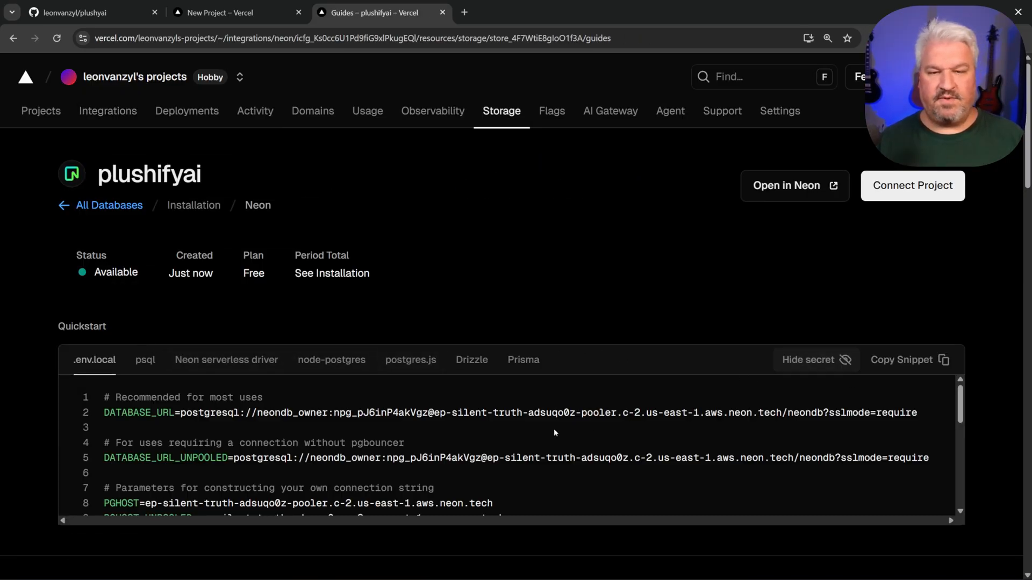
scroll("down", 3)
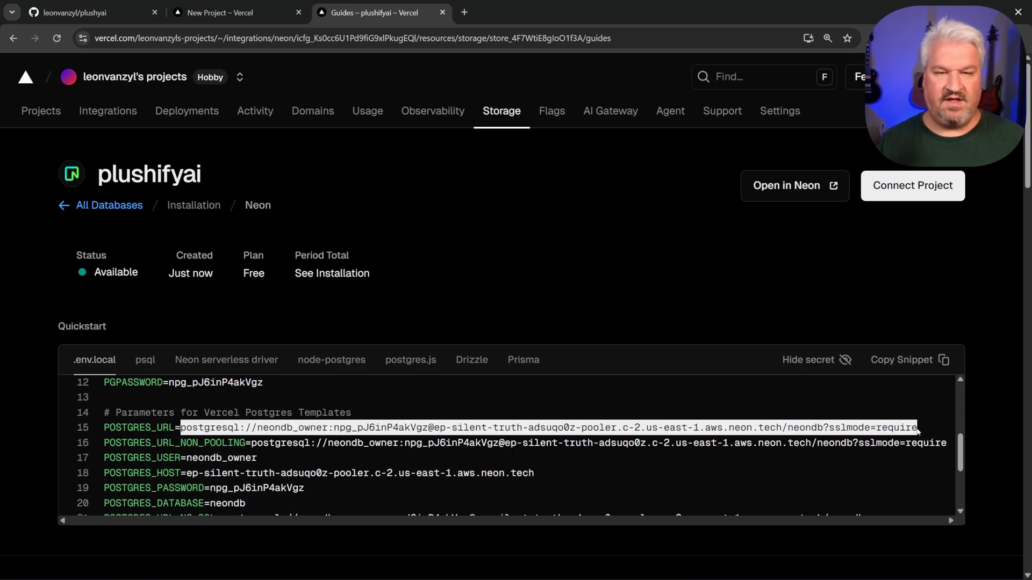
left_click(237, 12)
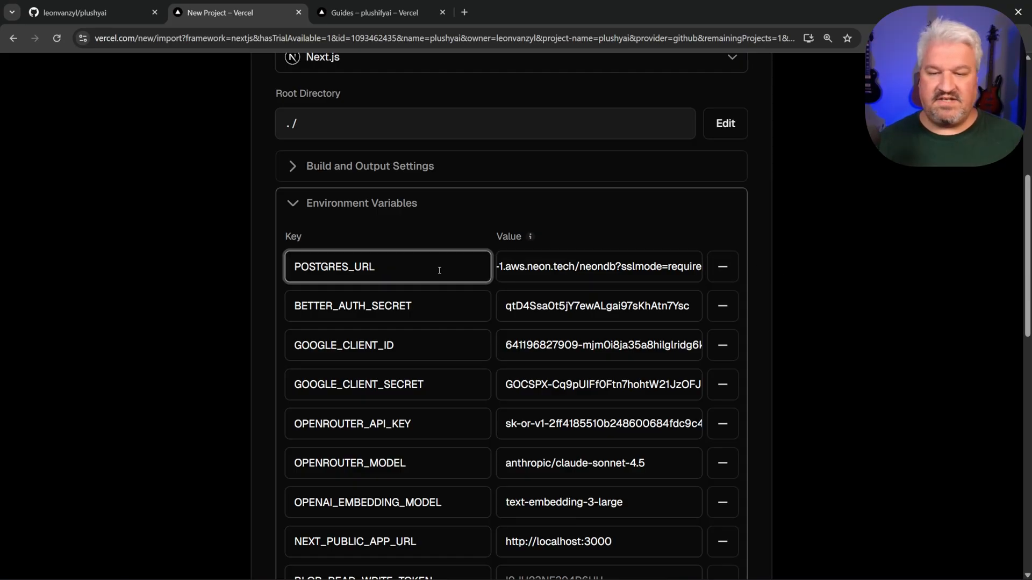
scroll("down", 3)
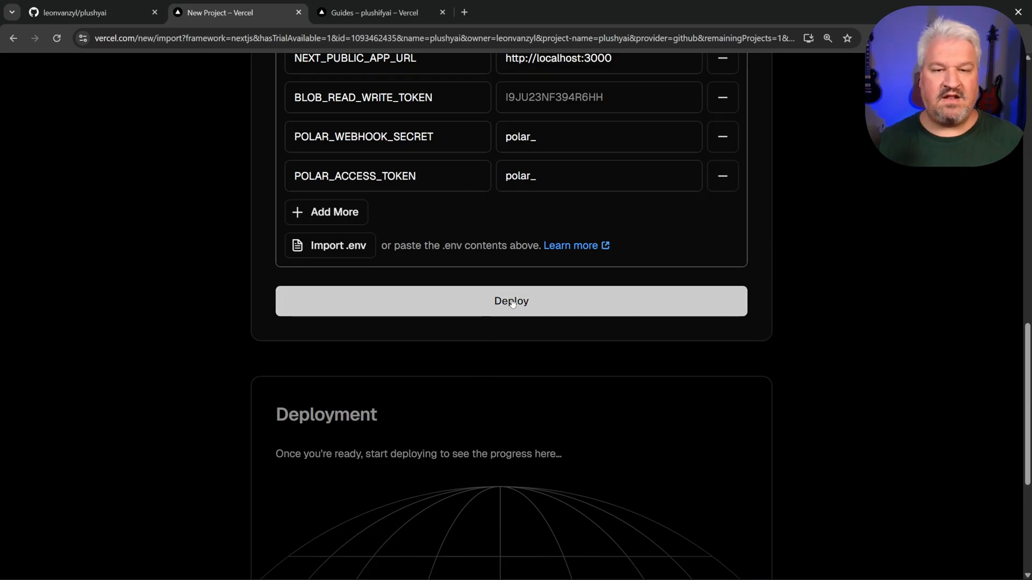
left_click(511, 301)
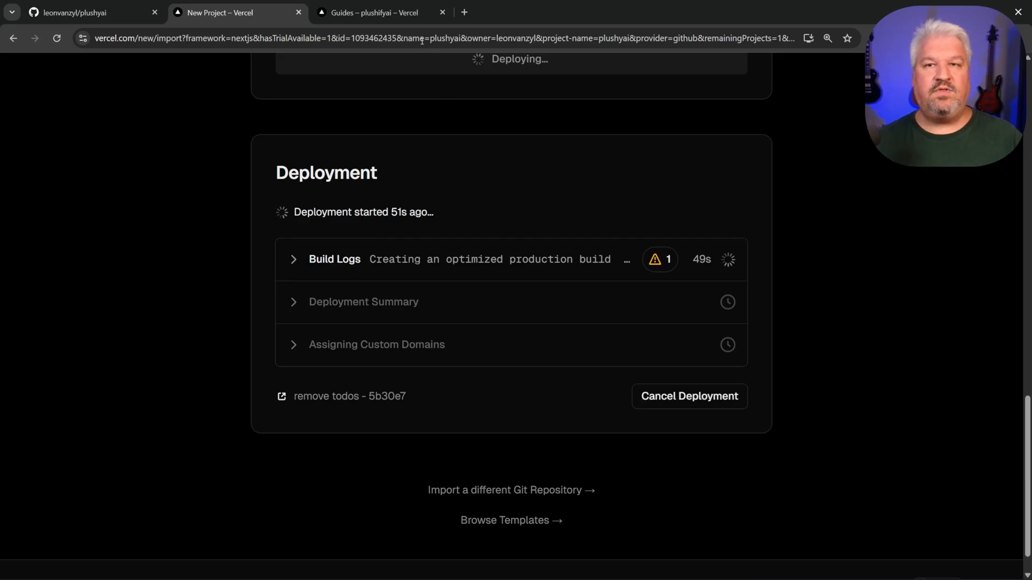
Step: Open the plushifyai database from Vercel Storage in Neon Console
left_click(373, 12)
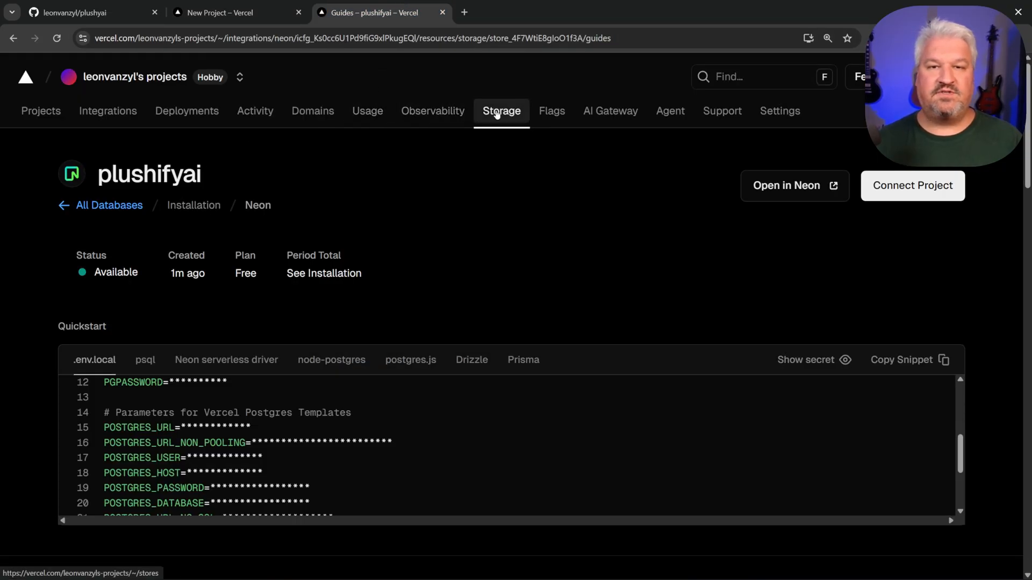
left_click(109, 205)
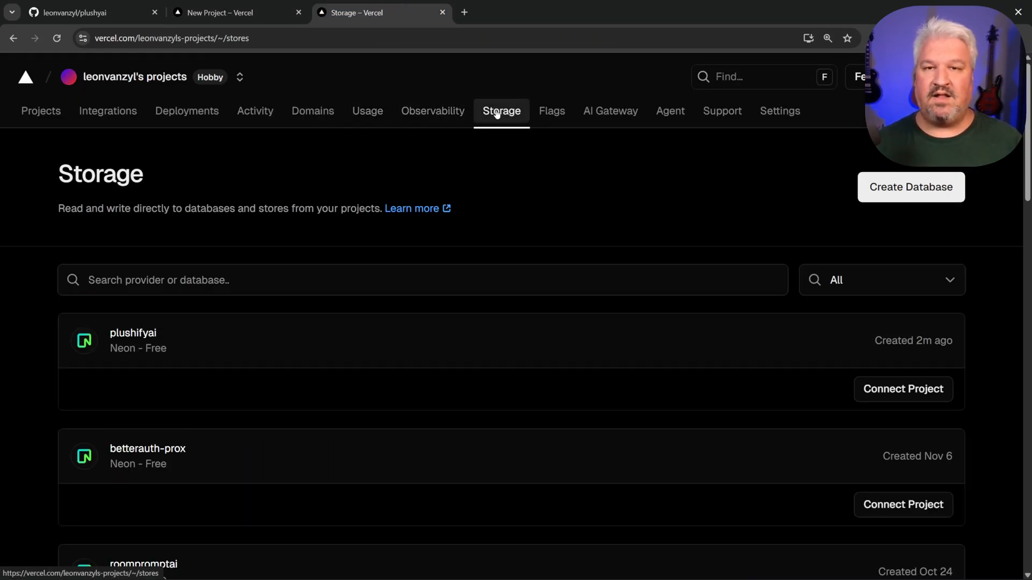
mouse_move(149, 337)
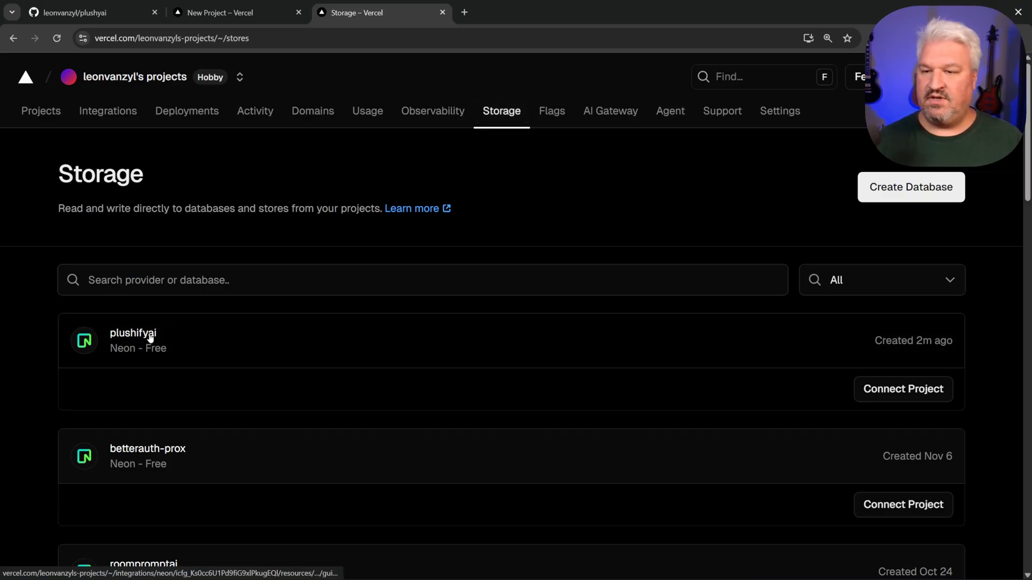
left_click(132, 333)
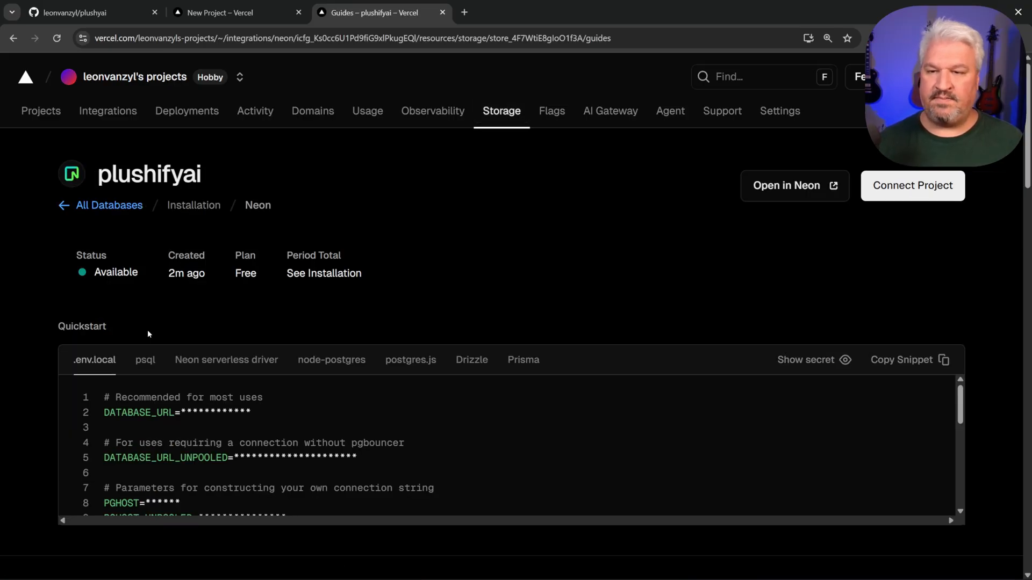
mouse_move(785, 185)
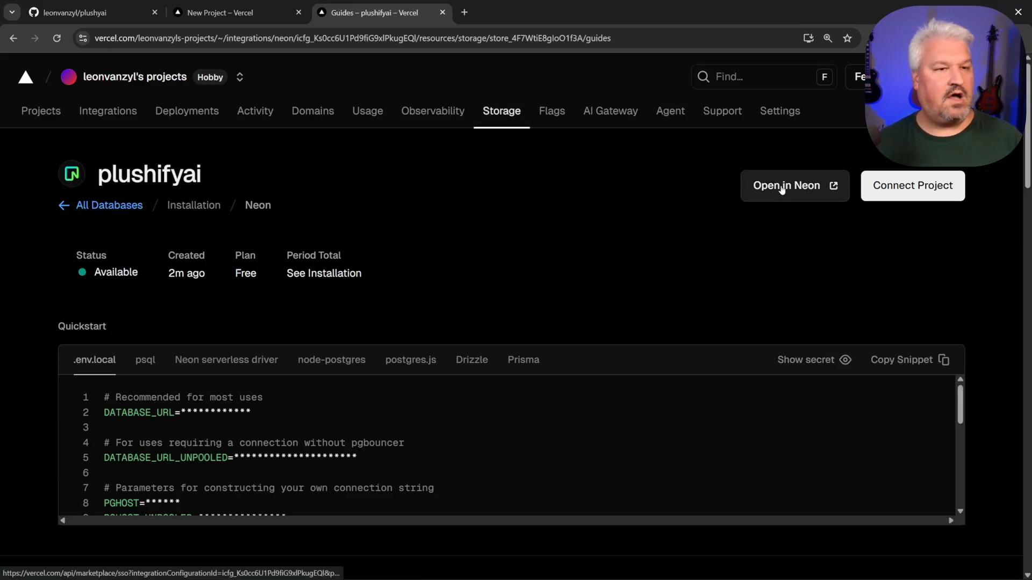
left_click(786, 185)
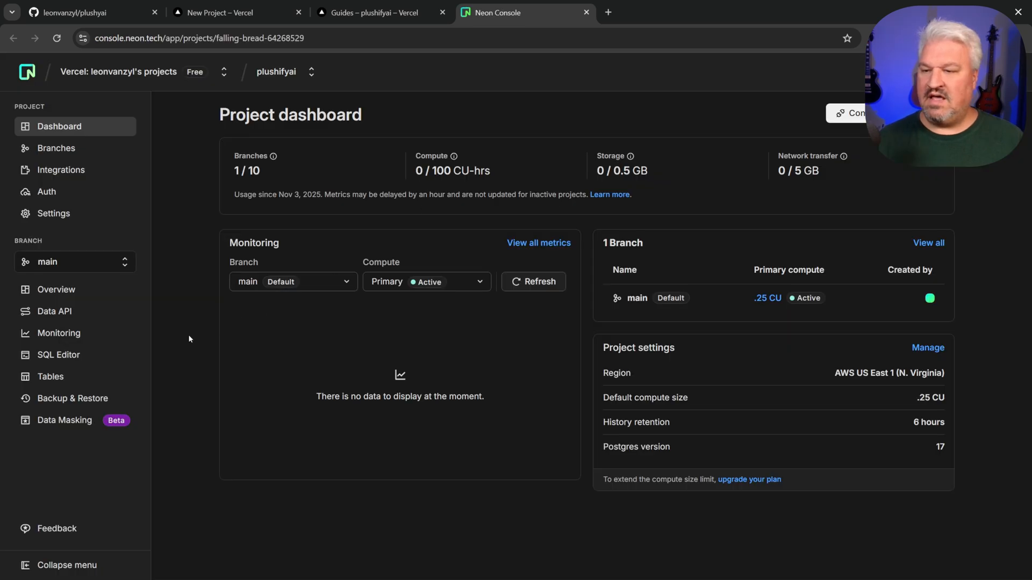
Step: Check the user and verification tables in Neon, then return to the finished deployment
left_click(50, 376)
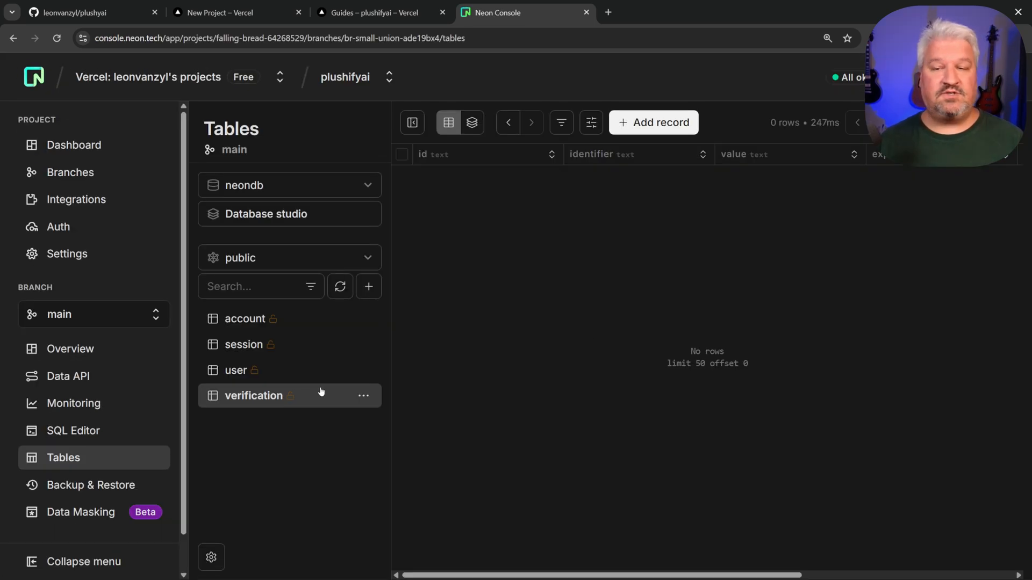
left_click(235, 370)
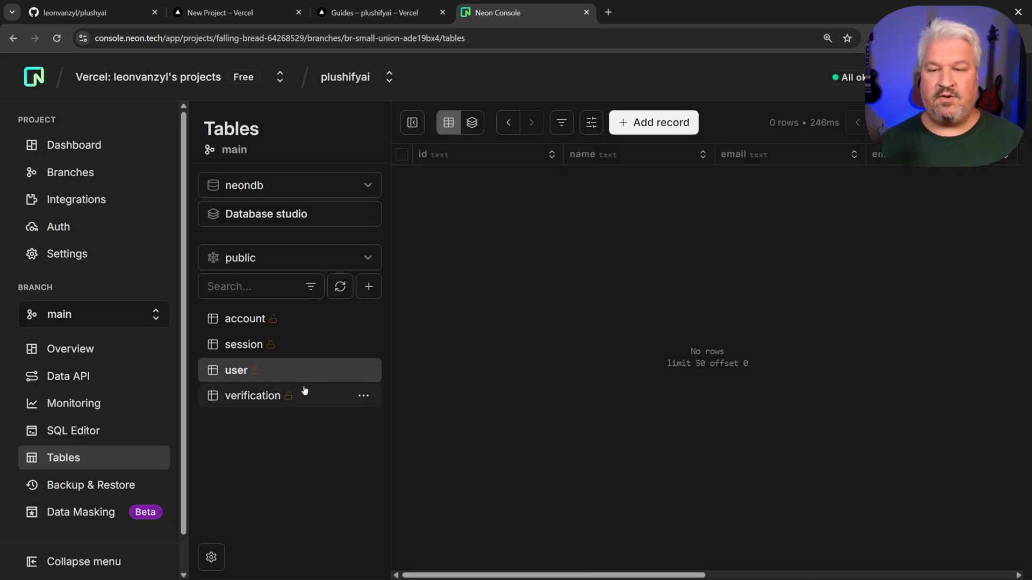
left_click(252, 396)
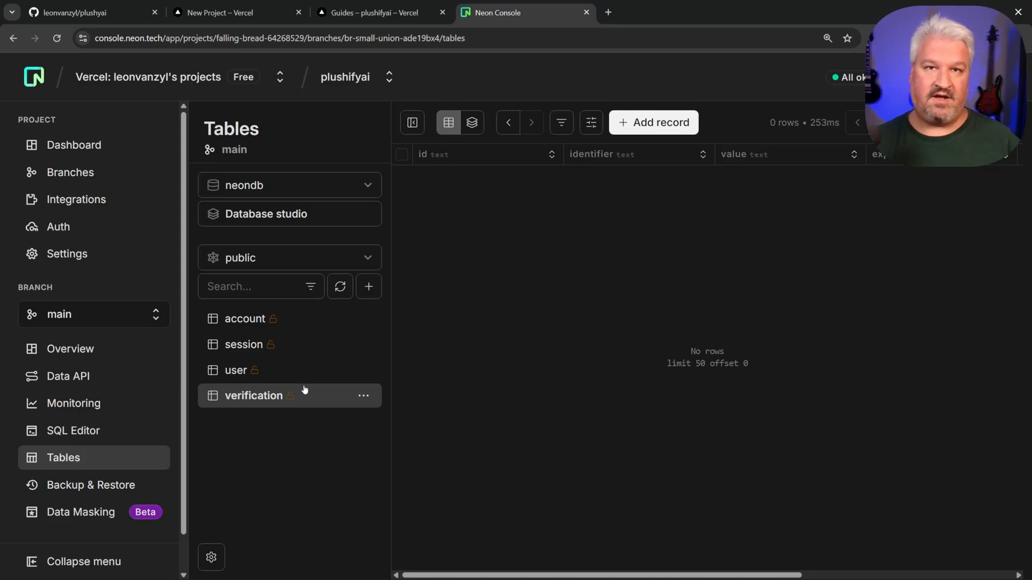
left_click(238, 13)
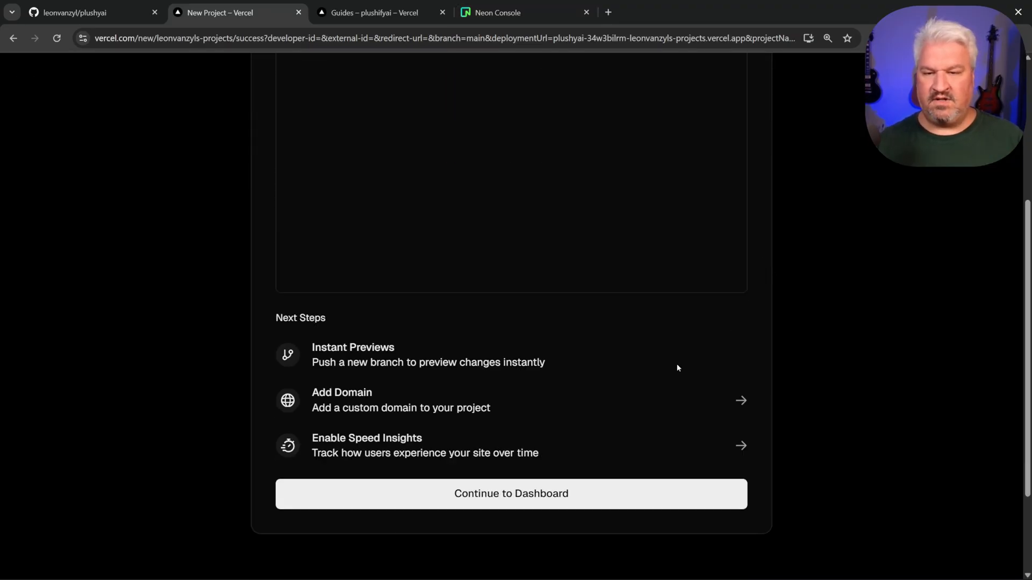
Step: Go to the plushyai dashboard and open the live plushyai.vercel.app site
left_click(511, 494)
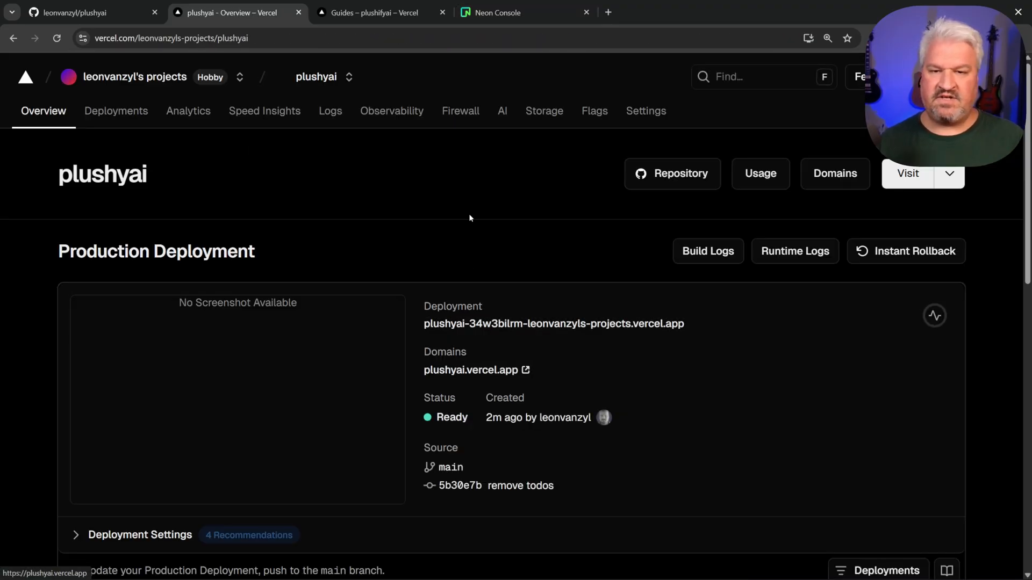
mouse_move(472, 272)
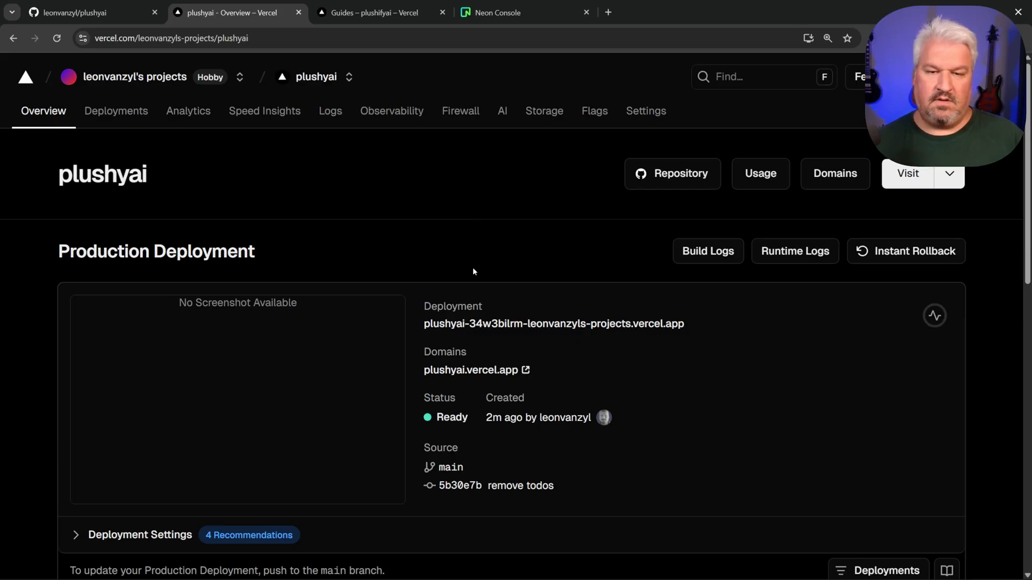
mouse_move(469, 370)
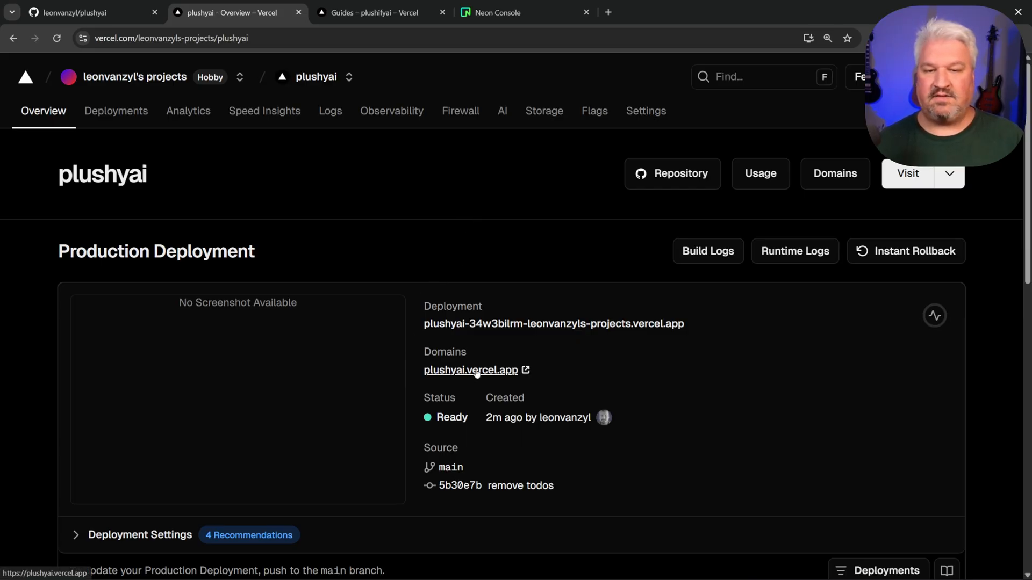
left_click(470, 370)
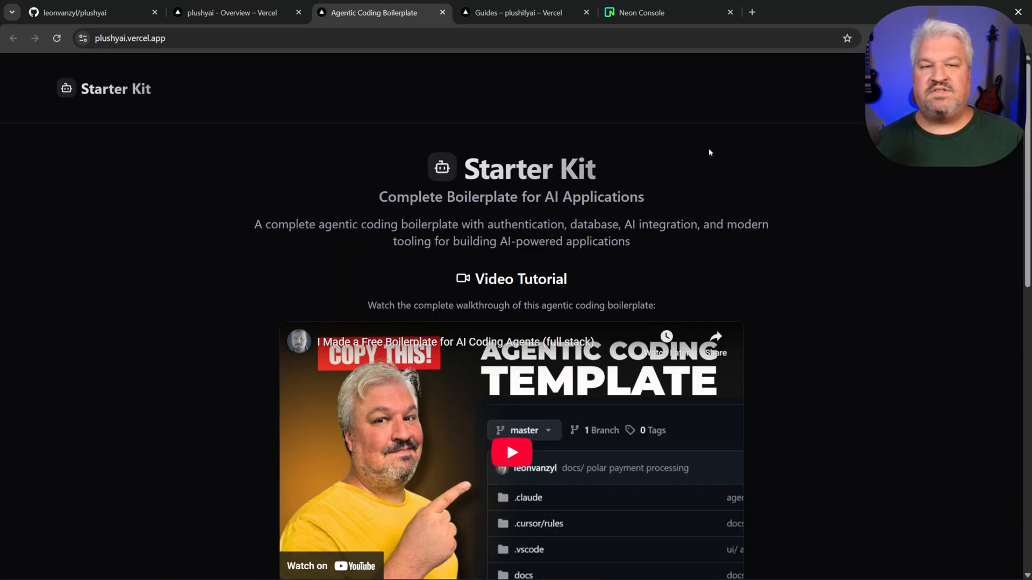
scroll("down", 3)
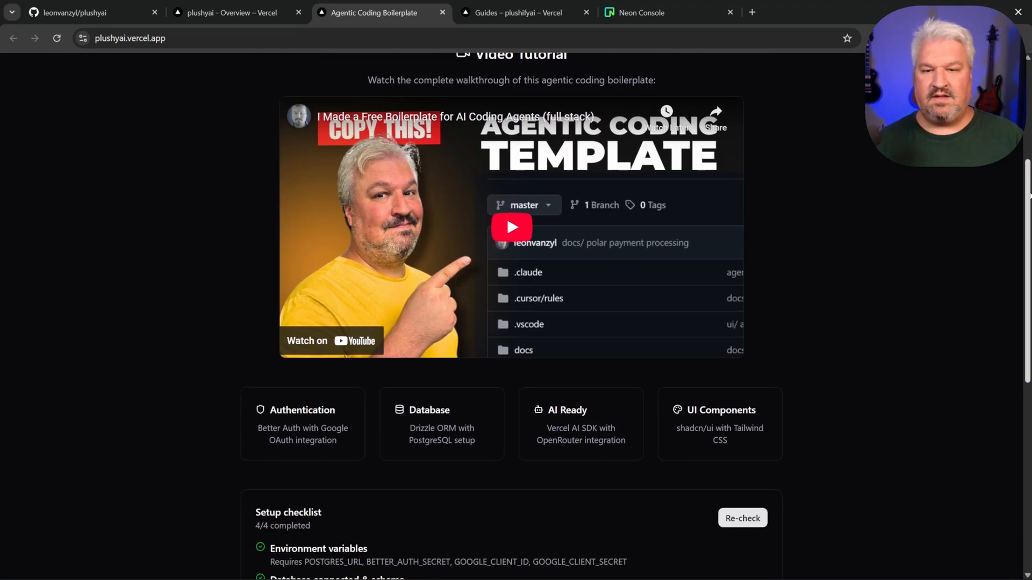
scroll("down", 3)
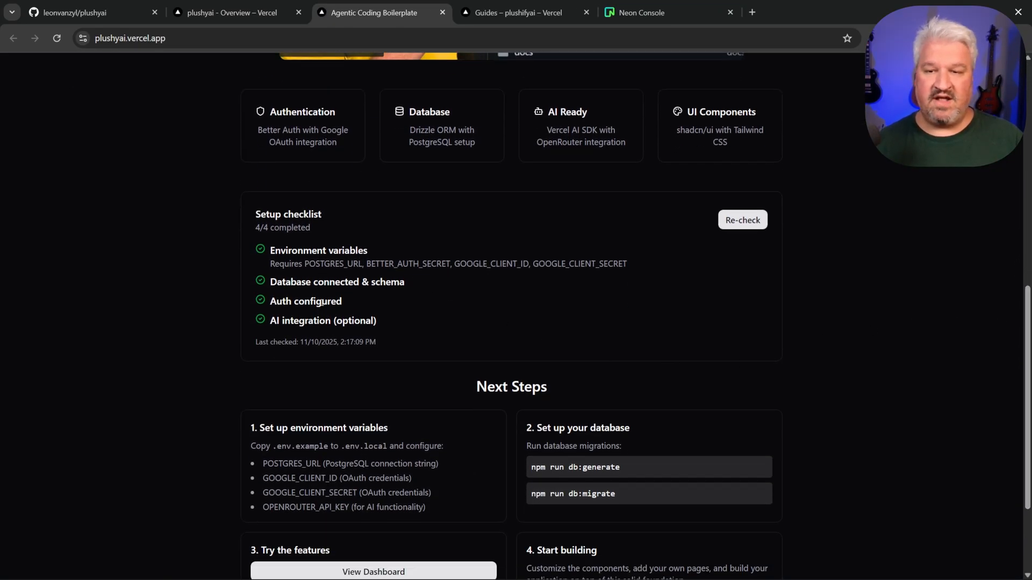
scroll("up", 3)
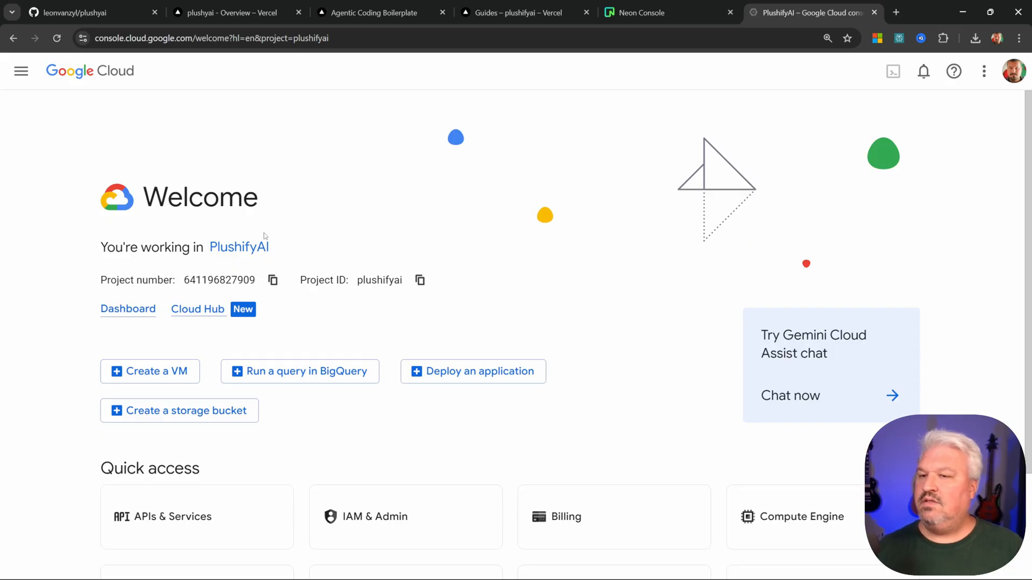
left_click(20, 71)
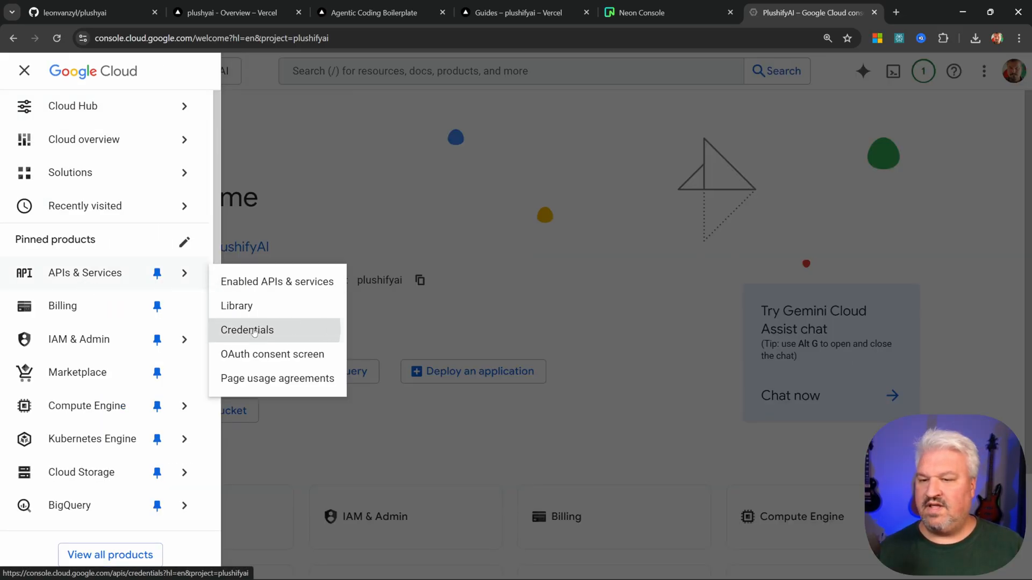
left_click(247, 329)
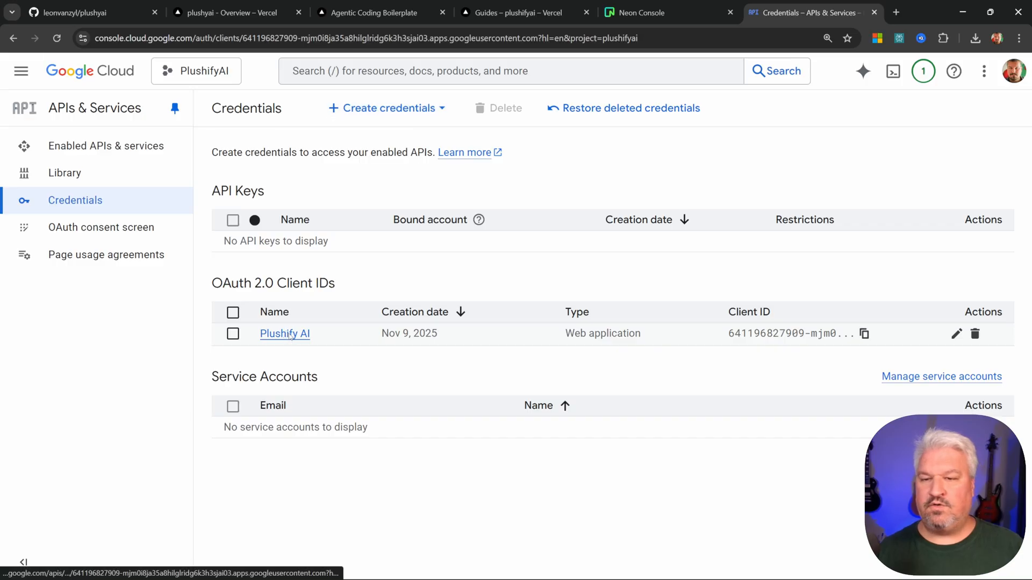
left_click(285, 334)
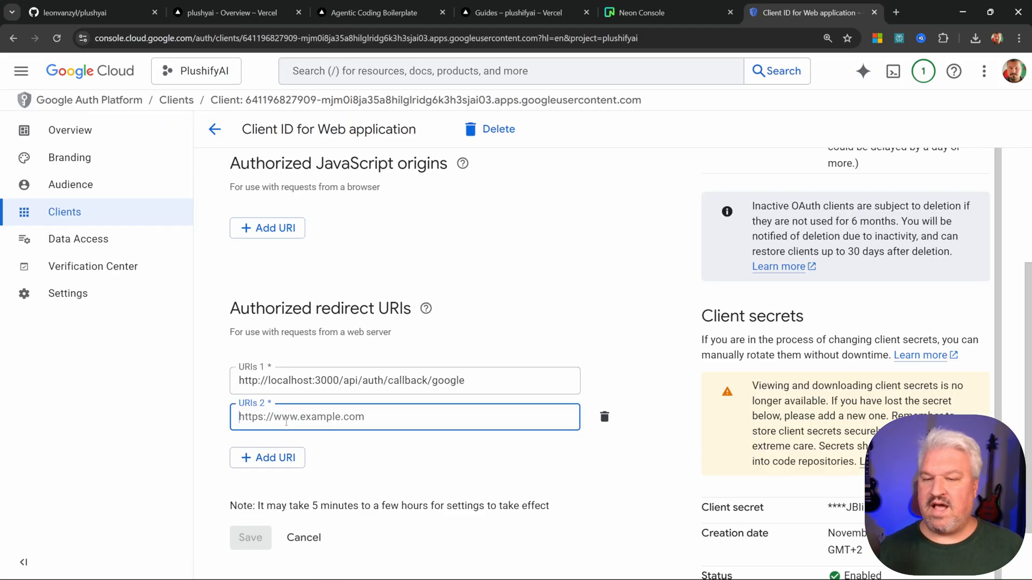
type("https://plushyai.vercel.app/")
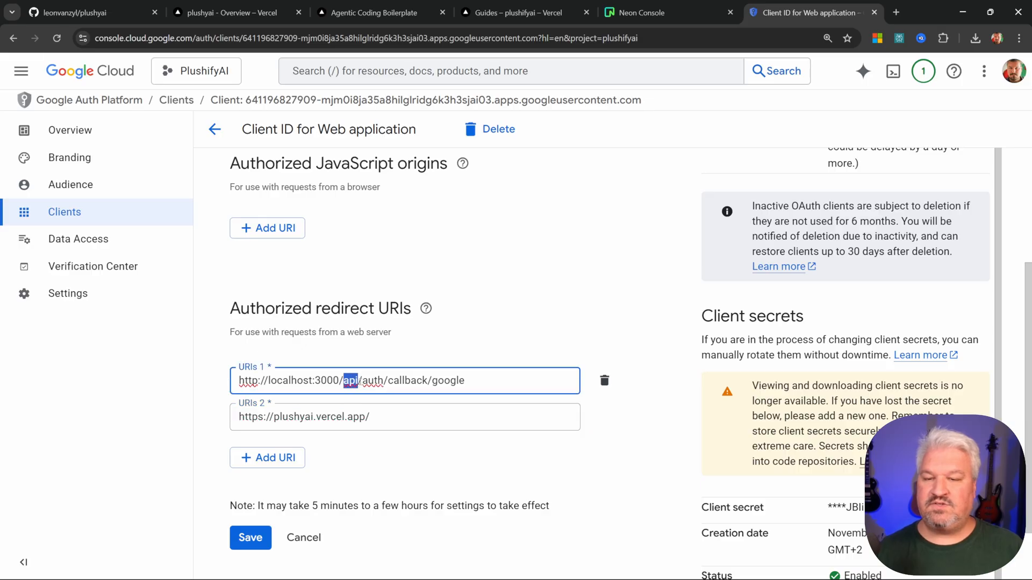
left_click(422, 416)
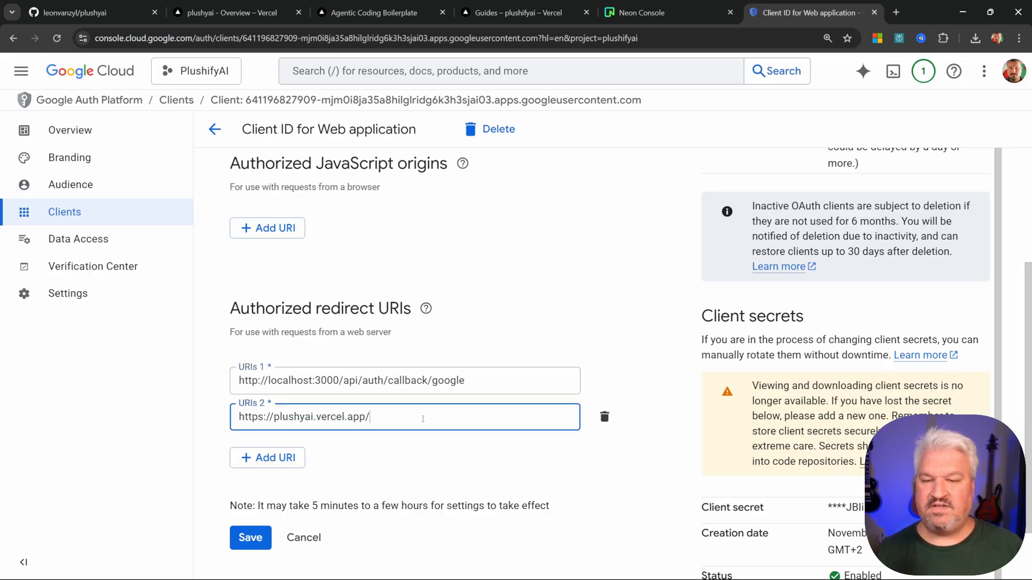
type("api/auth/callback/google")
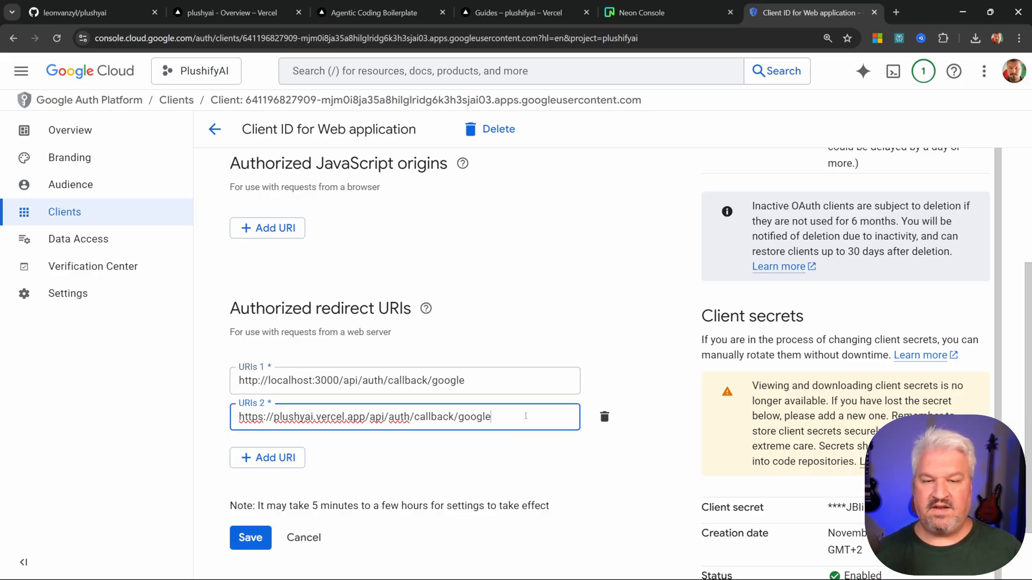
left_click(249, 537)
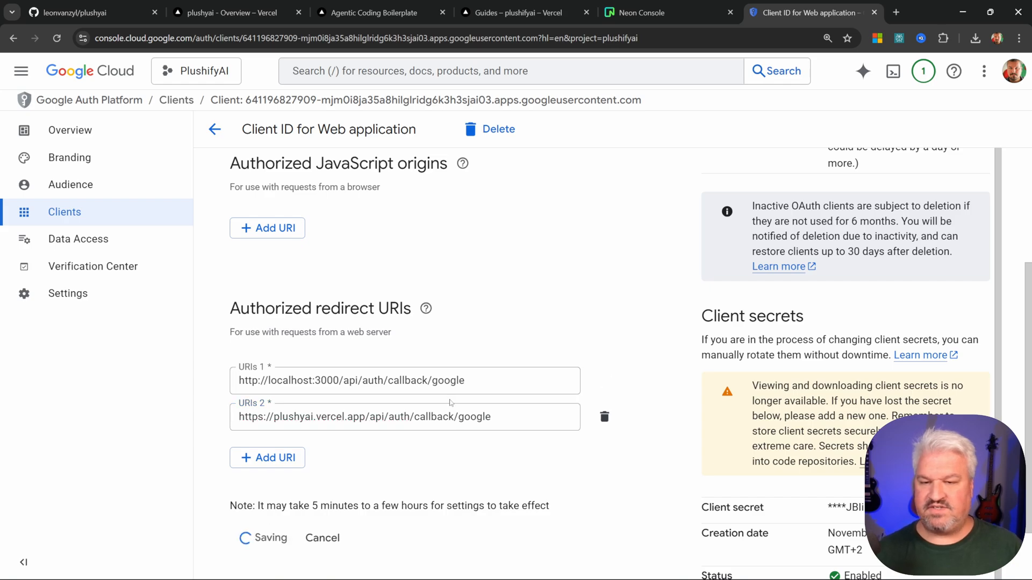
left_click(228, 12)
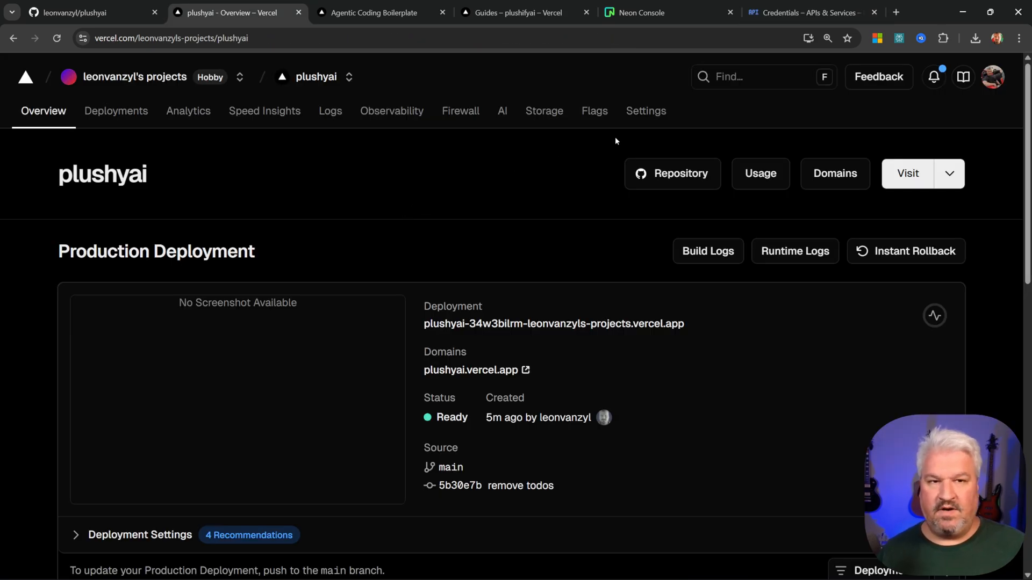
left_click(645, 111)
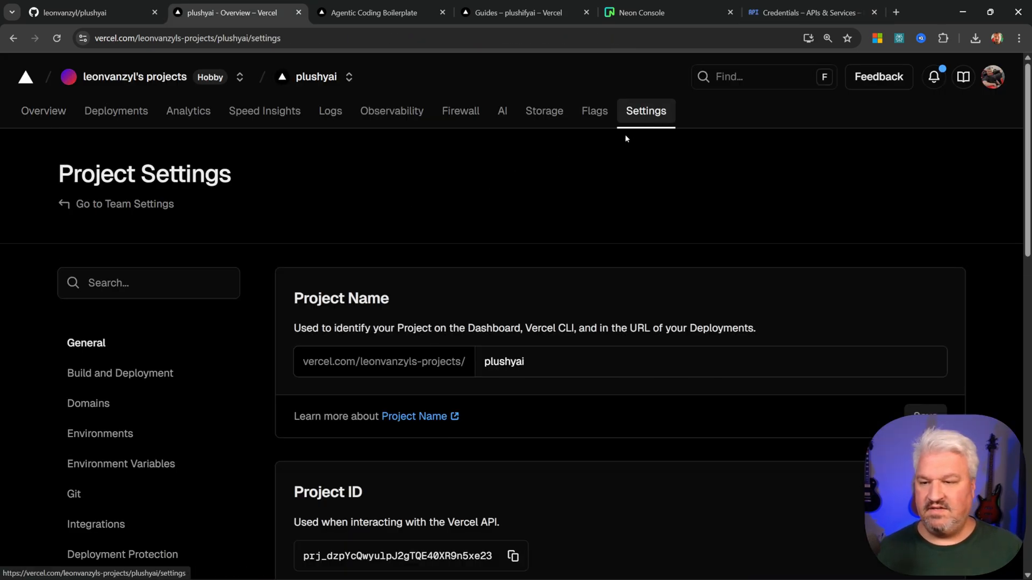
left_click(122, 464)
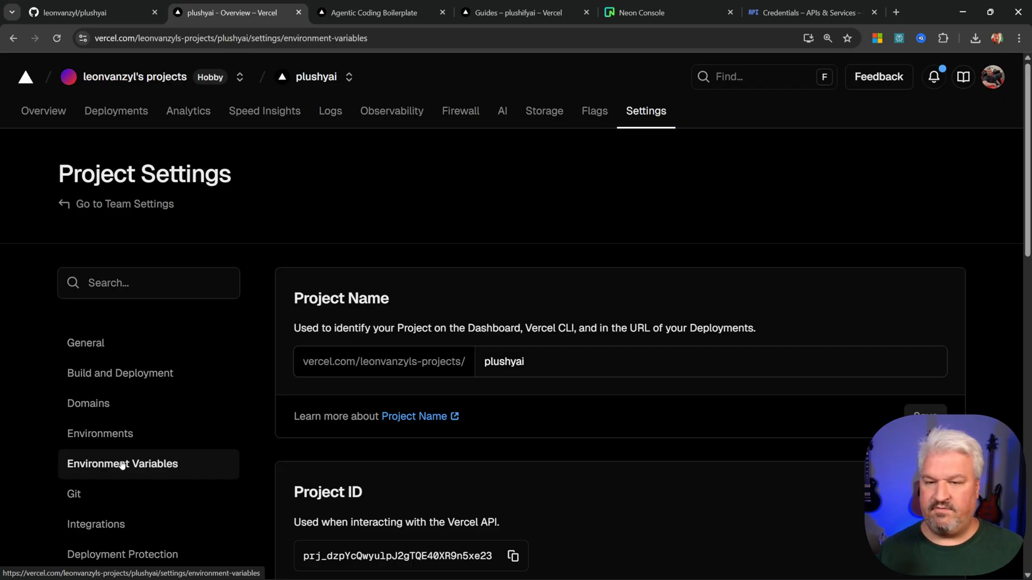
left_click(122, 463)
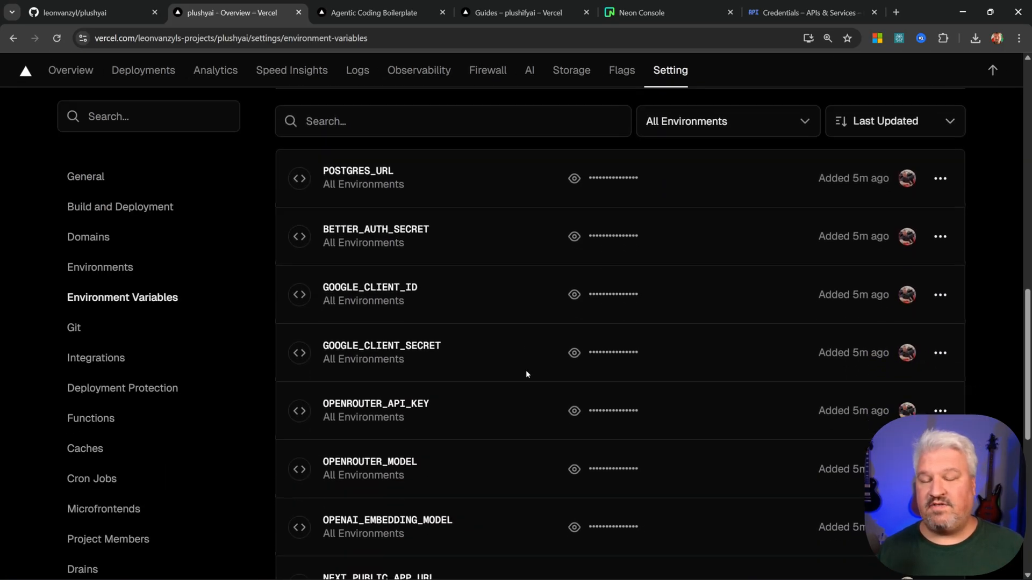
mouse_move(477, 318)
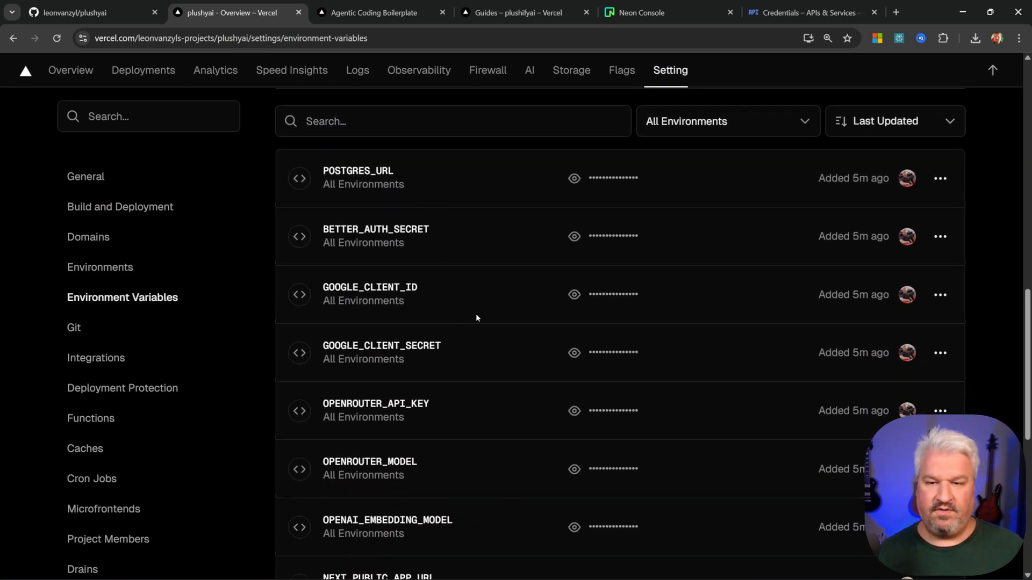
scroll("down", 3)
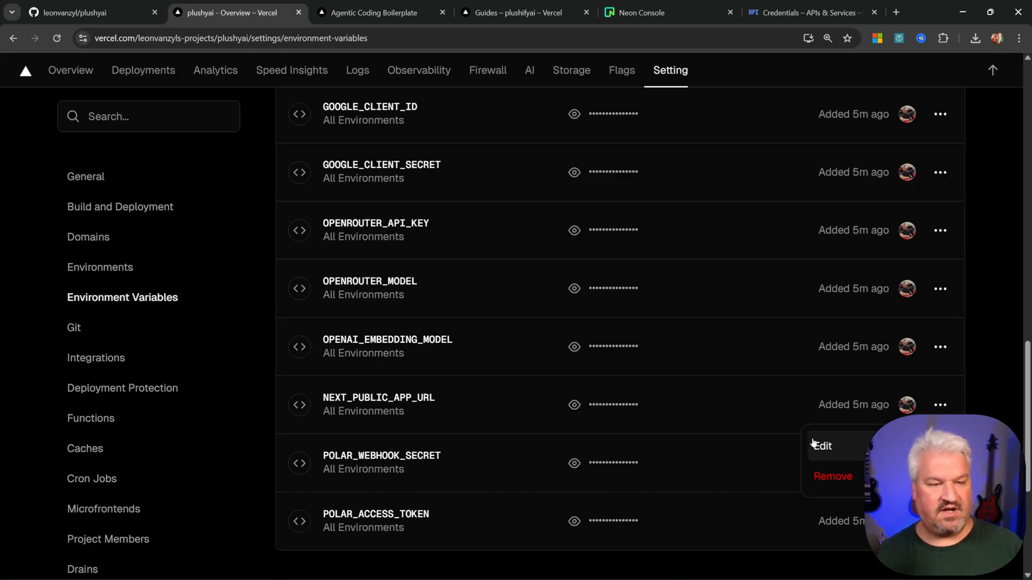
left_click(821, 445)
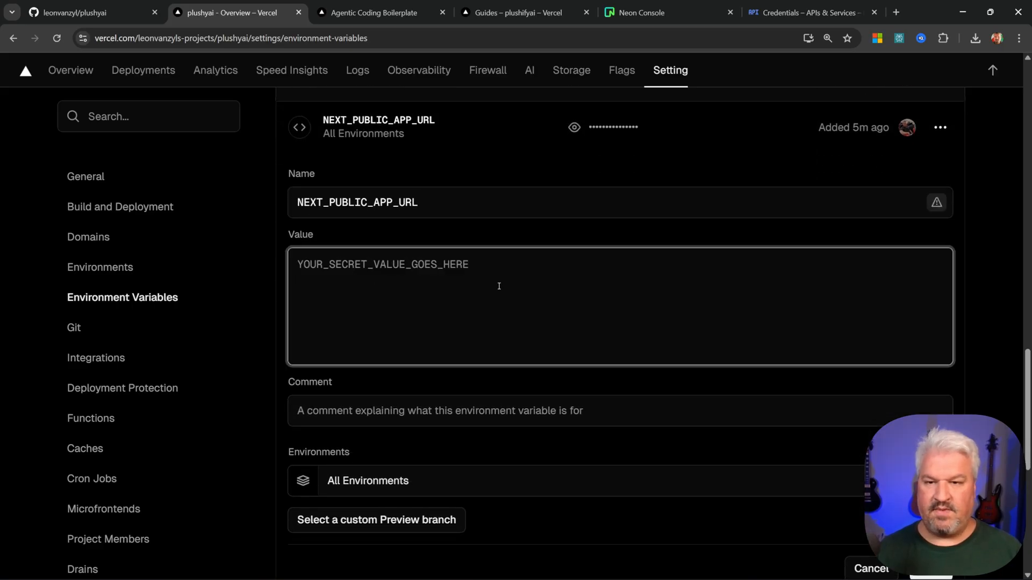
type("https://plushyai.vercel.app")
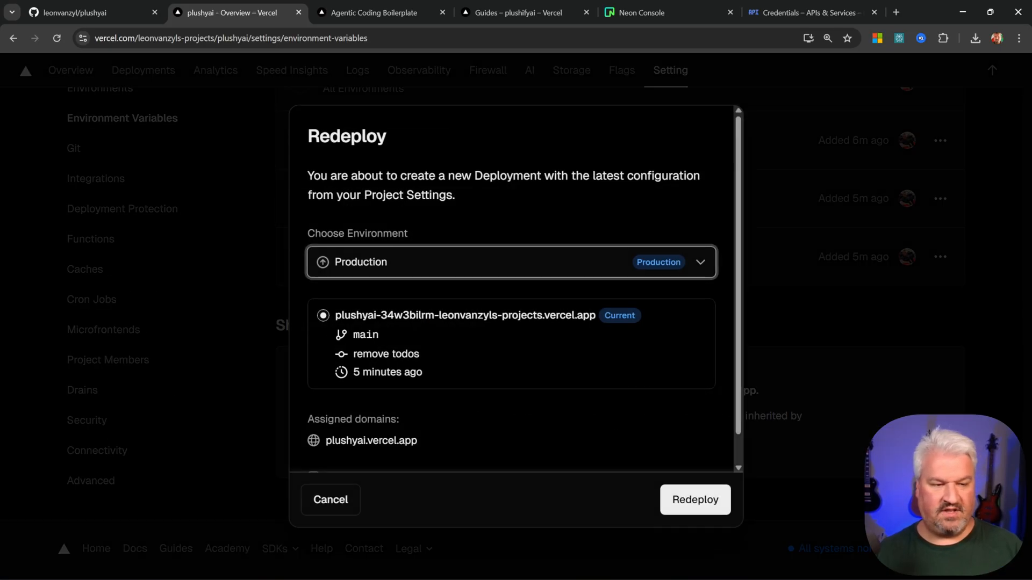
left_click(694, 499)
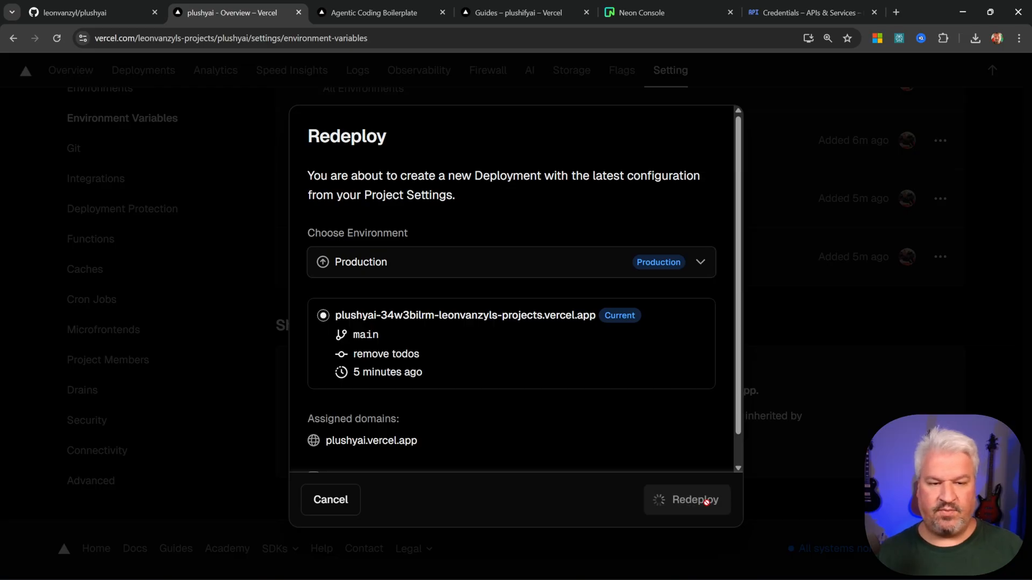
left_click(687, 500)
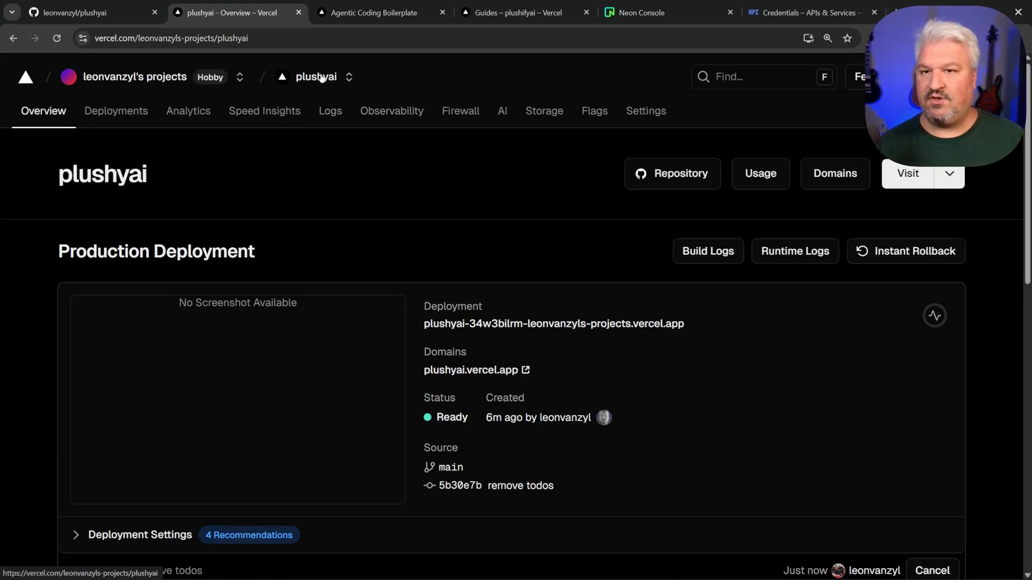
Step: Sign in on plushyai.vercel.app with the Google account and reach the Dashboard
scroll("down", 3)
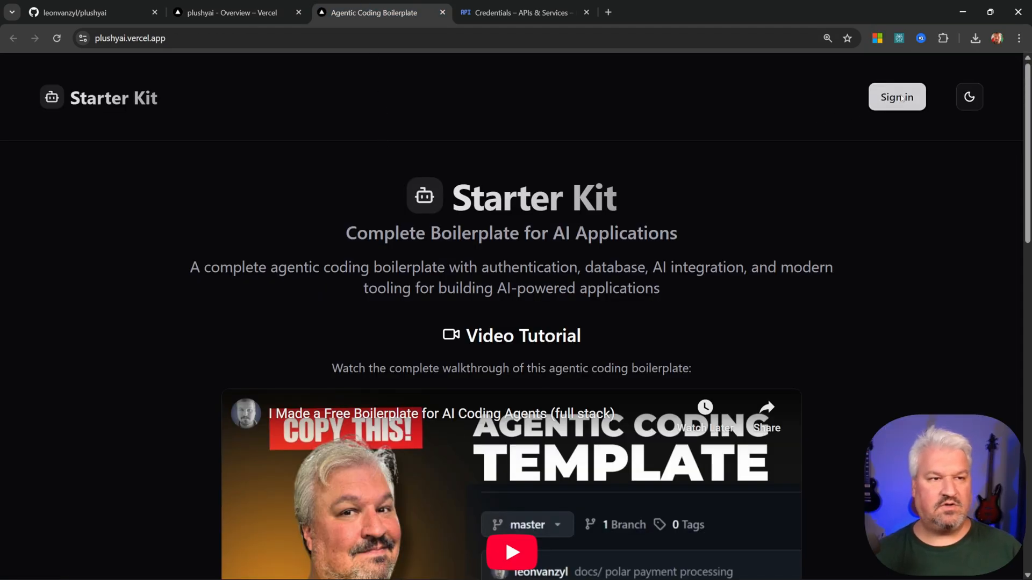
left_click(897, 96)
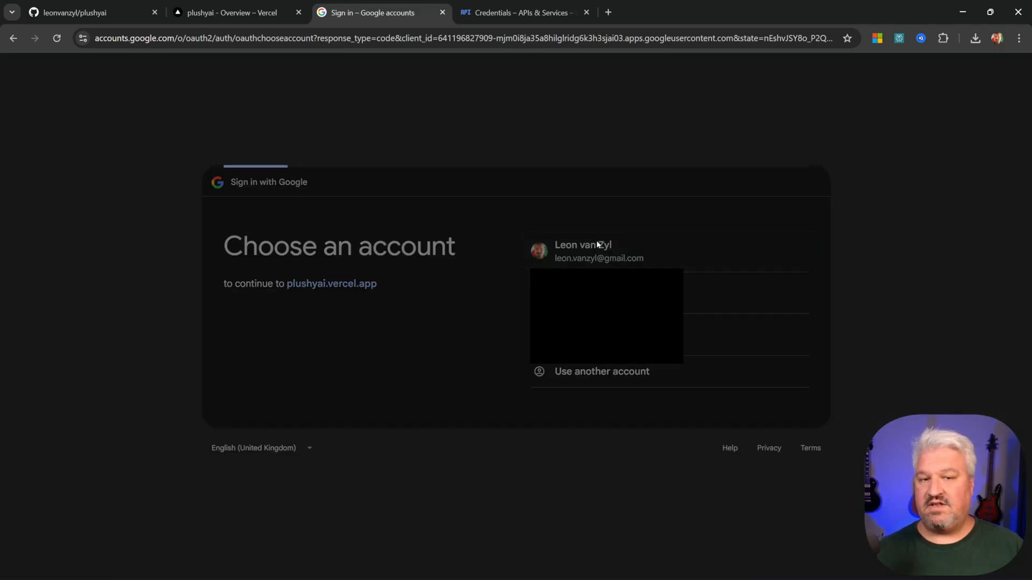
left_click(598, 251)
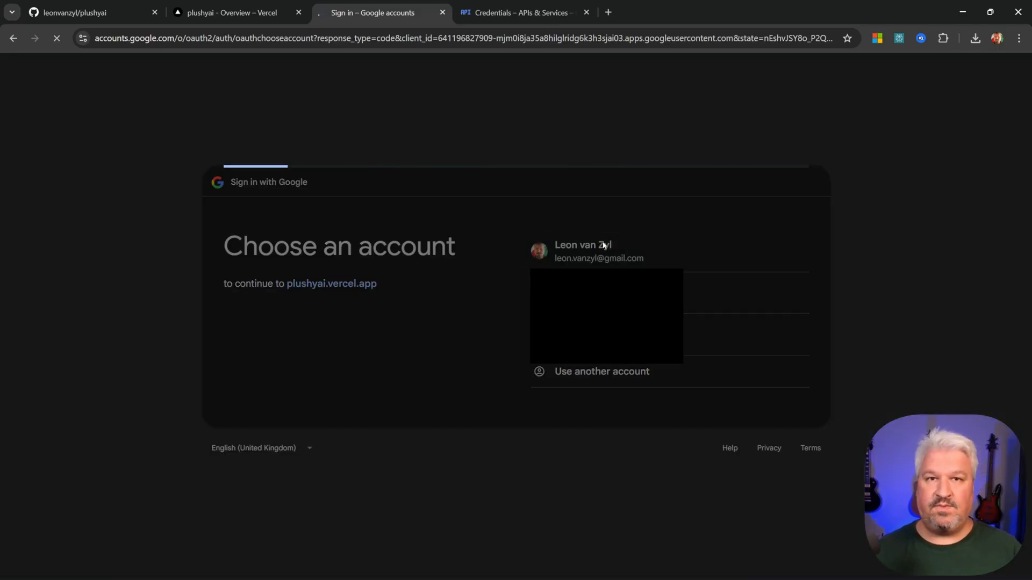
left_click(583, 251)
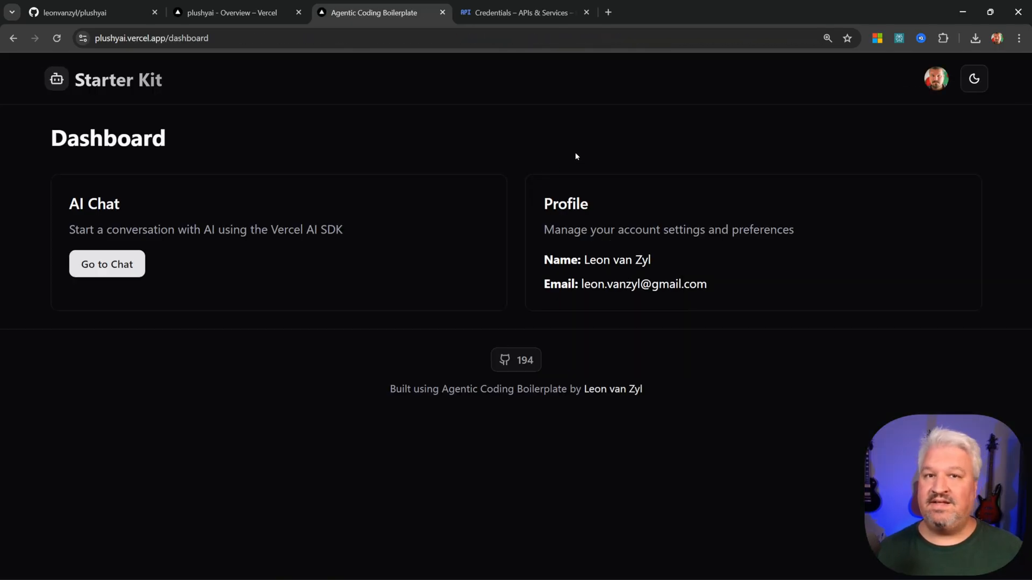
left_click(98, 80)
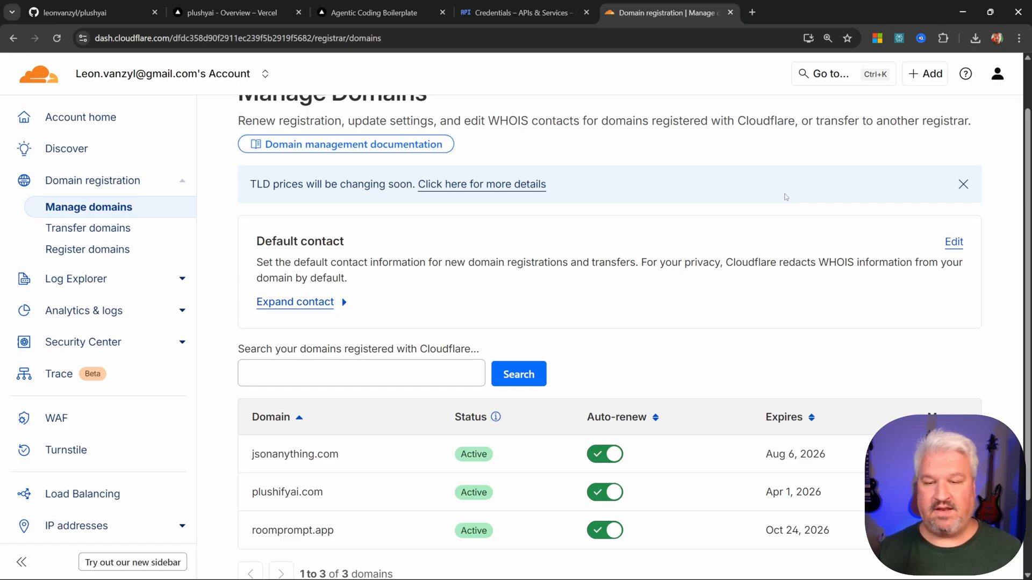
Step: Open the plushifyai.com management page in Cloudflare and bring up its DNS records
left_click(287, 492)
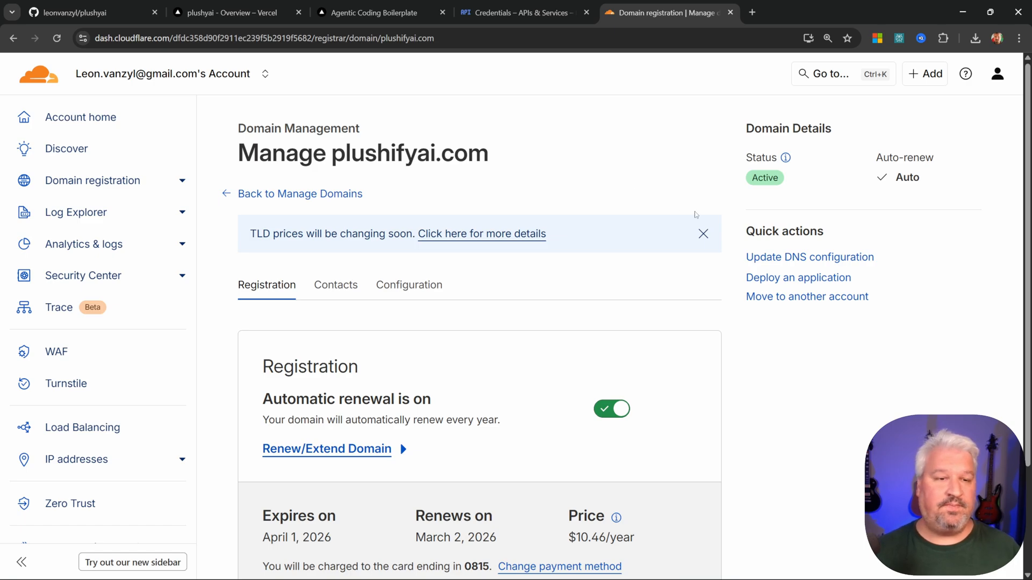
mouse_move(809, 257)
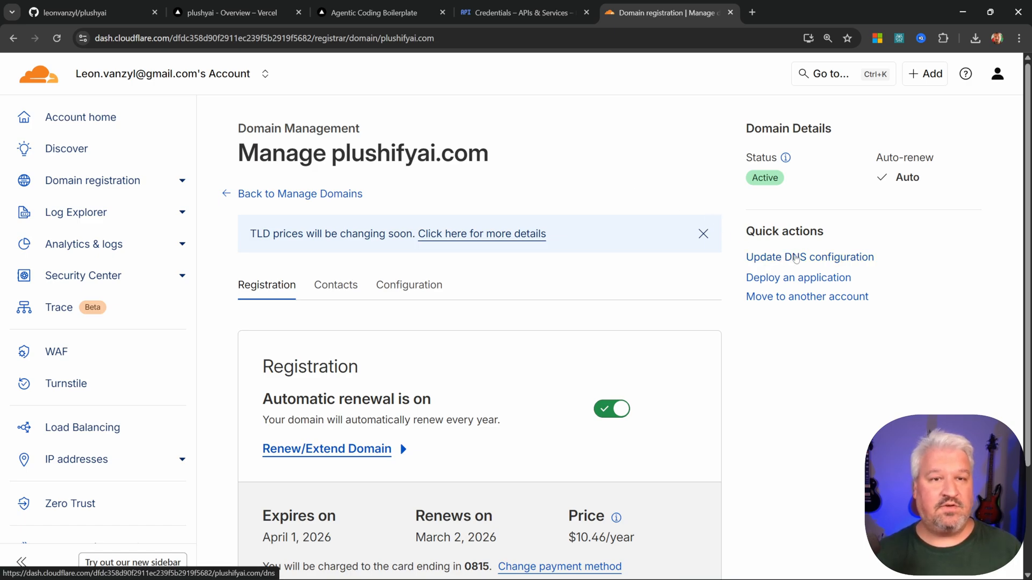
left_click(229, 12)
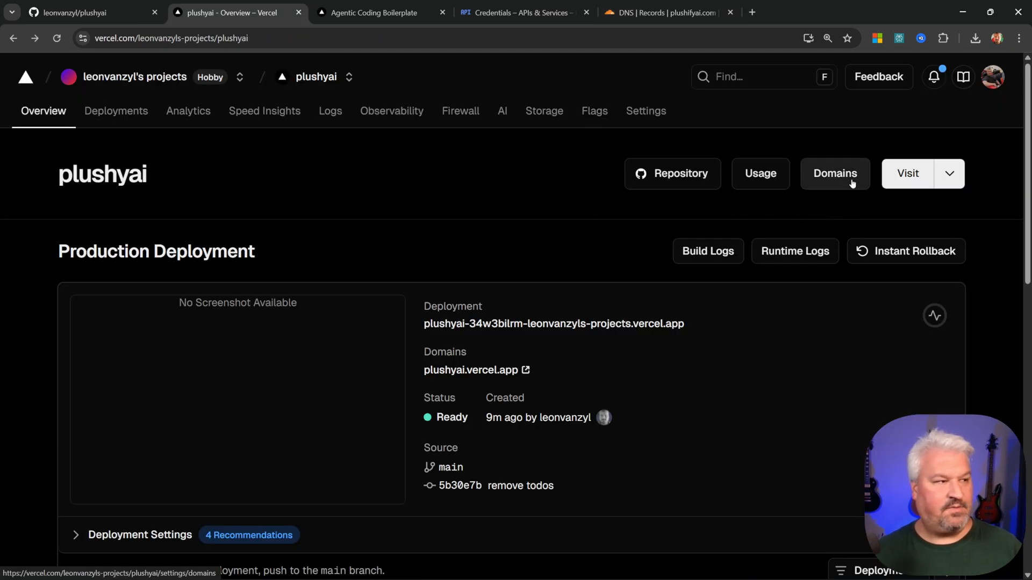
Step: Add plushifyai.com to the project's Vercel domains with the www redirect on Production
left_click(835, 174)
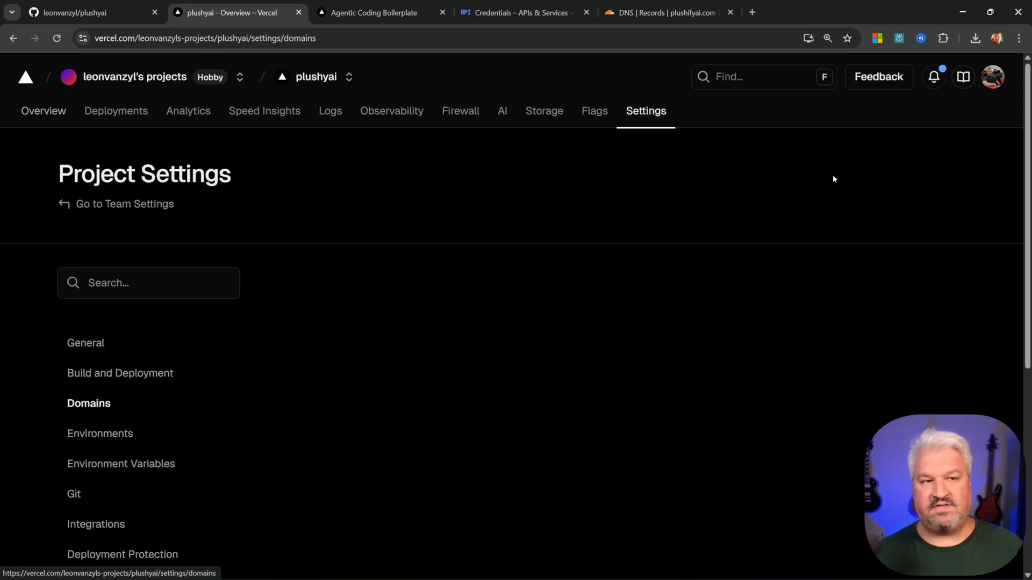
left_click(88, 402)
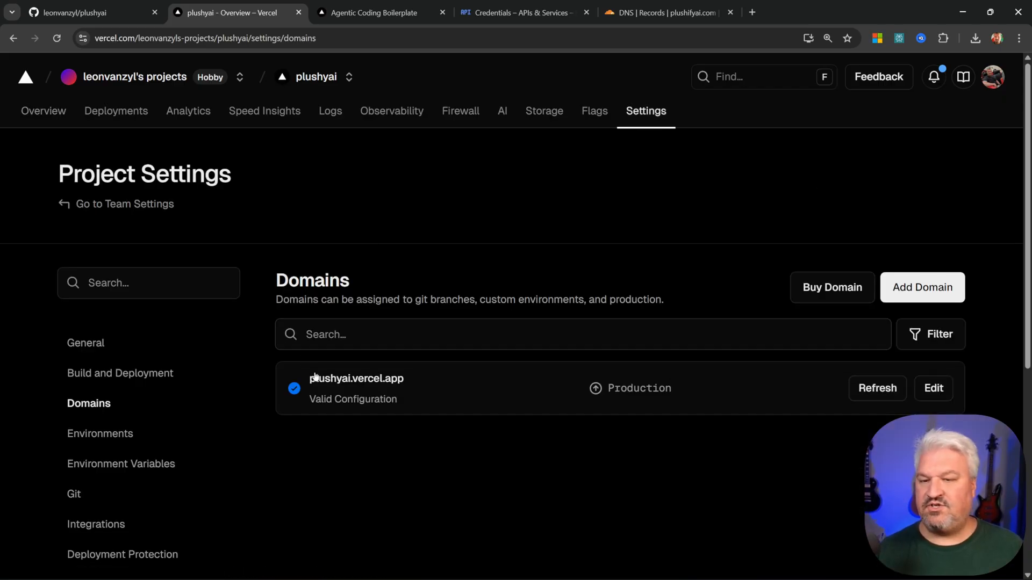
mouse_move(373, 381)
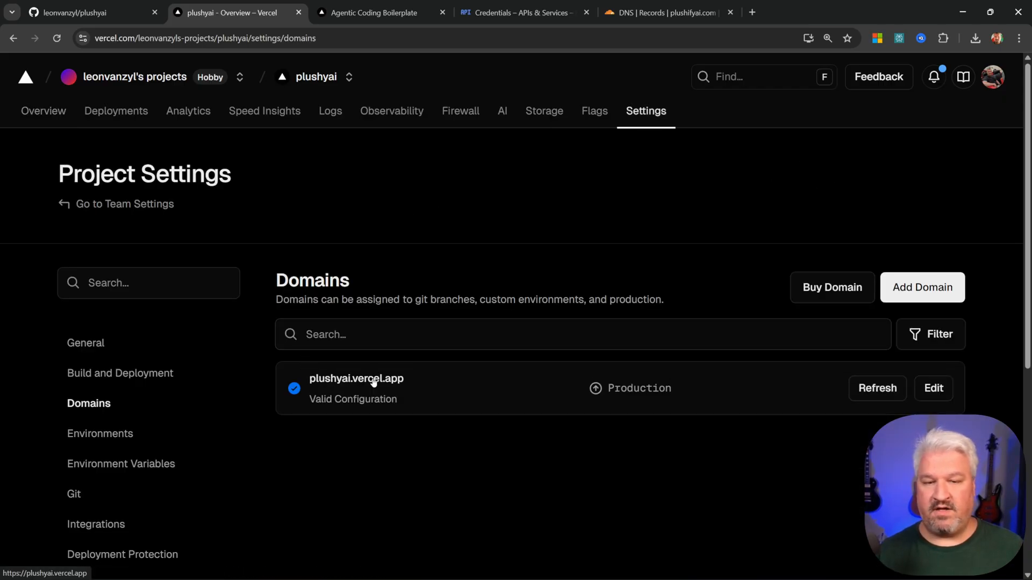
mouse_move(832, 287)
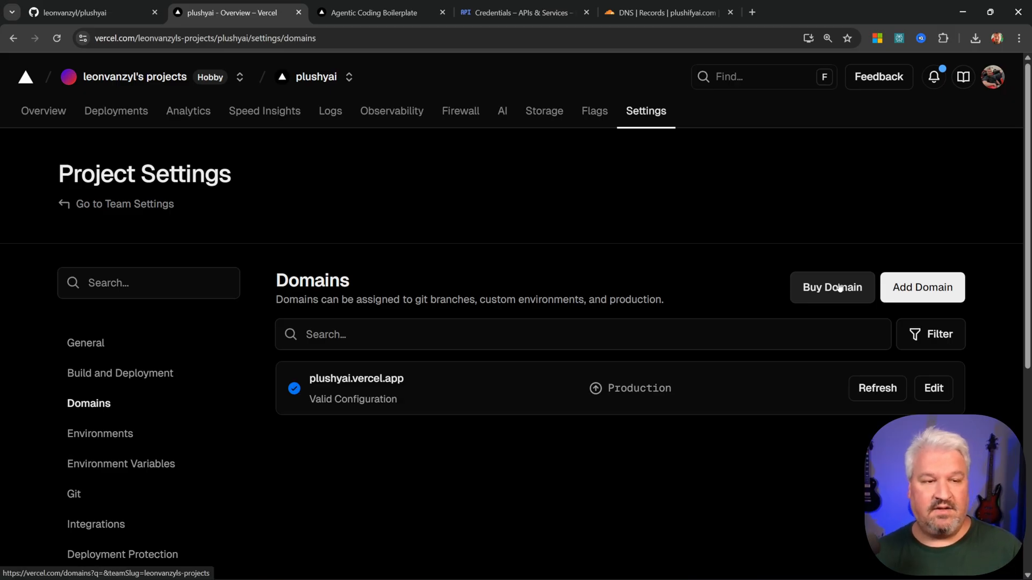
left_click(921, 287)
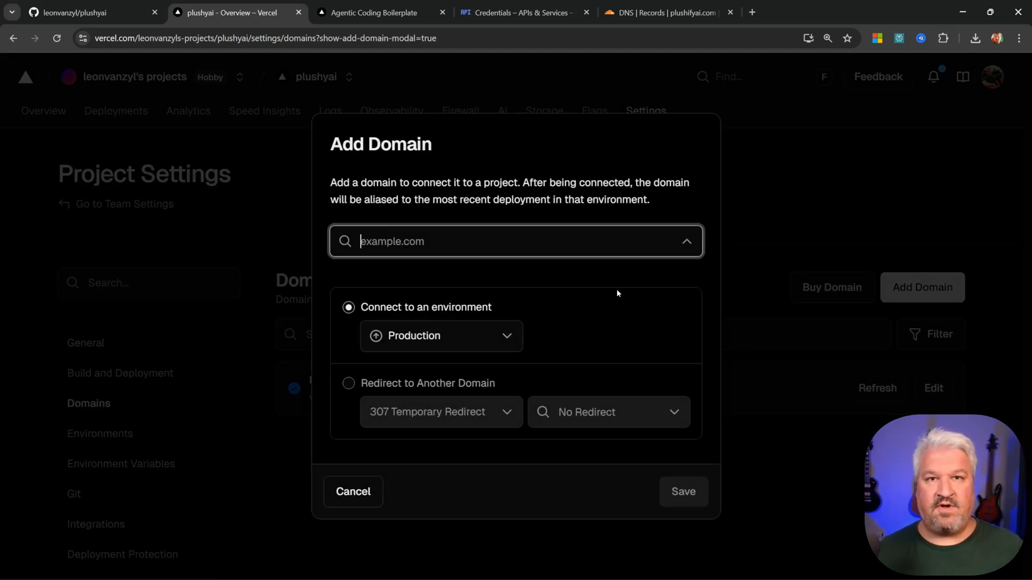
left_click(666, 12)
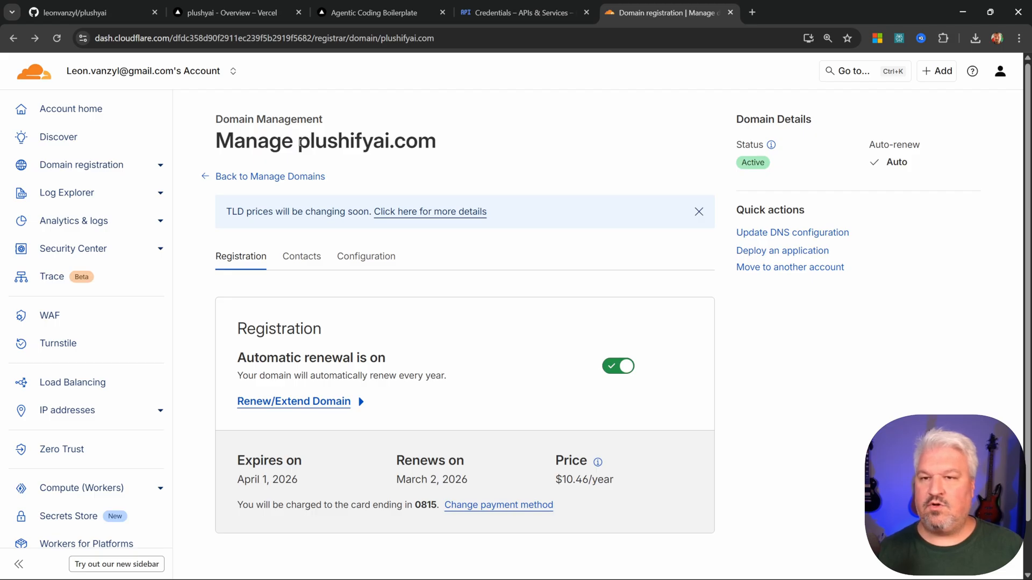
double_click(367, 141)
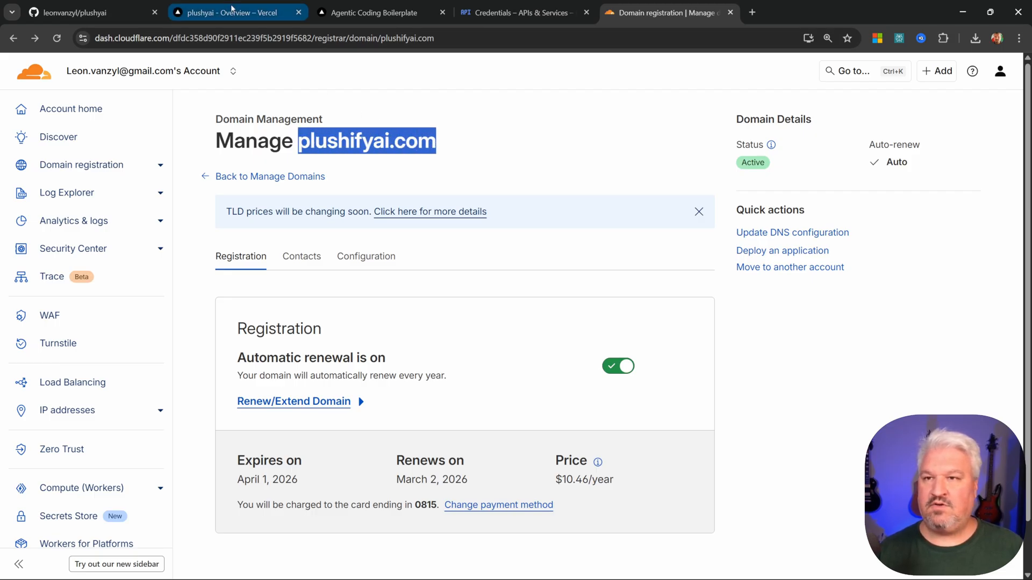
left_click(233, 12)
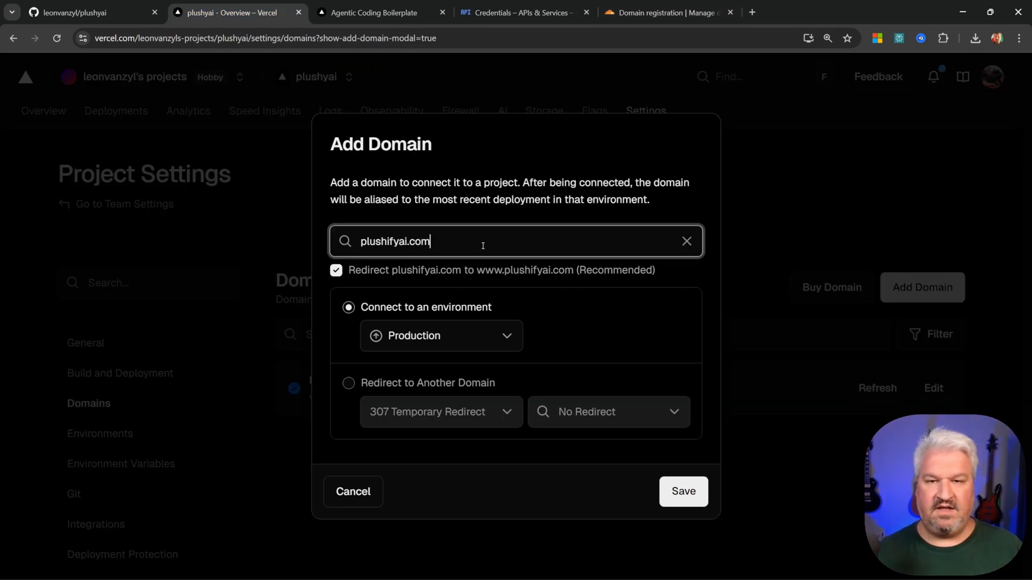
mouse_move(439, 317)
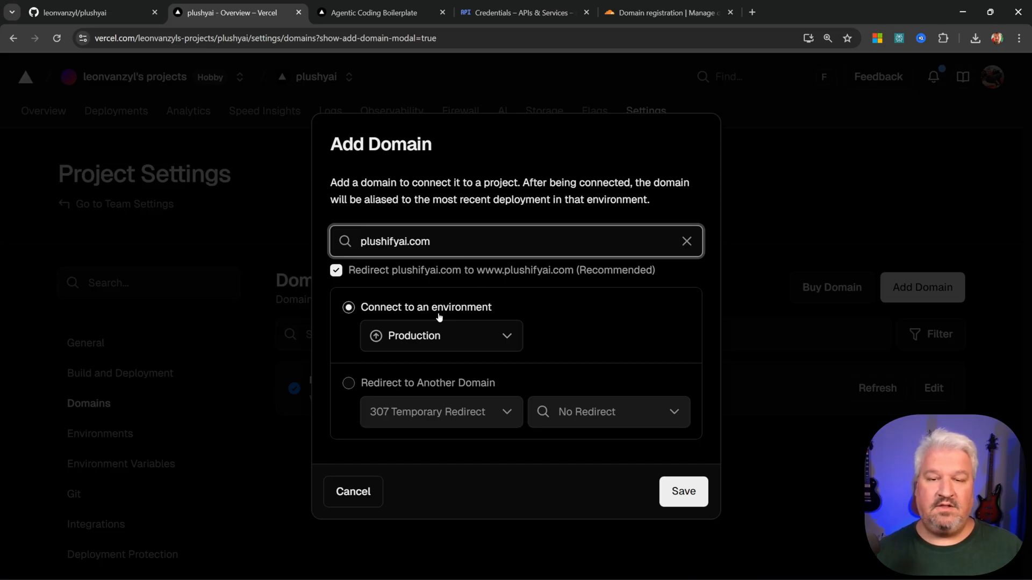
mouse_move(636, 474)
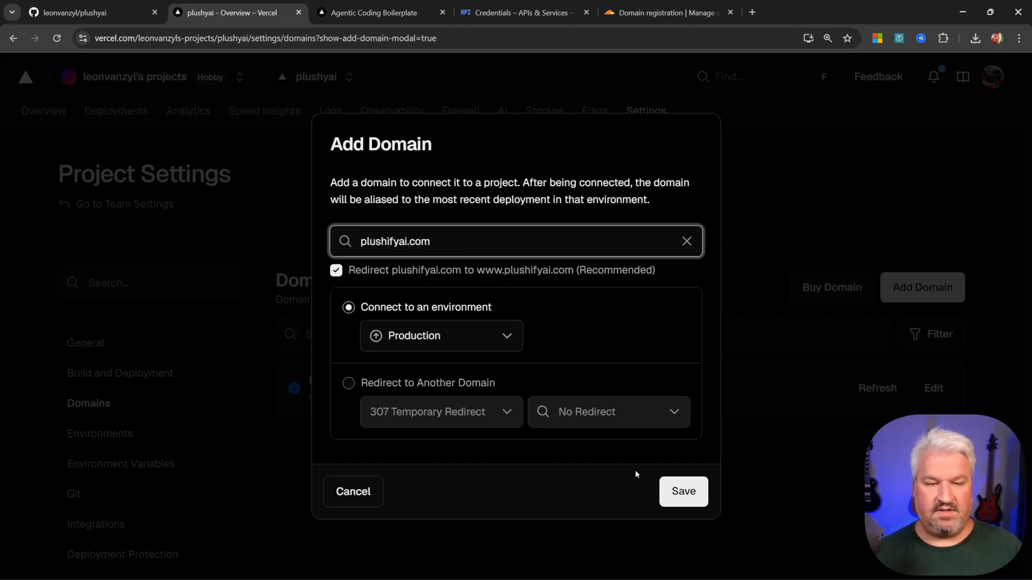
left_click(682, 491)
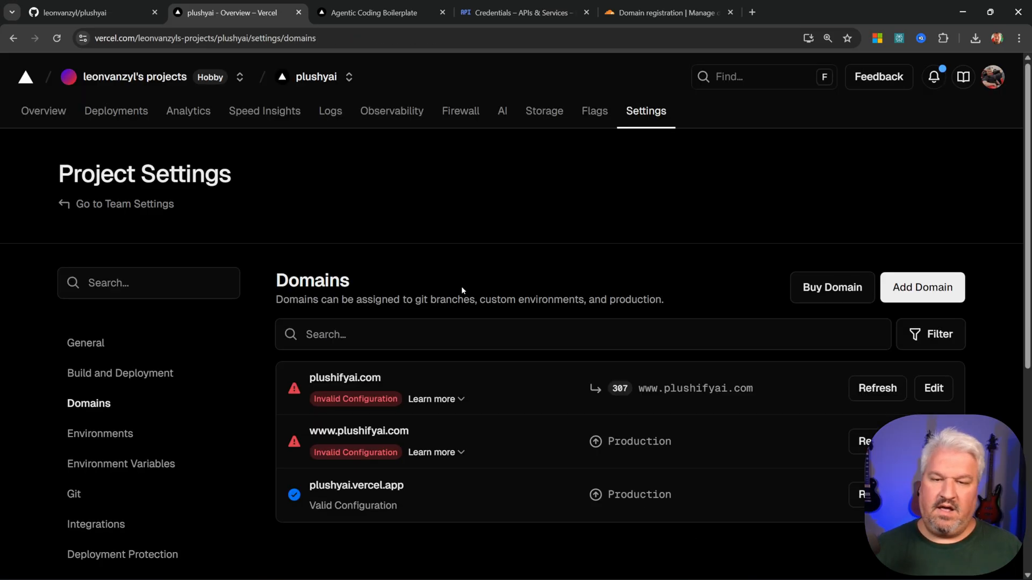
mouse_move(455, 328)
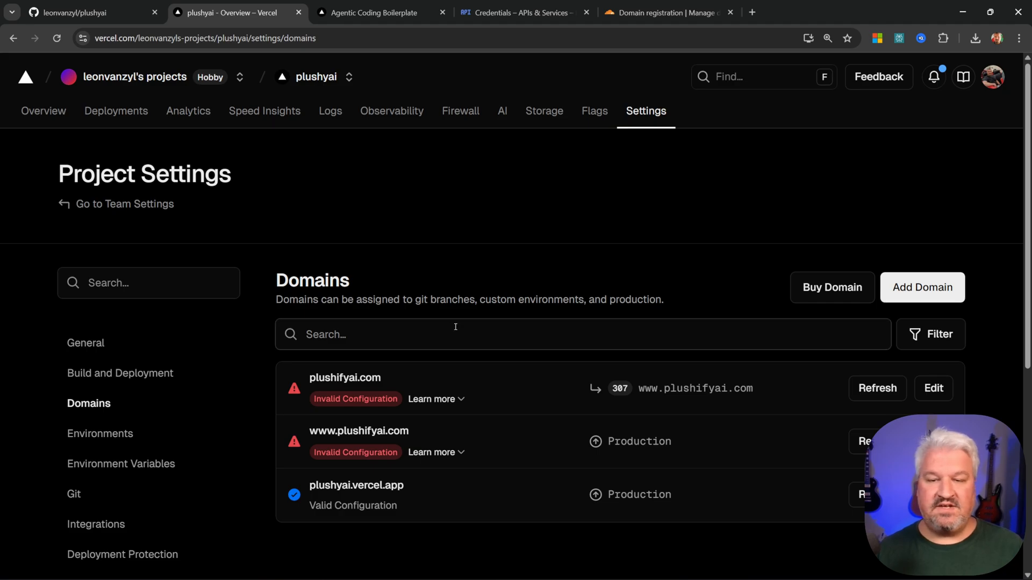
Step: Reveal Vercel's required A record 216.198.79.1, then open Cloudflare's DNS records for plushifyai.com
scroll("down", 3)
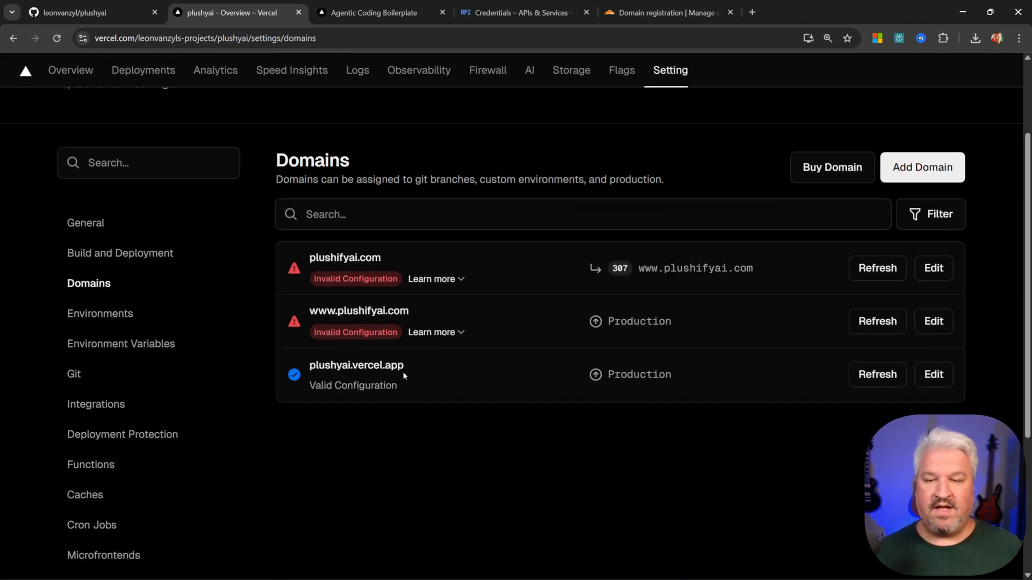
left_click(431, 279)
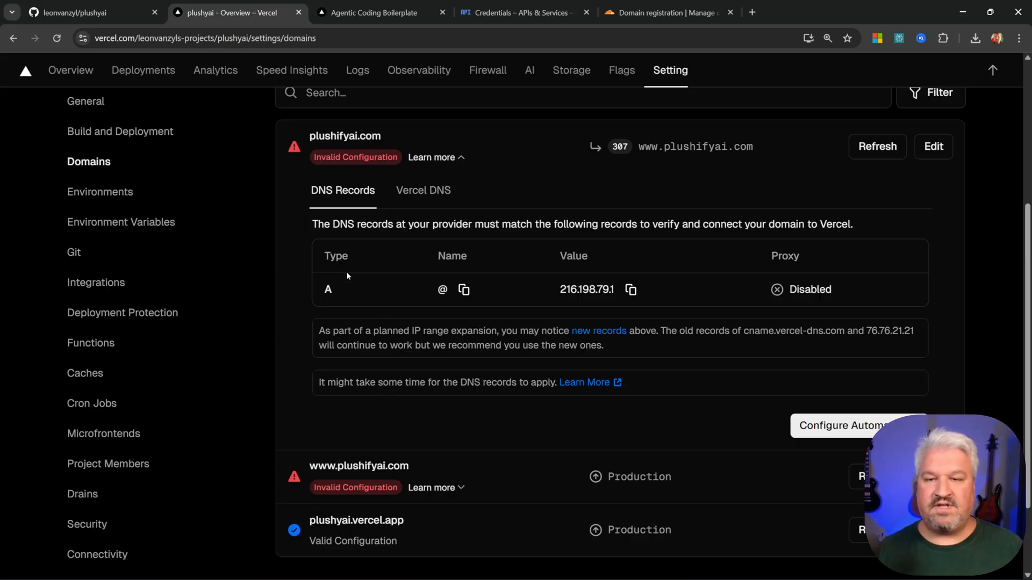
mouse_move(666, 11)
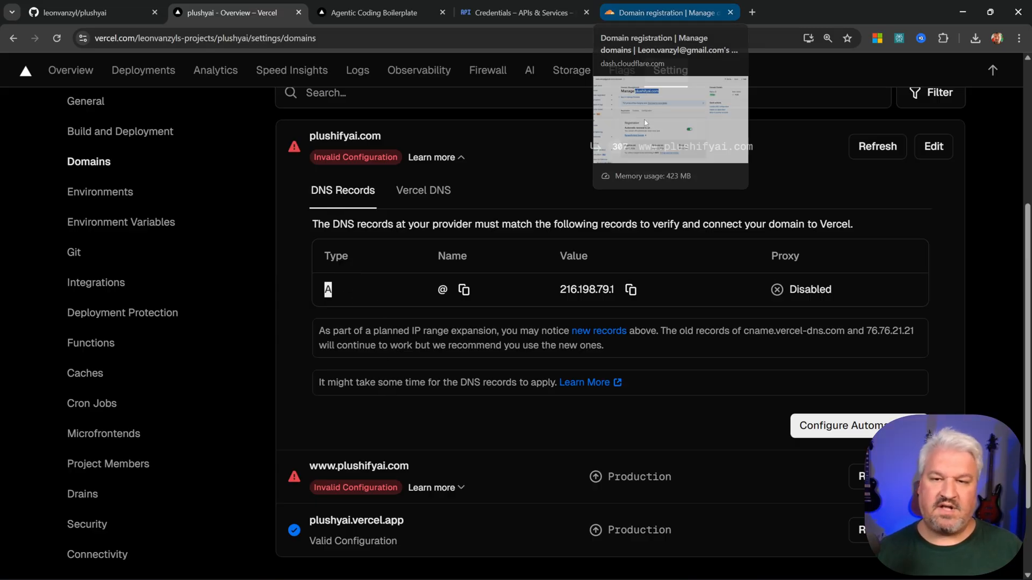
left_click(658, 13)
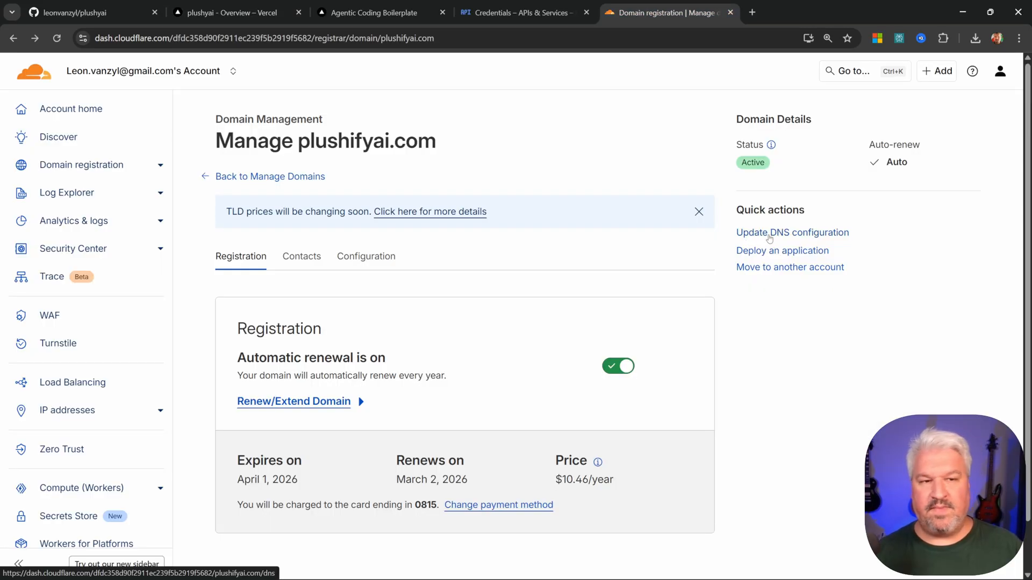
left_click(791, 232)
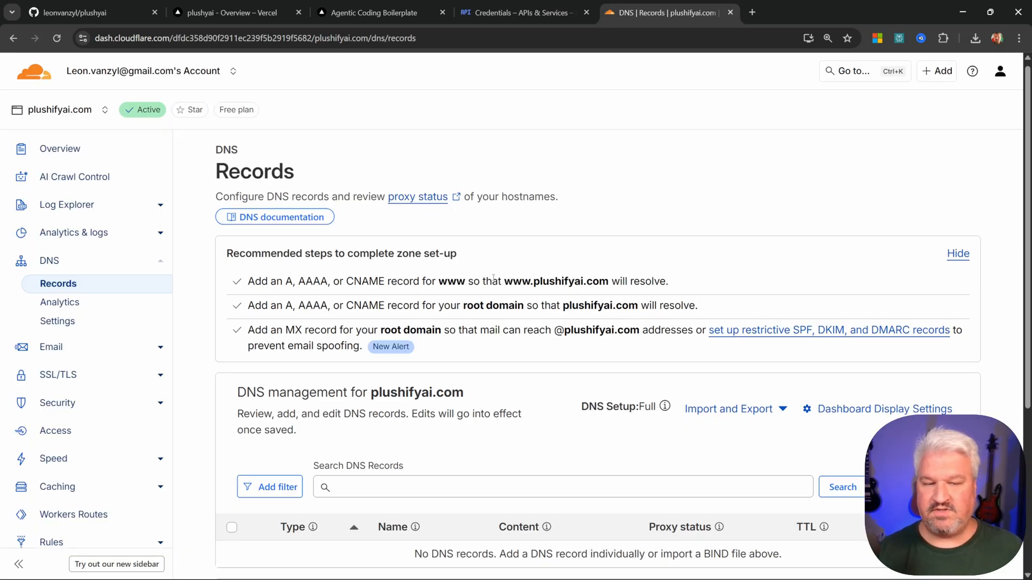
Step: Add a DNS-only Cloudflare A record for plushifyai.com pointing to 216.198.79.1
left_click(915, 249)
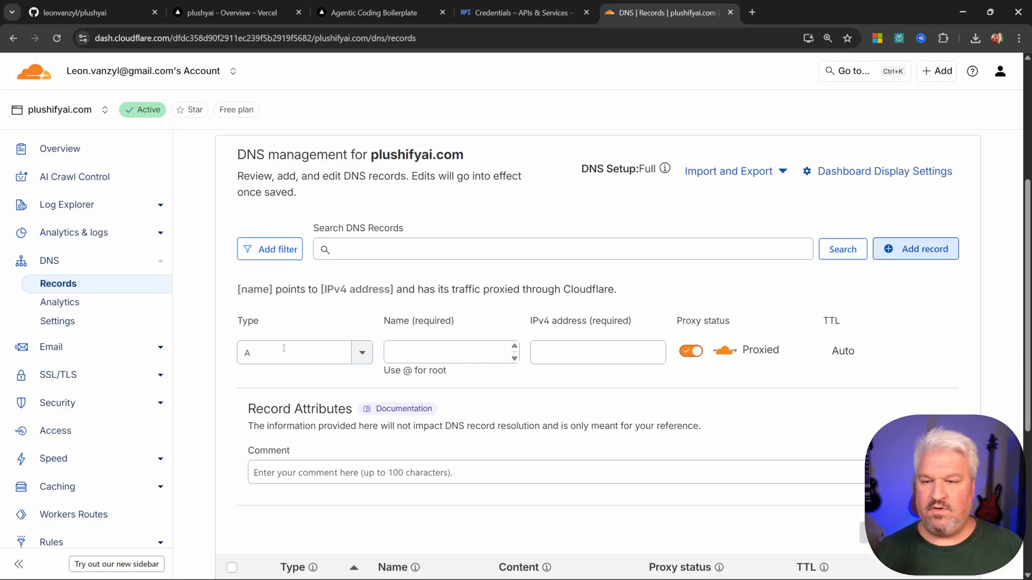
left_click(231, 12)
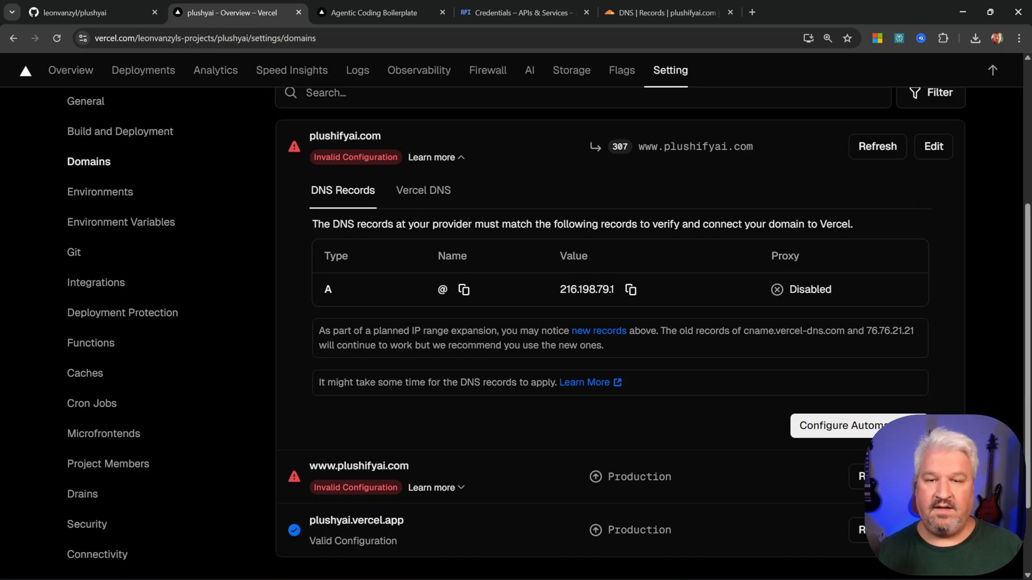
left_click(658, 12)
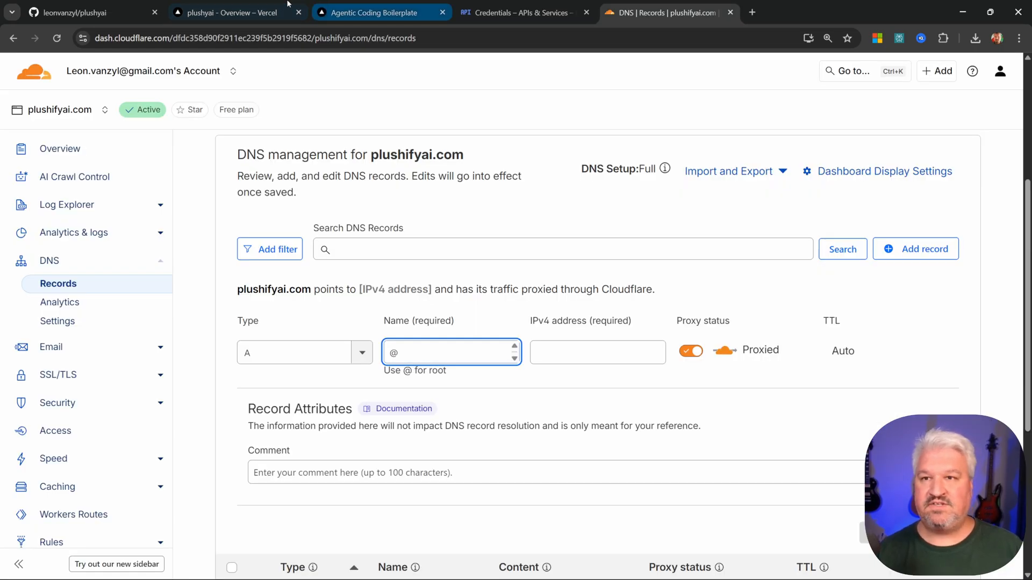
type("216.198.79.1")
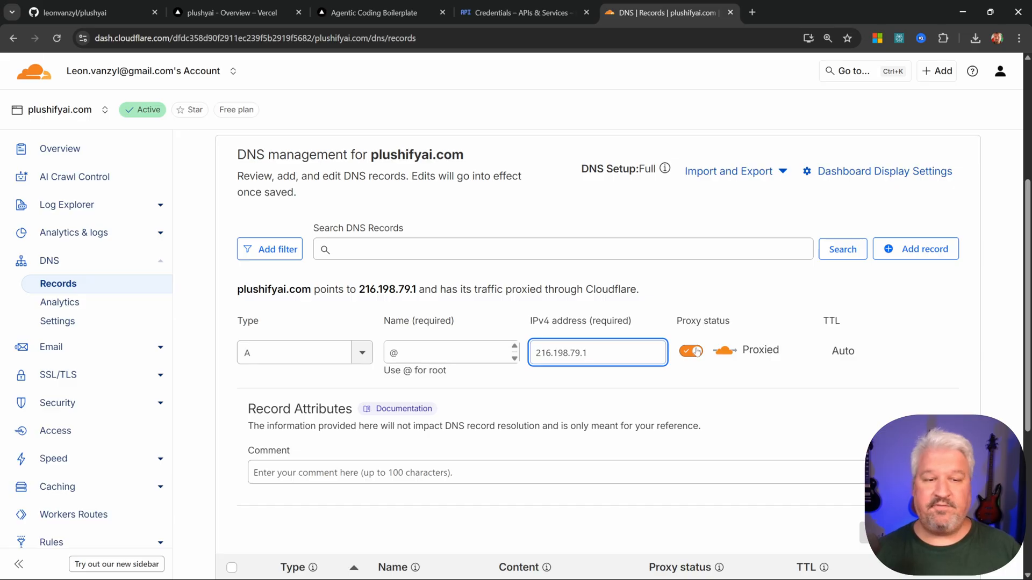
left_click(690, 351)
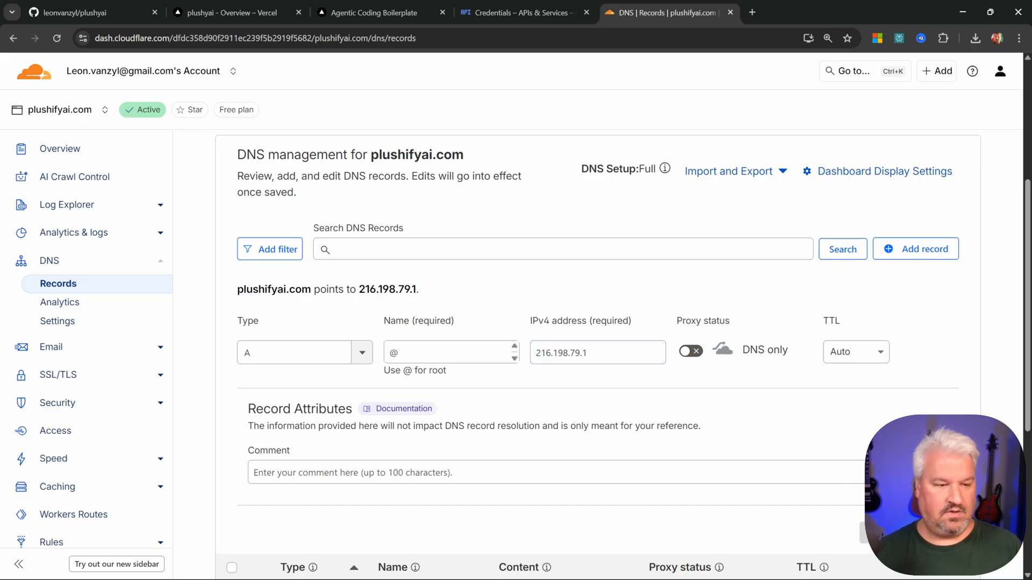
left_click(230, 13)
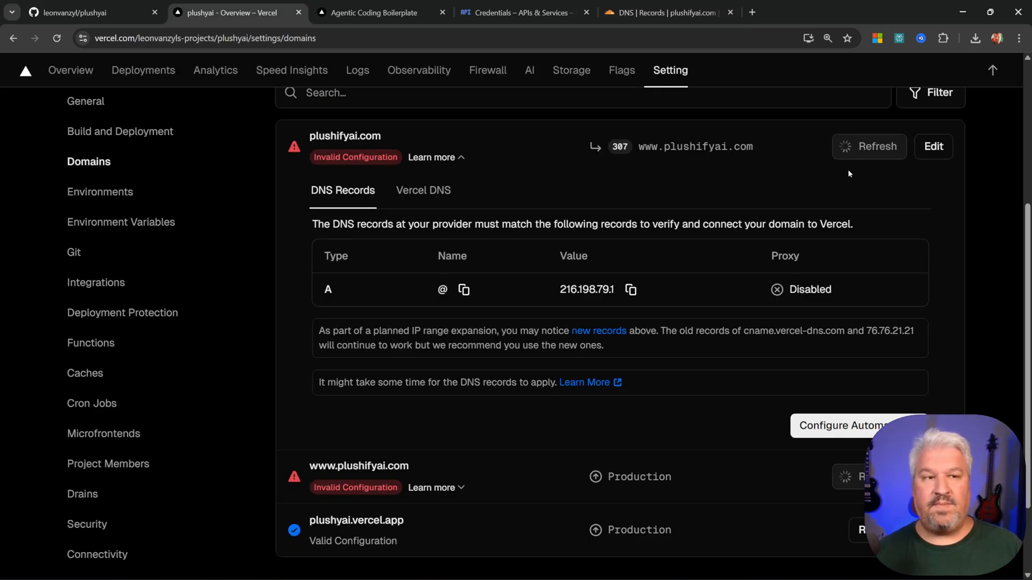
left_click(876, 146)
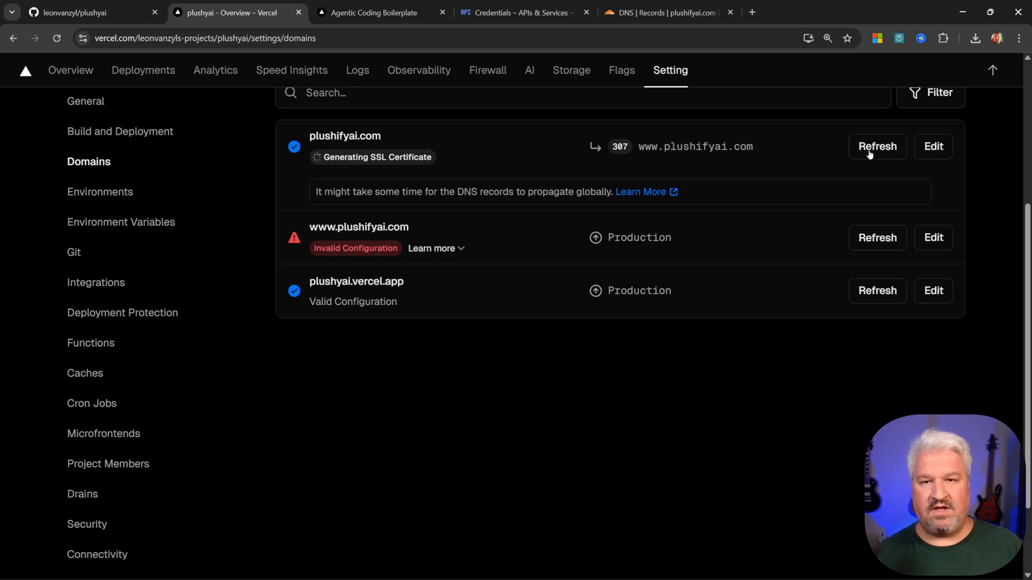
scroll("up", 3)
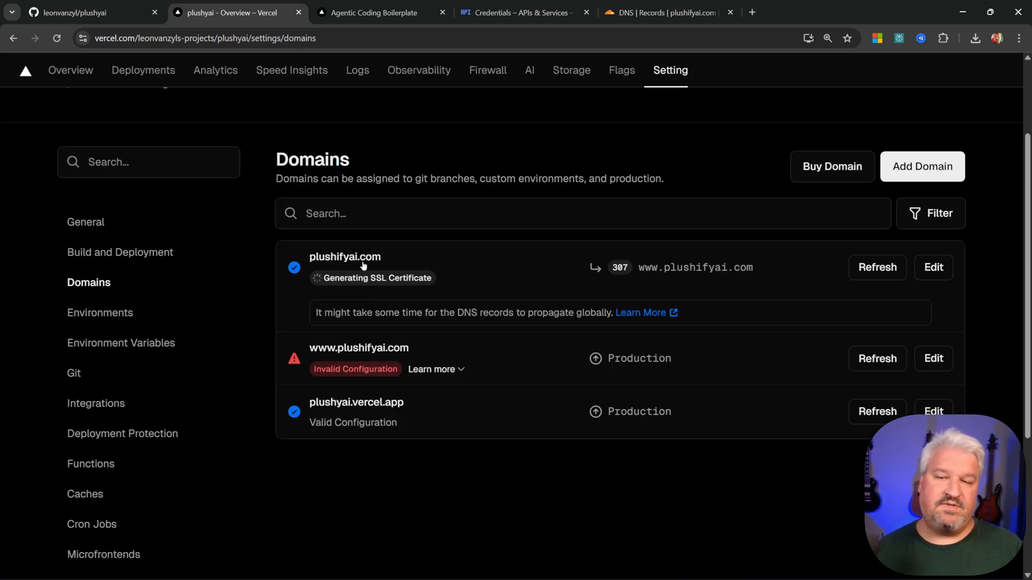
mouse_move(398, 288)
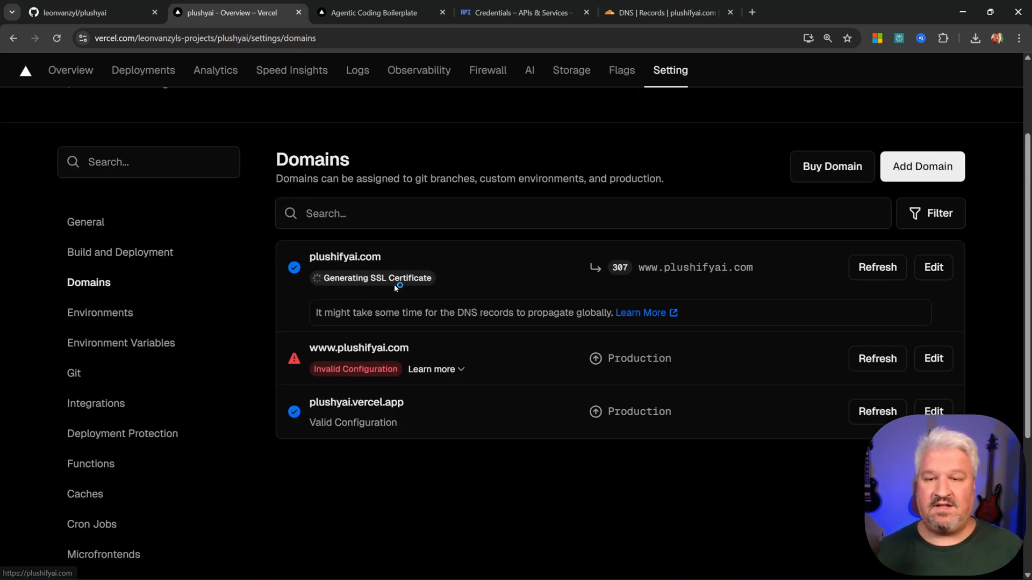
left_click(877, 411)
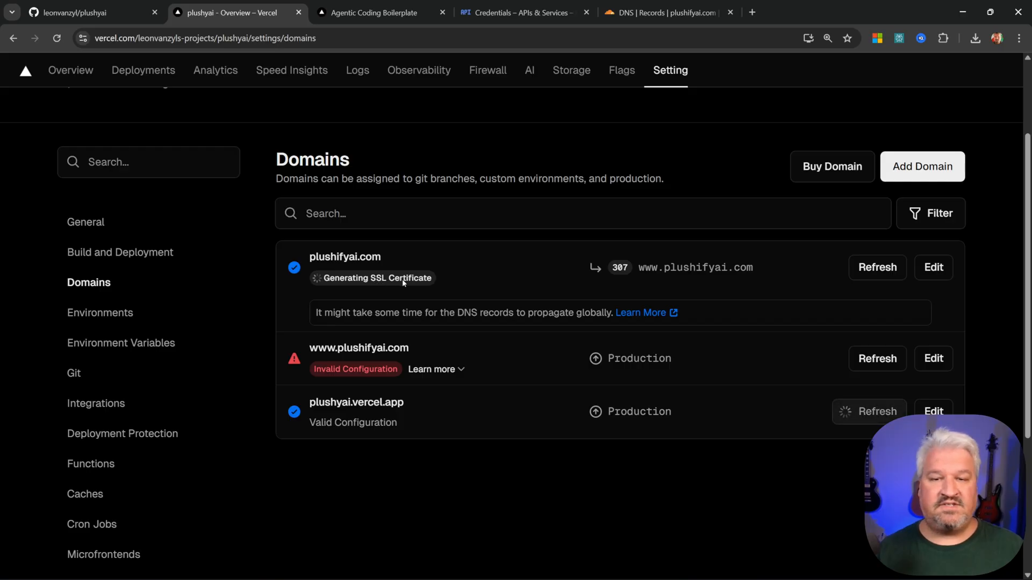
left_click(431, 369)
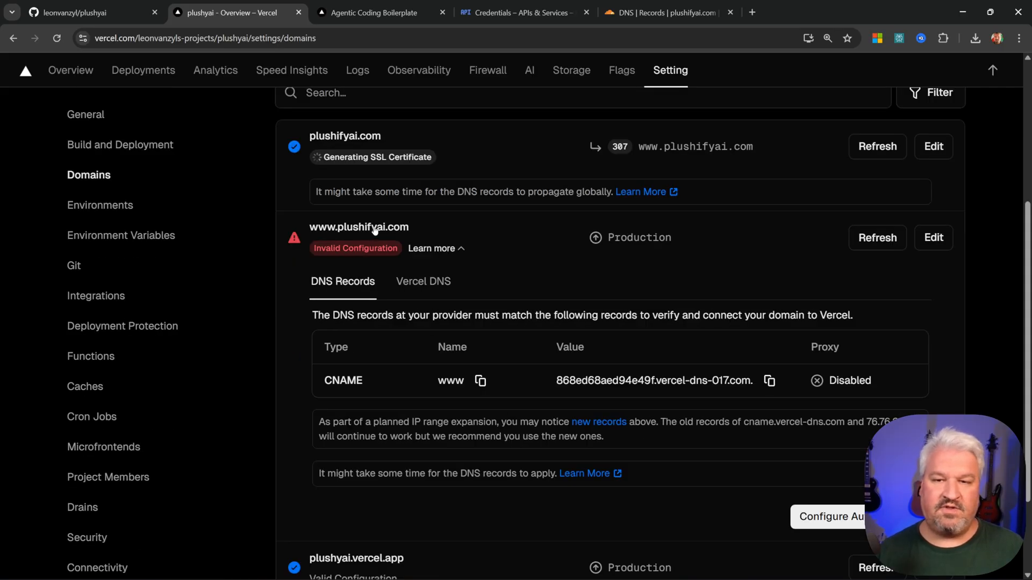
Step: Create a DNS-only www CNAME to Vercel's DNS target, then refresh domains in Vercel
left_click(658, 12)
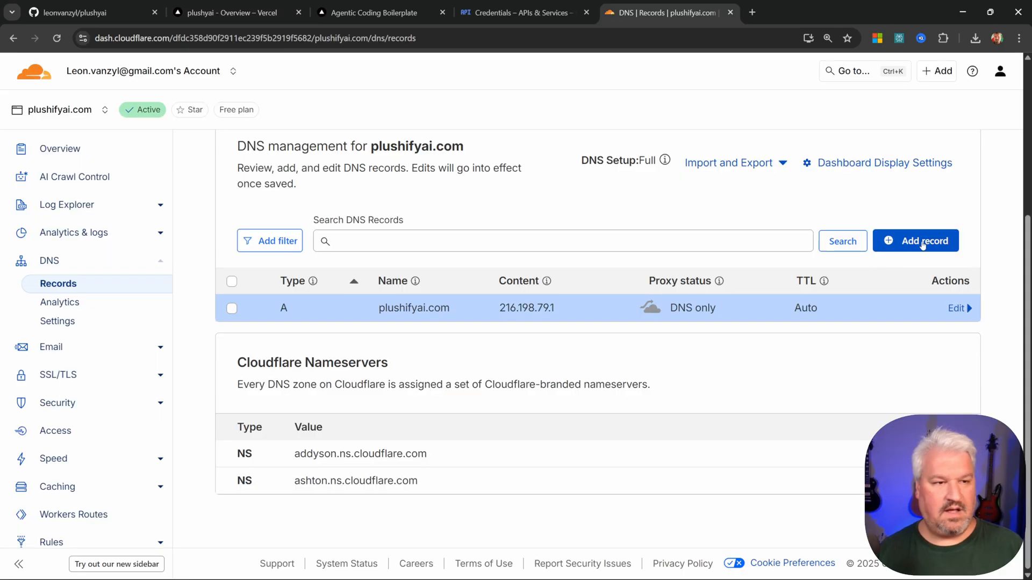
left_click(915, 241)
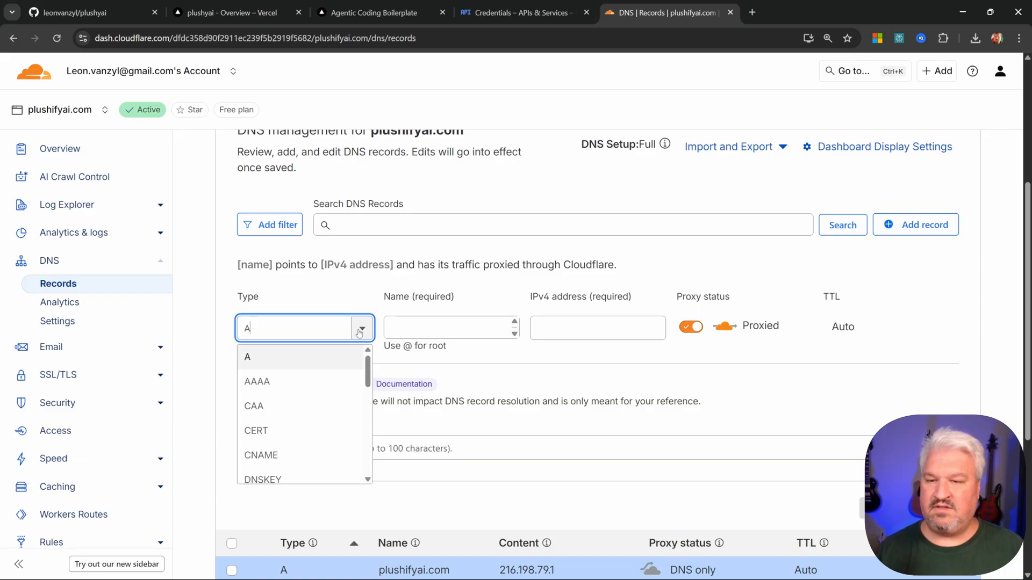
left_click(227, 13)
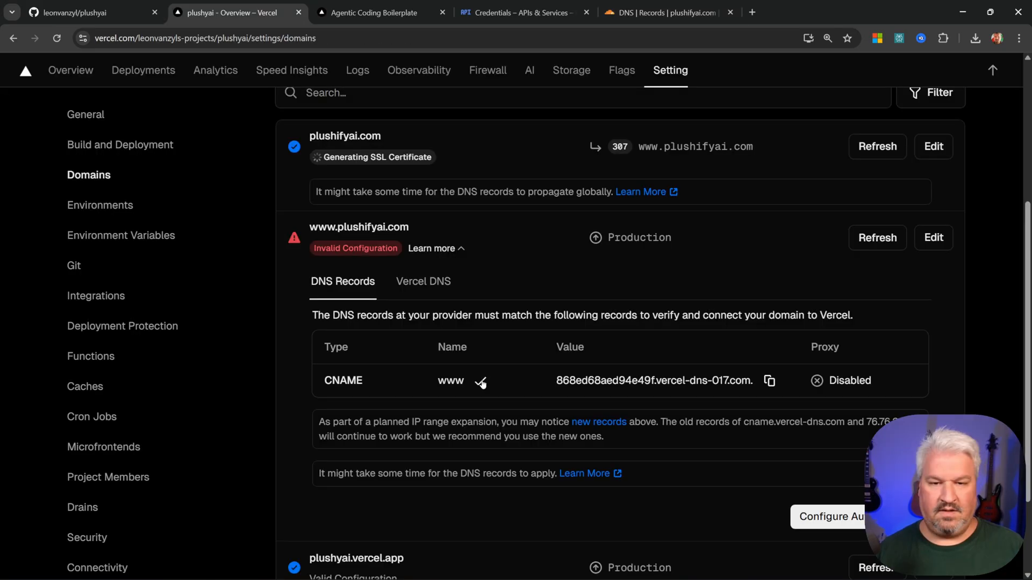
left_click(658, 12)
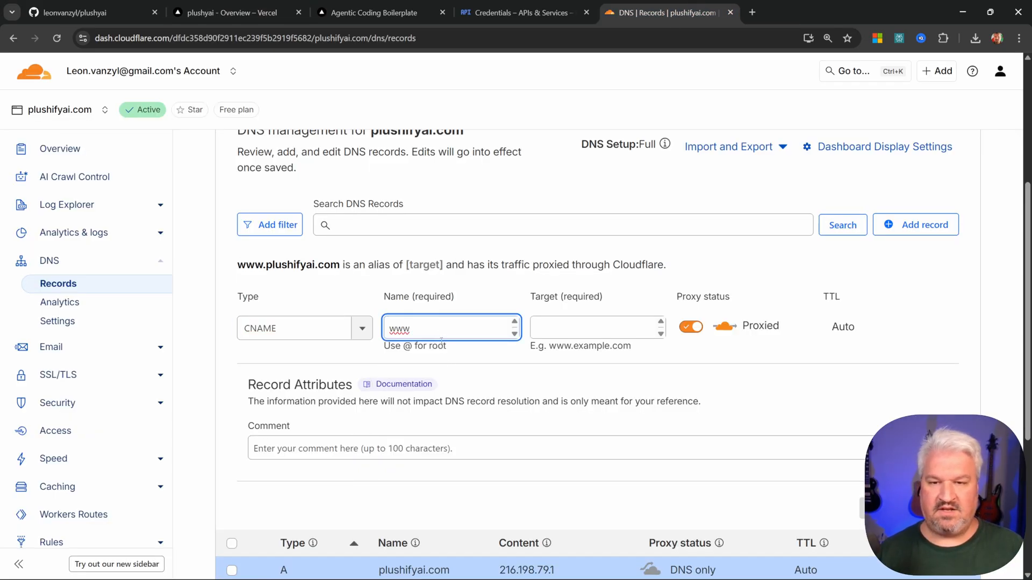
left_click(229, 12)
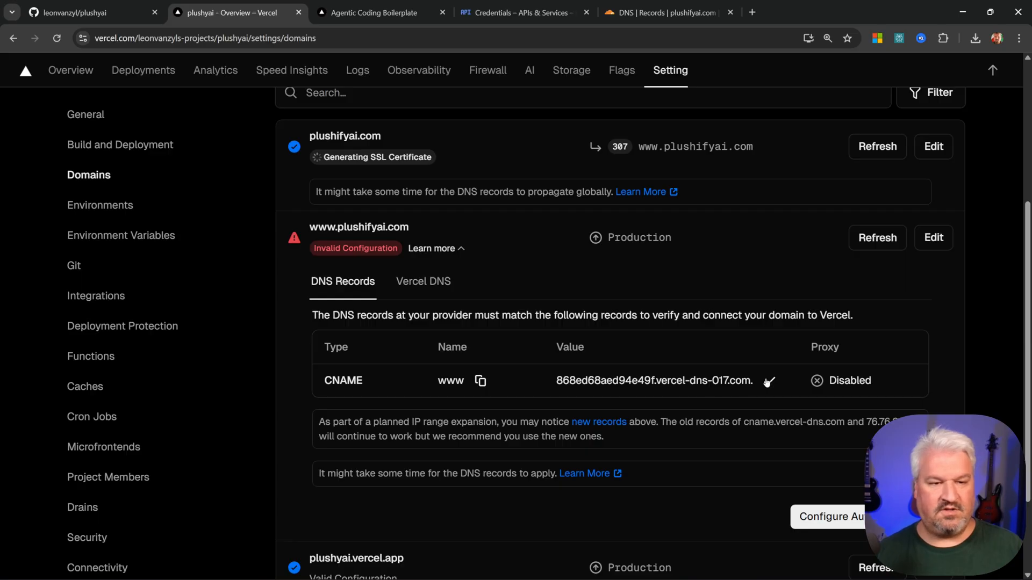
left_click(662, 12)
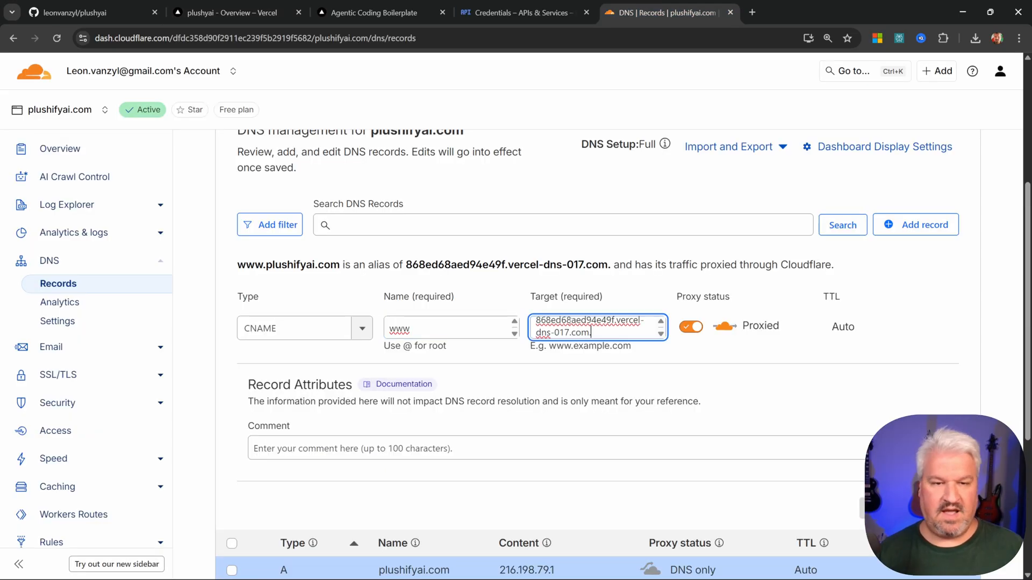
left_click(690, 326)
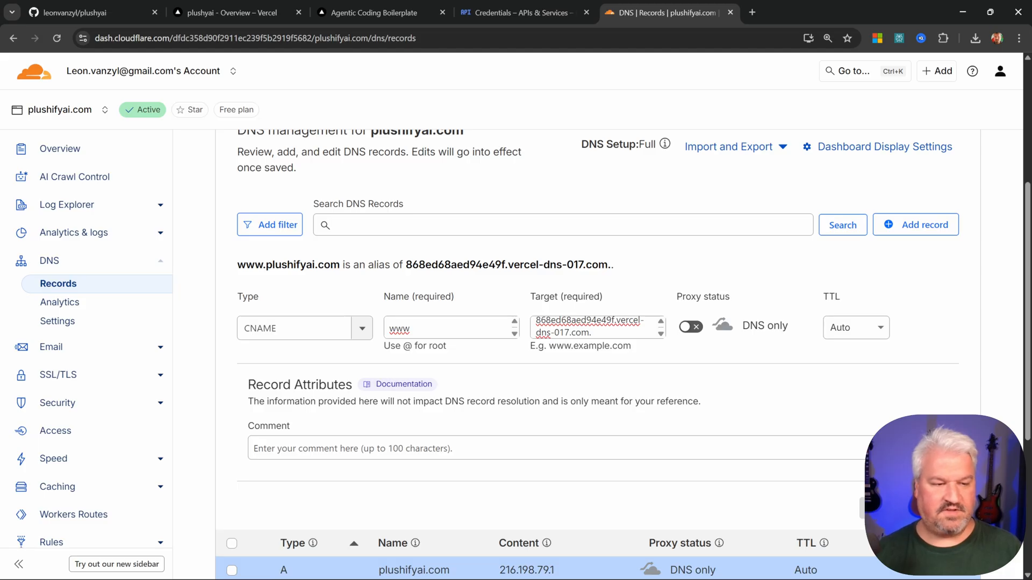
left_click(229, 12)
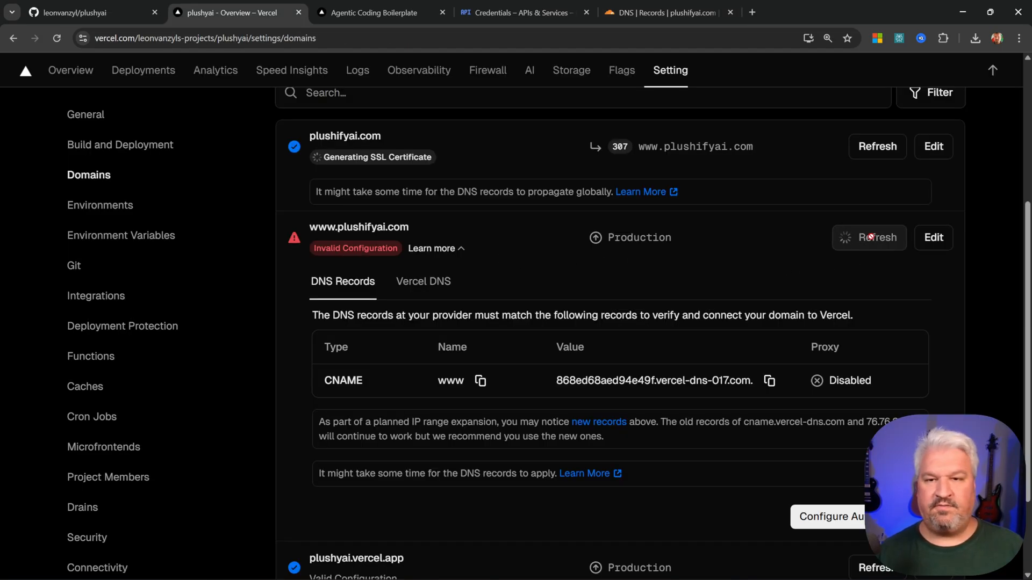
left_click(876, 237)
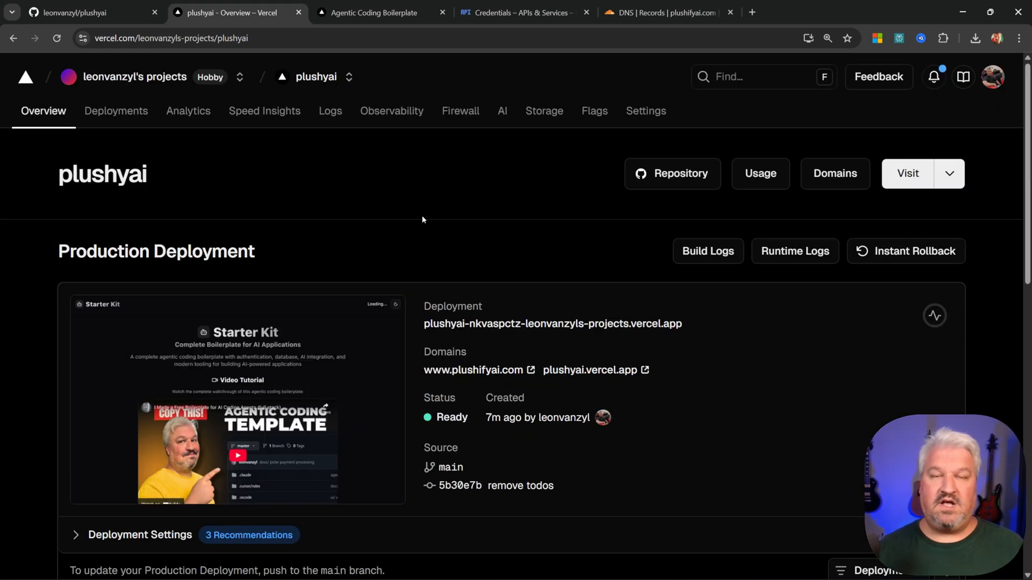
mouse_move(527, 390)
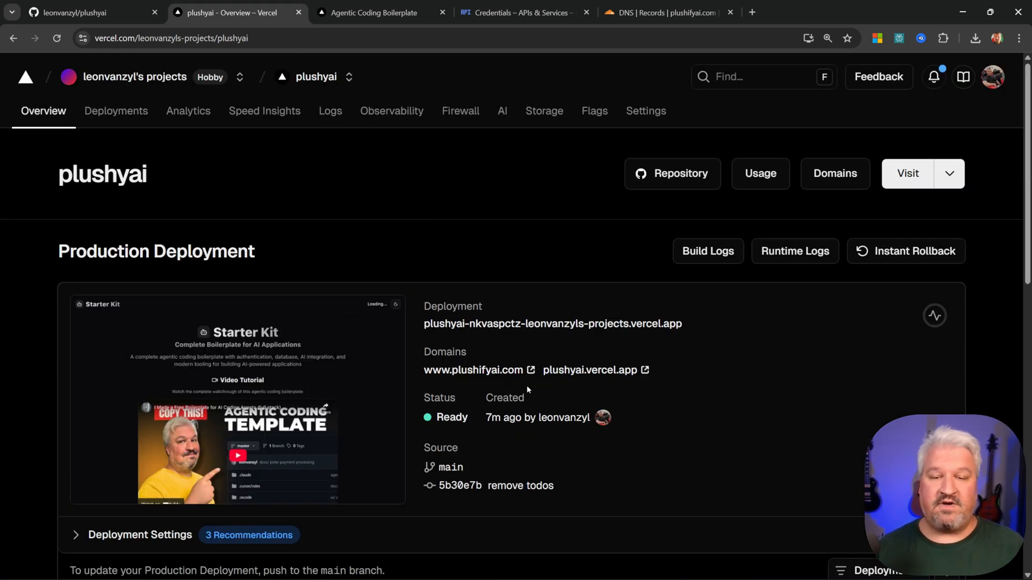
mouse_move(472, 370)
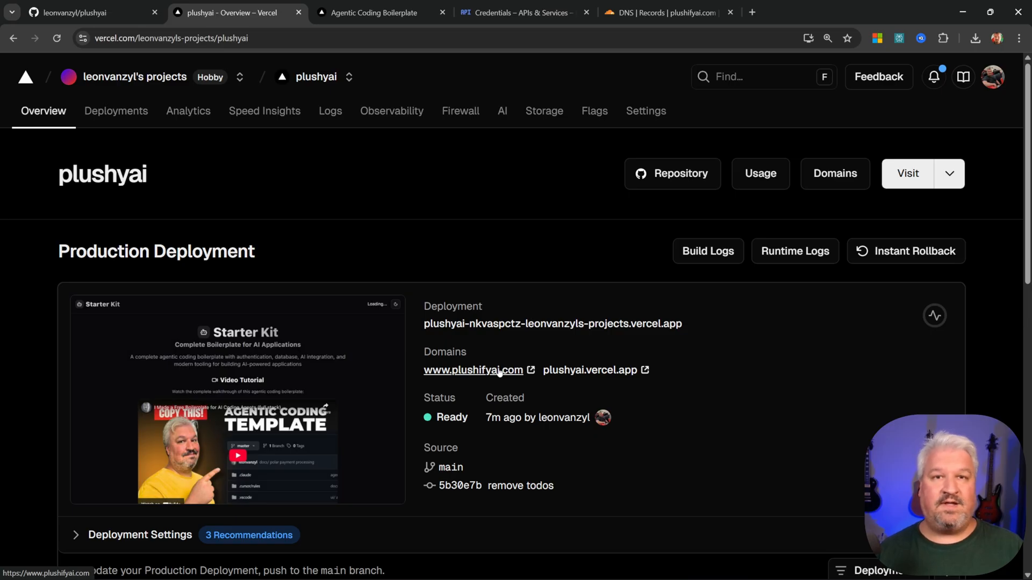
left_click(472, 370)
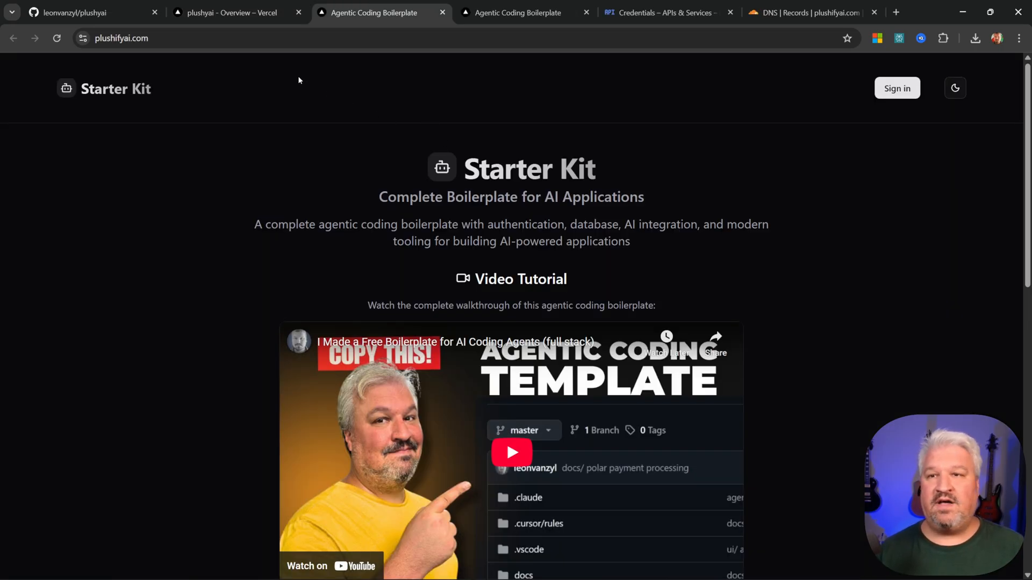
mouse_move(403, 143)
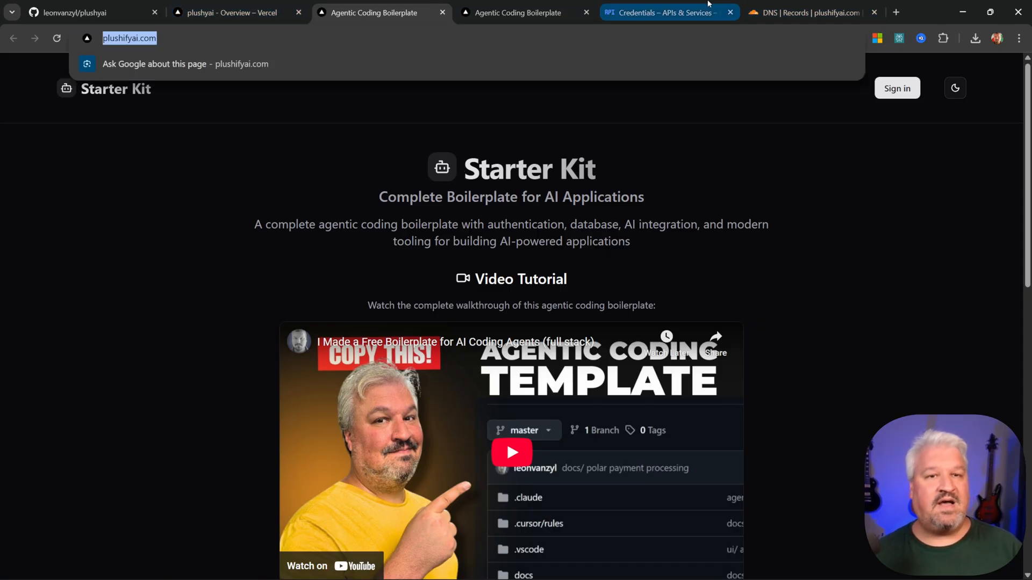
left_click(665, 13)
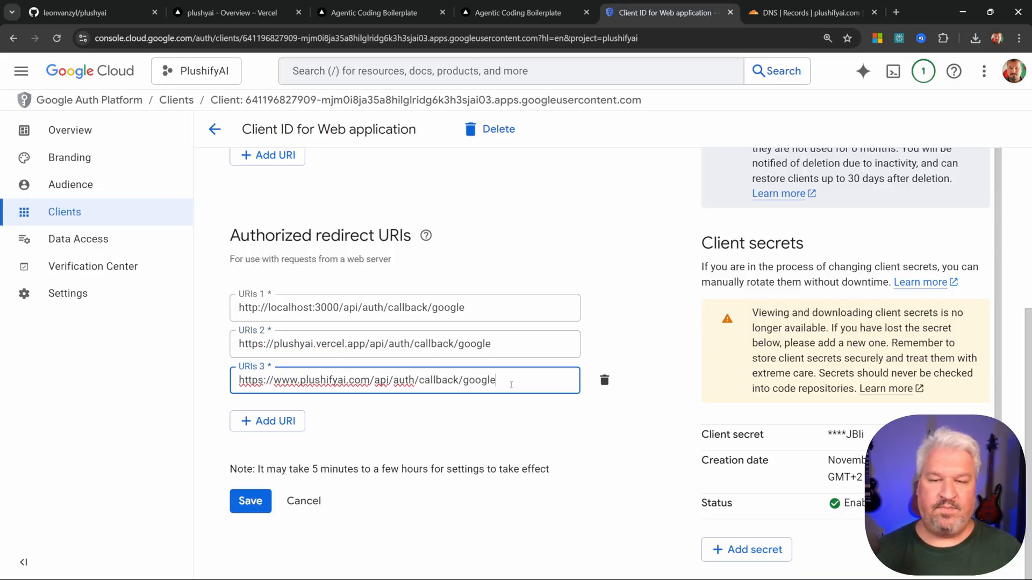
left_click(227, 12)
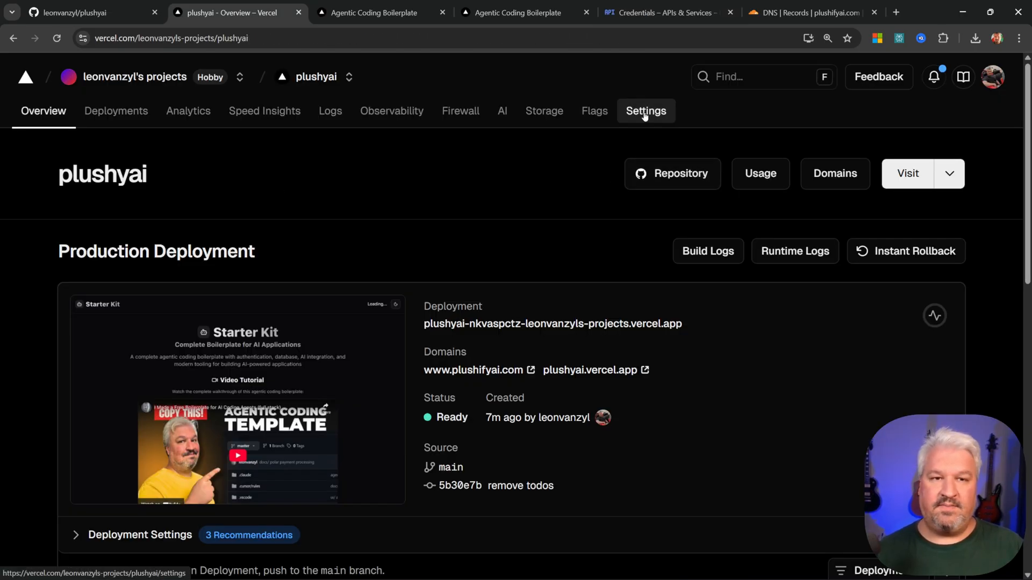
left_click(645, 111)
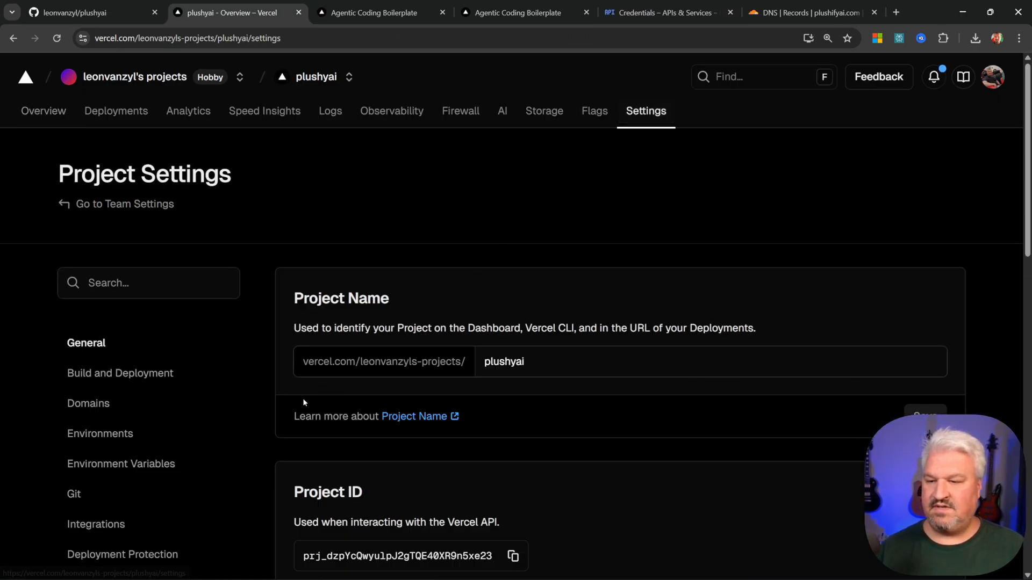
left_click(121, 464)
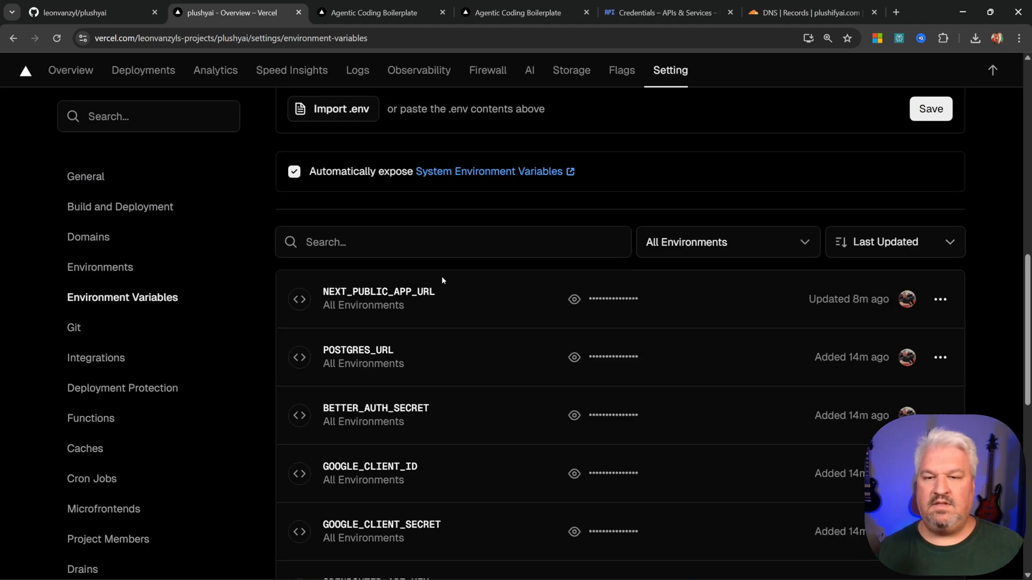
mouse_move(573, 299)
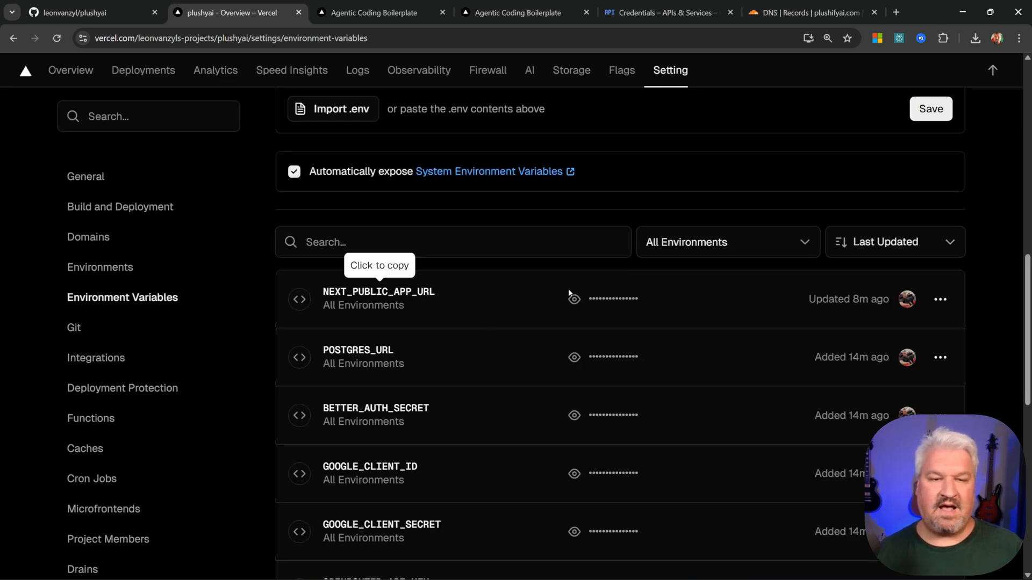
left_click(378, 298)
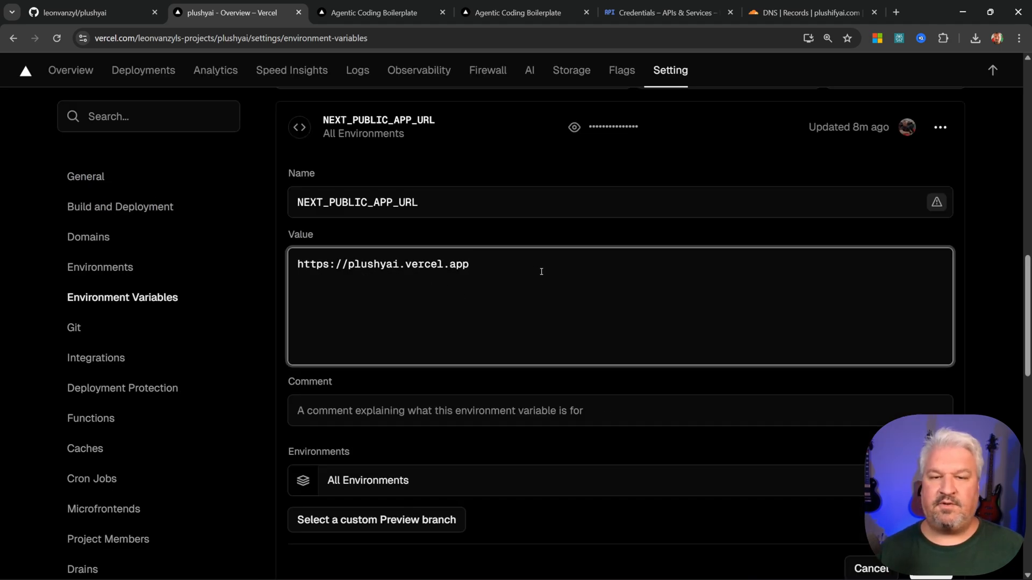
type("https://www.plushifyai.com/")
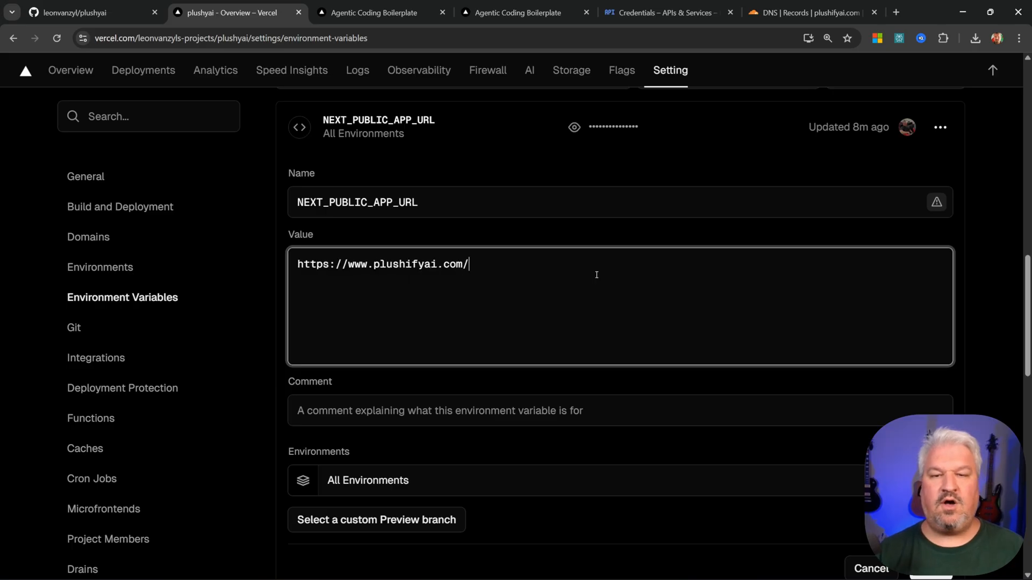
key("Backspace")
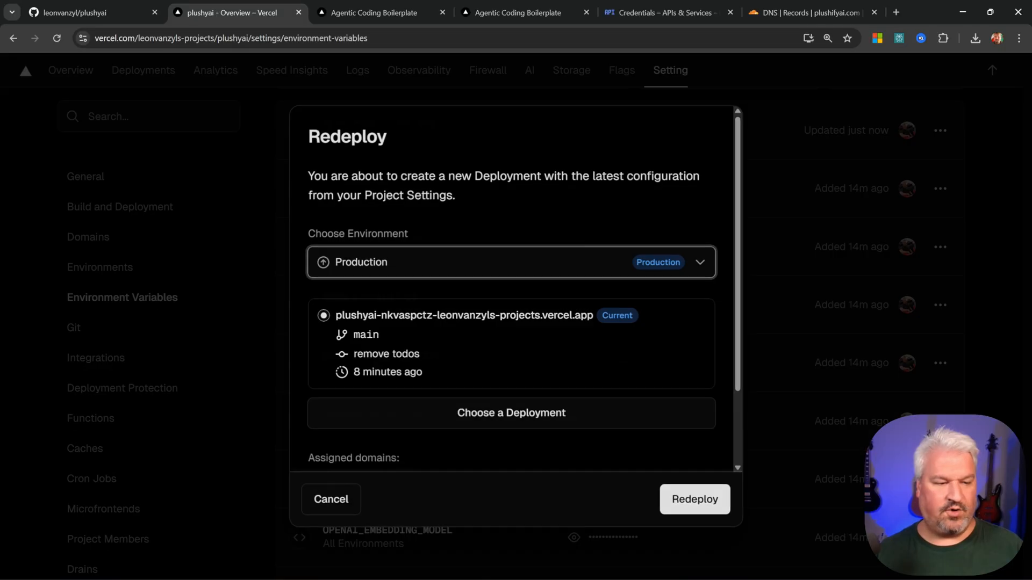
left_click(694, 499)
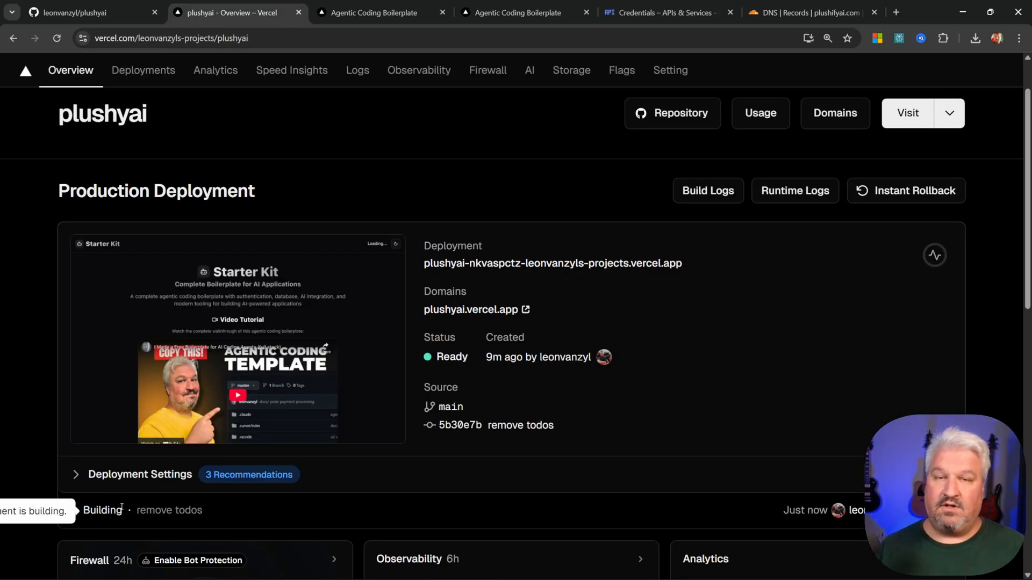
scroll("up", 3)
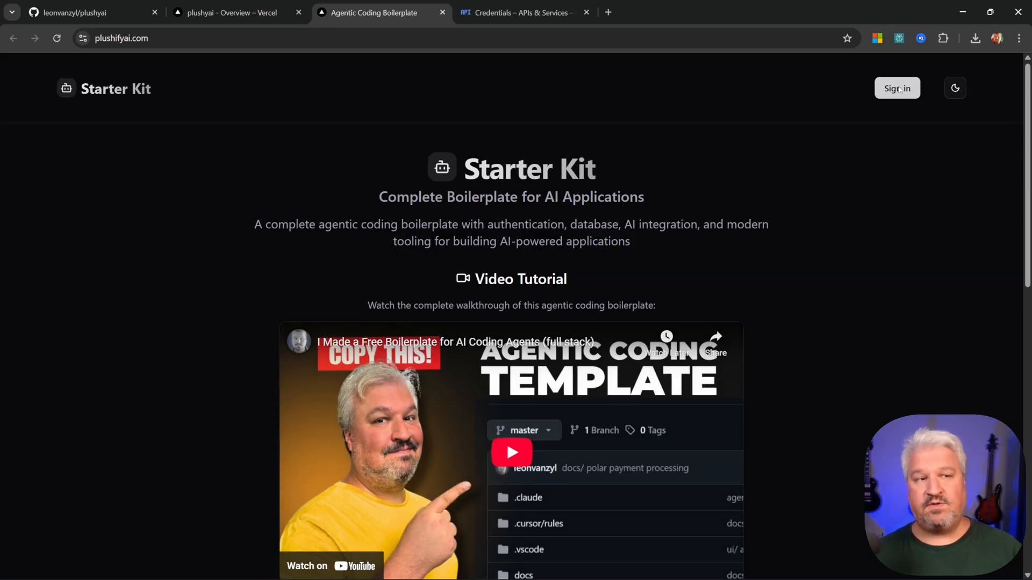
Step: Sign in to plushifyai.com with the Google account
left_click(896, 88)
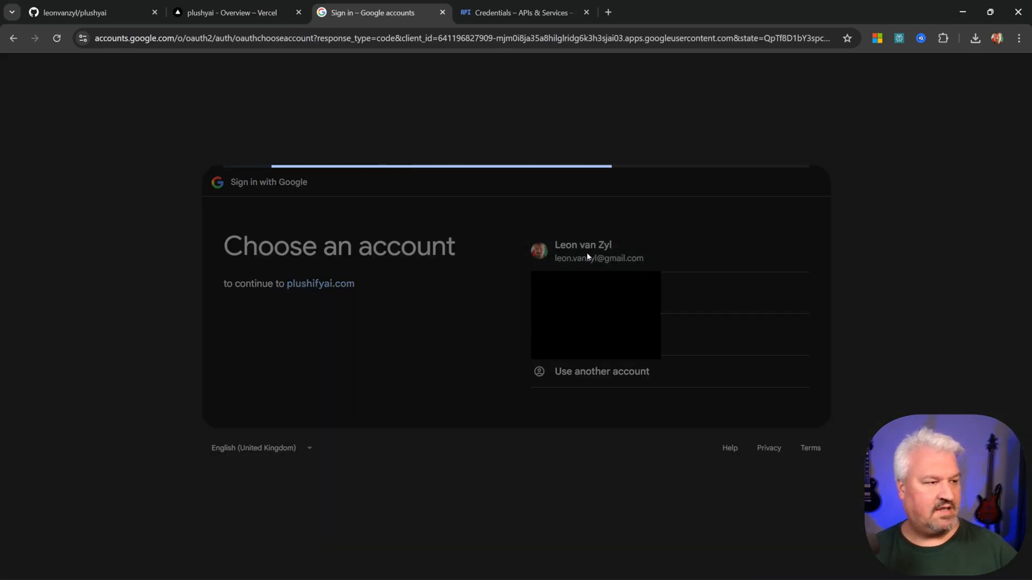
left_click(592, 252)
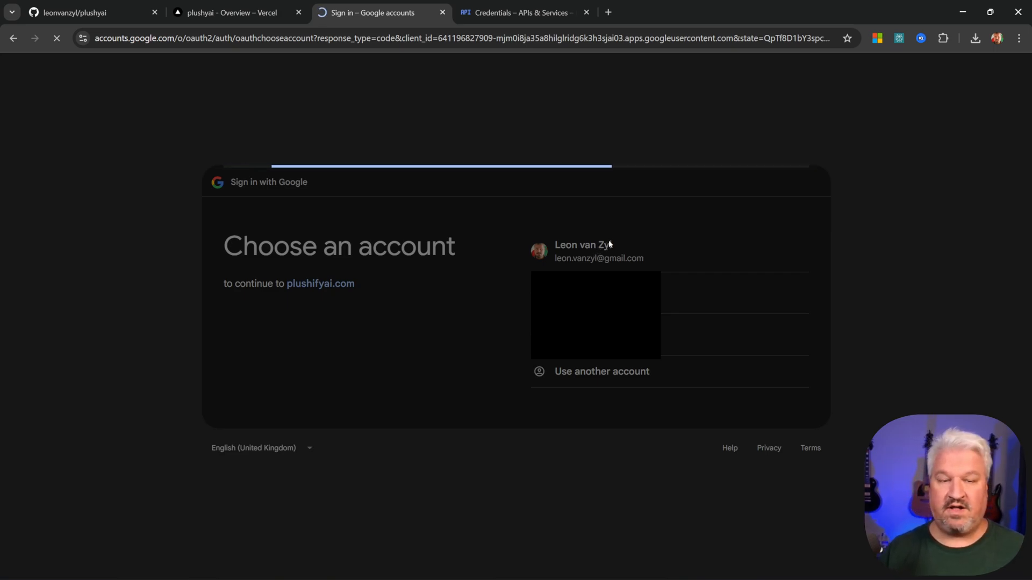
left_click(597, 251)
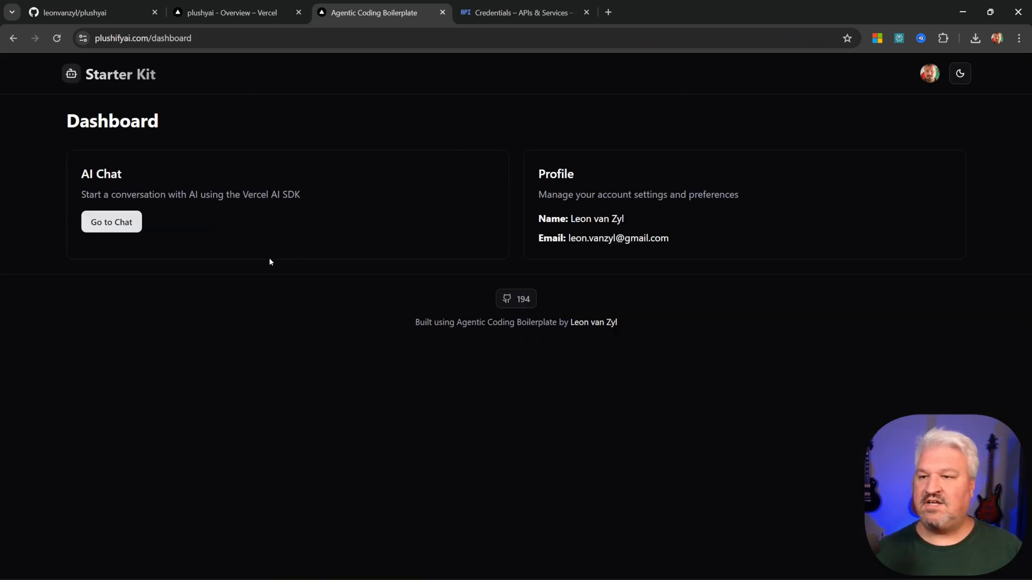
Step: Send a 'Hey' greeting in the AI chat, then return to the GitHub repository
left_click(111, 222)
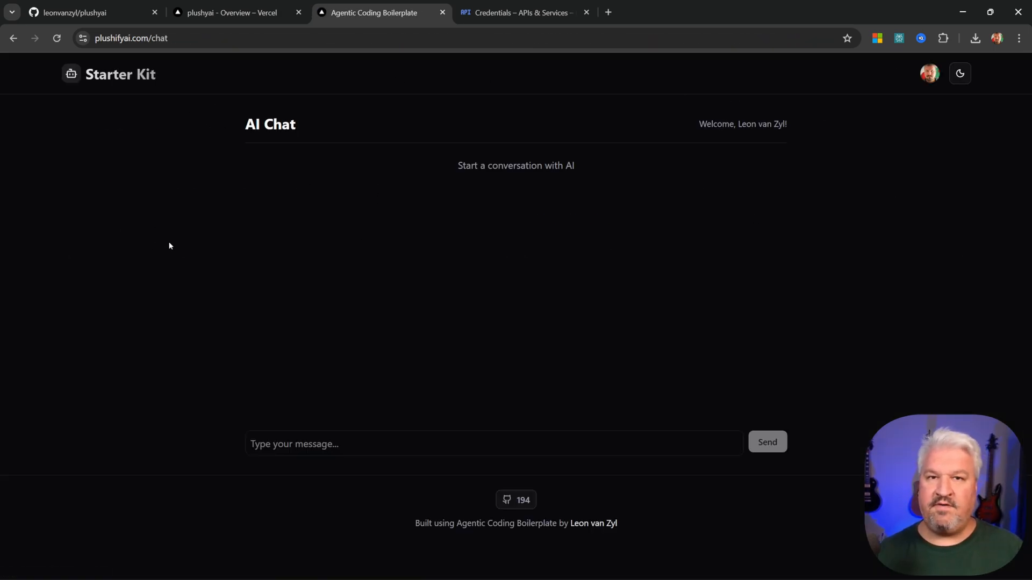
type("H")
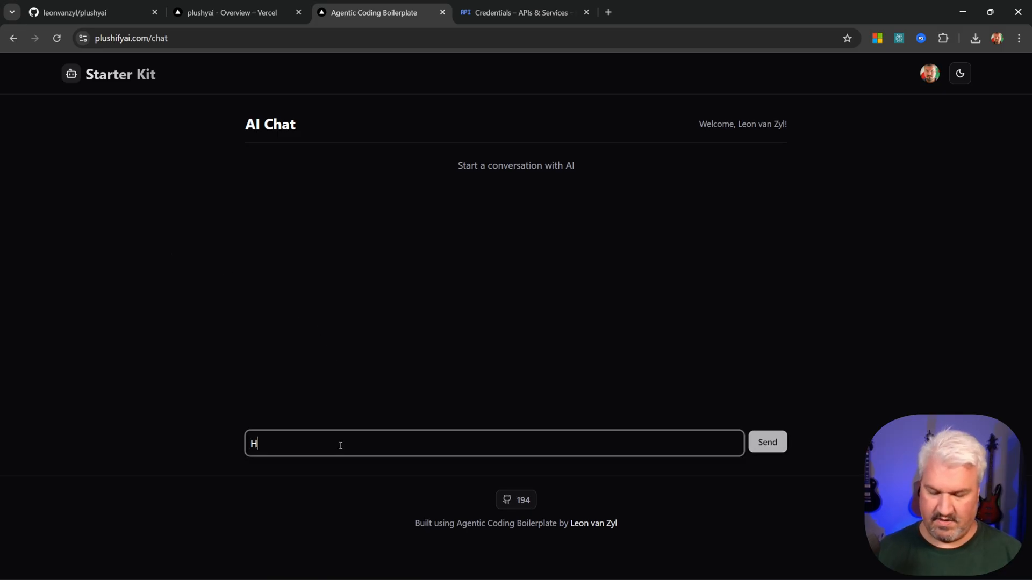
left_click(766, 442)
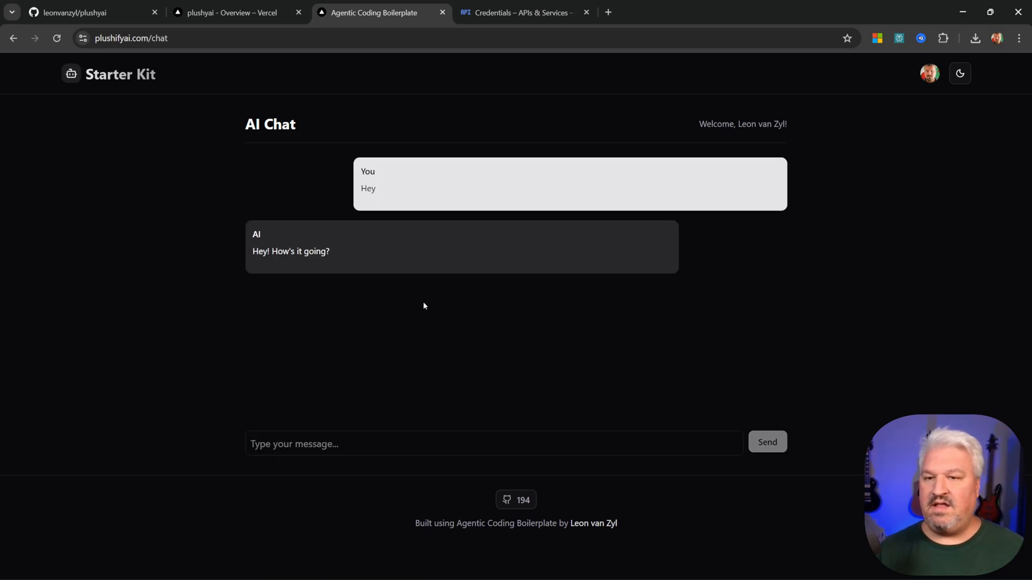
left_click(109, 74)
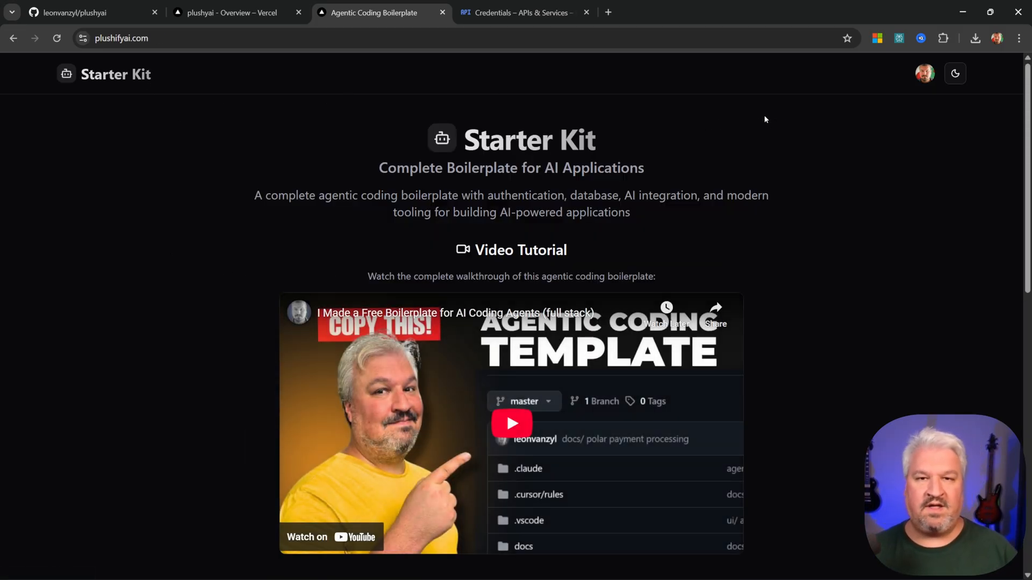
left_click(82, 12)
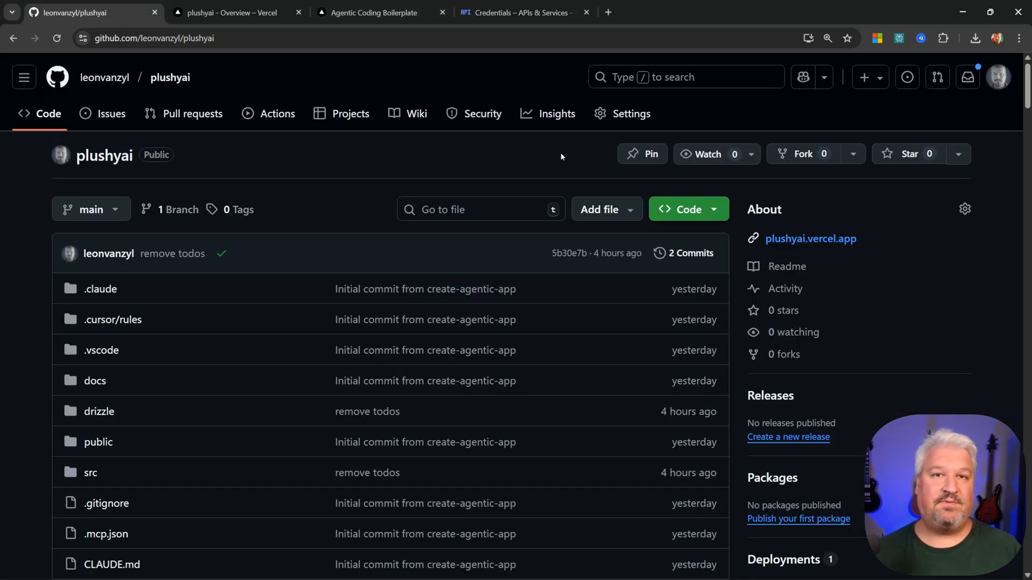